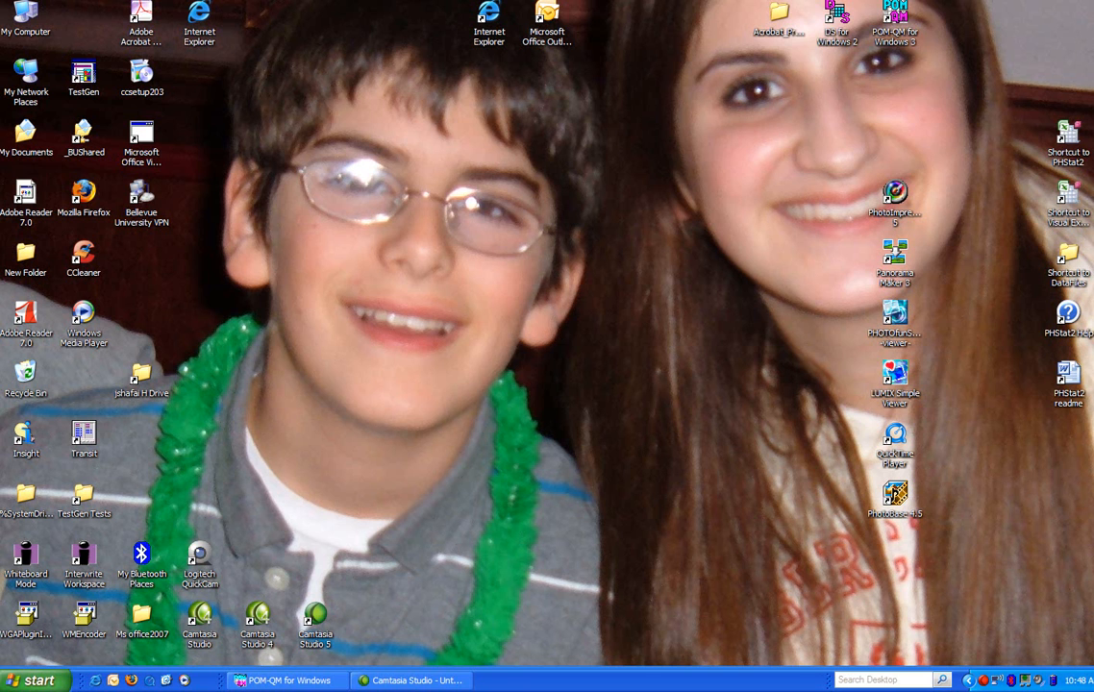
{"action": "mouse_move", "coordinate": [635, 648]}
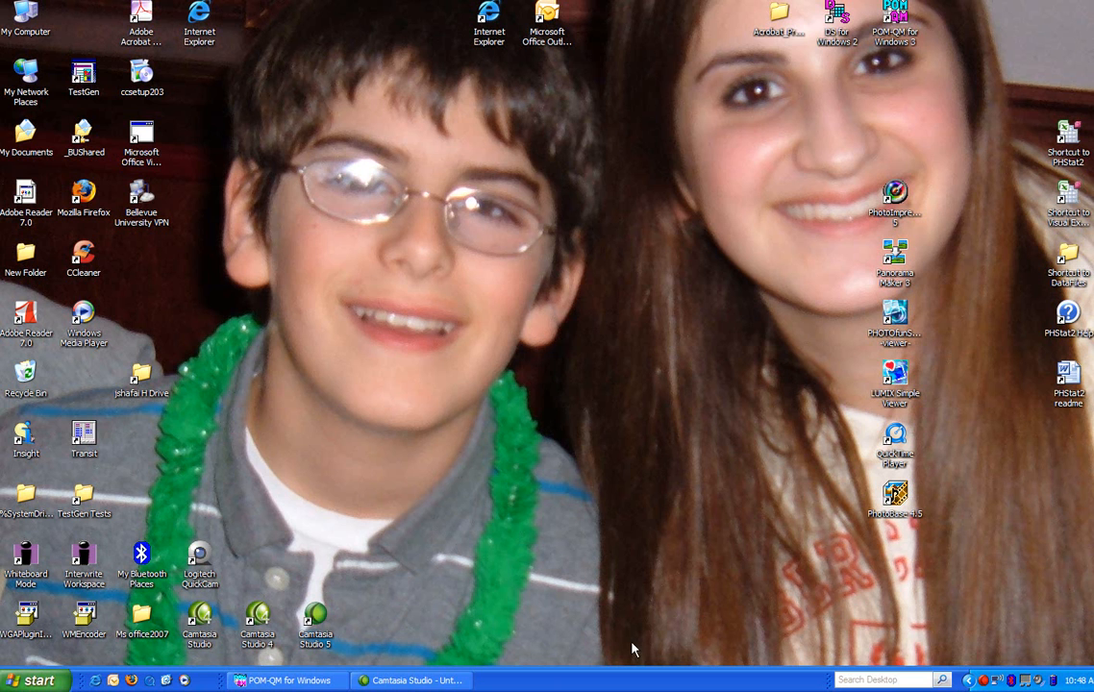
Step: Switch to the running POM-QM for Windows program from the taskbar
{"action": "left_click", "coordinate": [285, 681]}
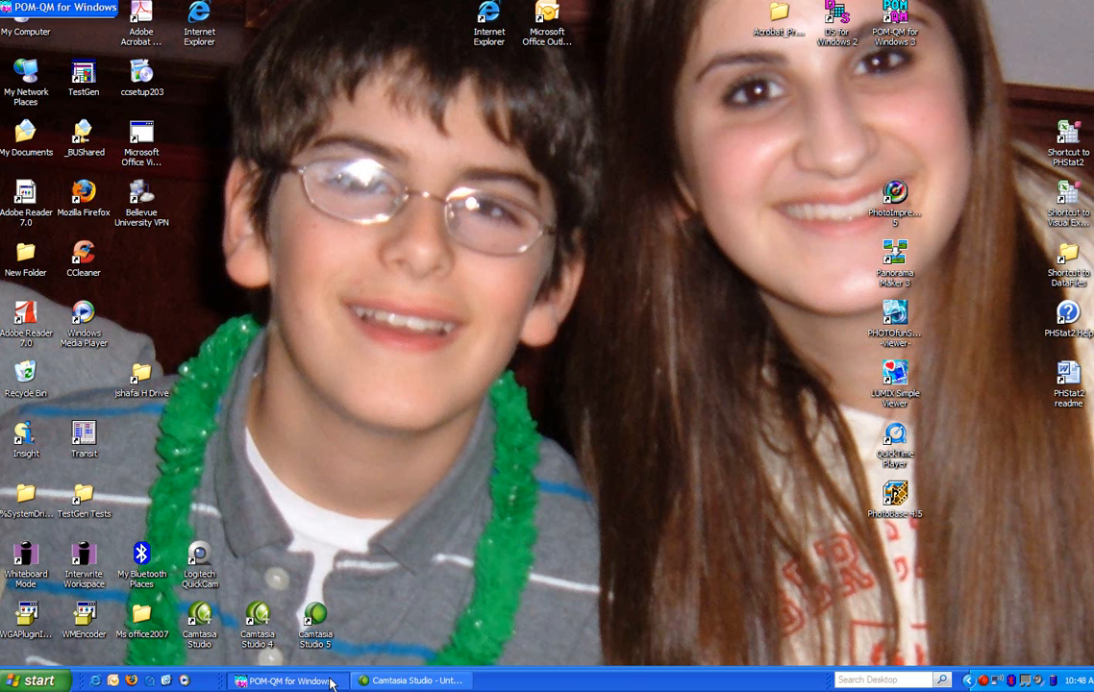
Step: Start a new Project Management data set using the Single time estimate method
{"action": "left_click", "coordinate": [285, 680]}
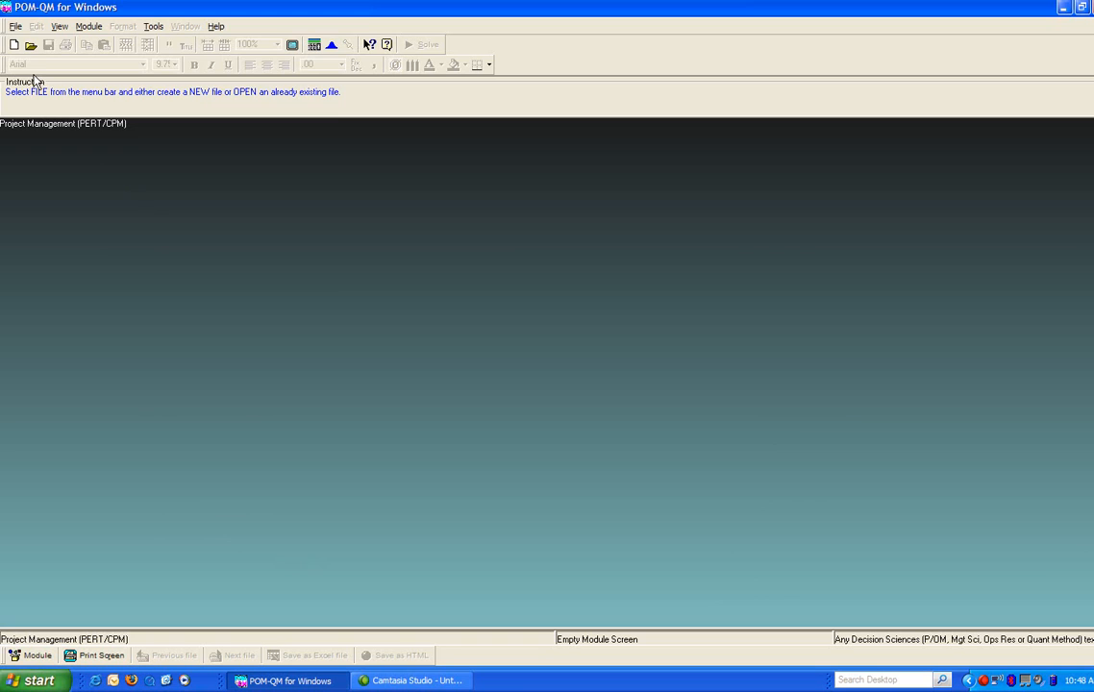
{"action": "left_click", "coordinate": [16, 27]}
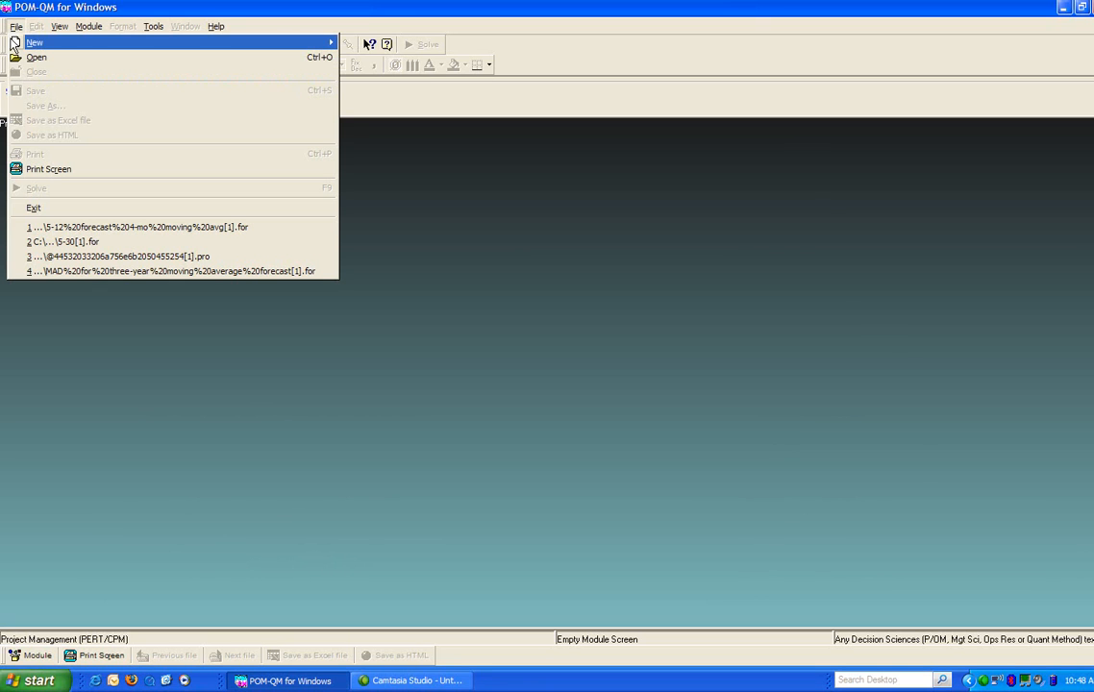
{"action": "mouse_move", "coordinate": [35, 42]}
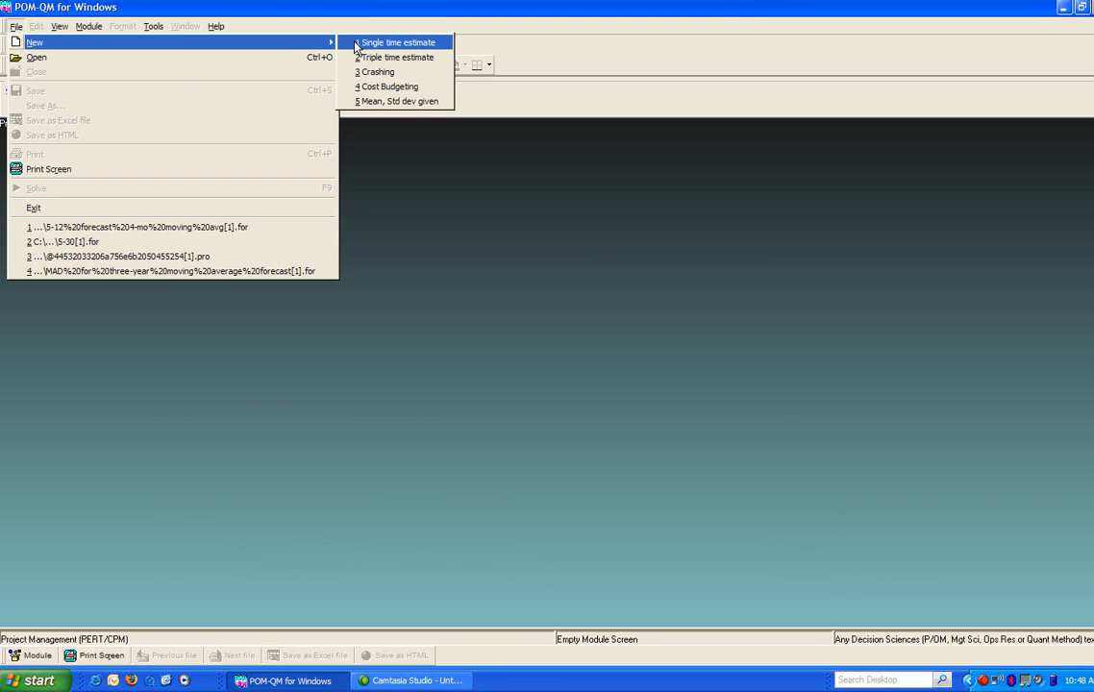
{"action": "left_click", "coordinate": [398, 42]}
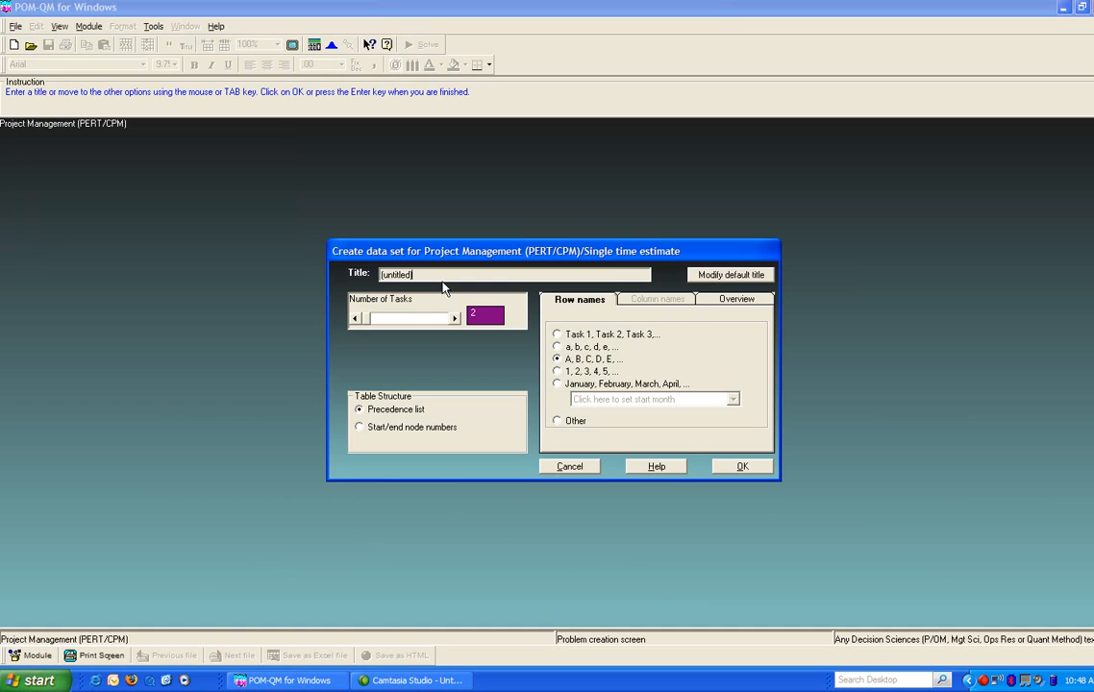
Step: Create the data set titled 12.13 with 7 tasks and a Precedence list
{"action": "left_click", "coordinate": [510, 273]}
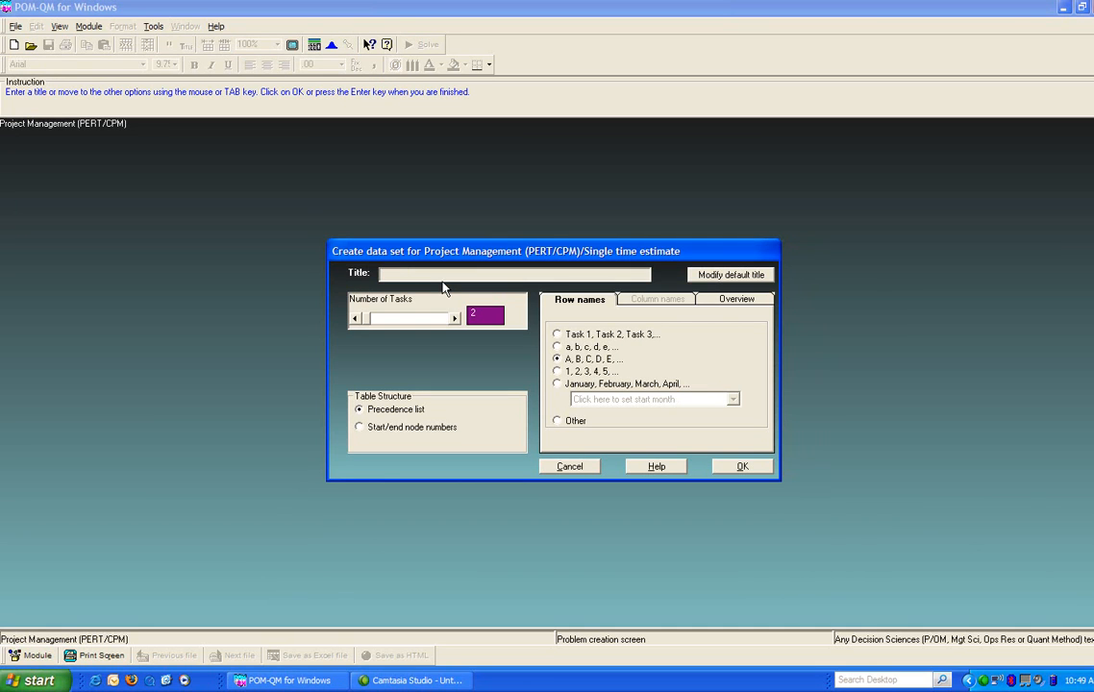
{"action": "type", "text": "12, 13"}
{"action": "left_click", "coordinate": [485, 315]}
{"action": "type", "text": "7"}
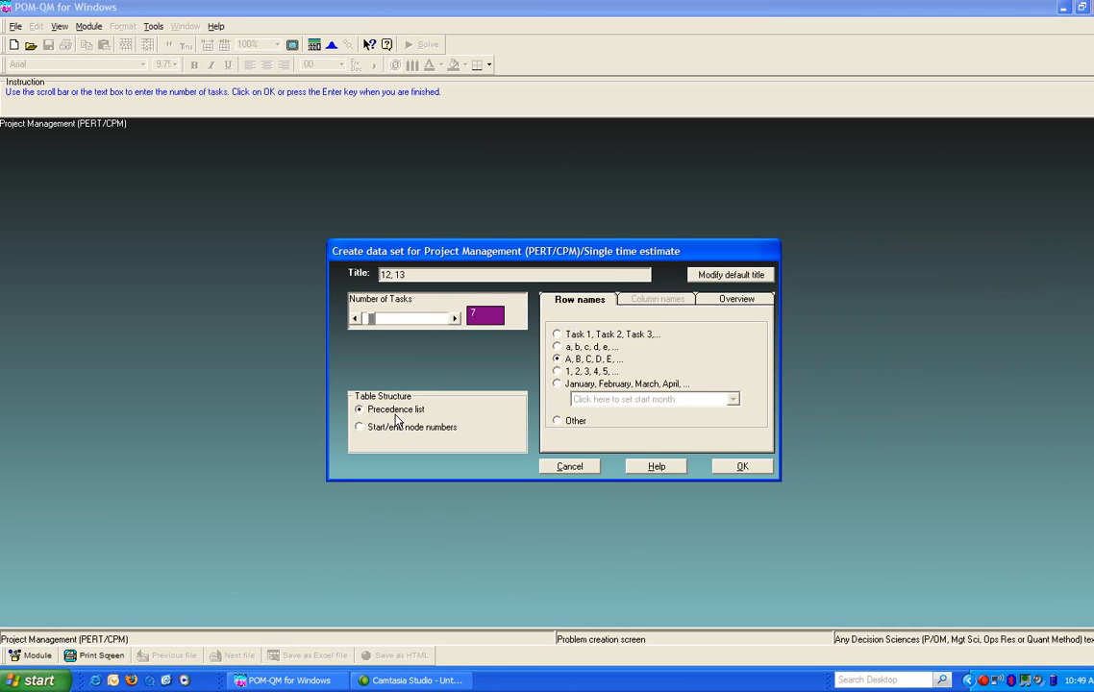
{"action": "mouse_move", "coordinate": [705, 471]}
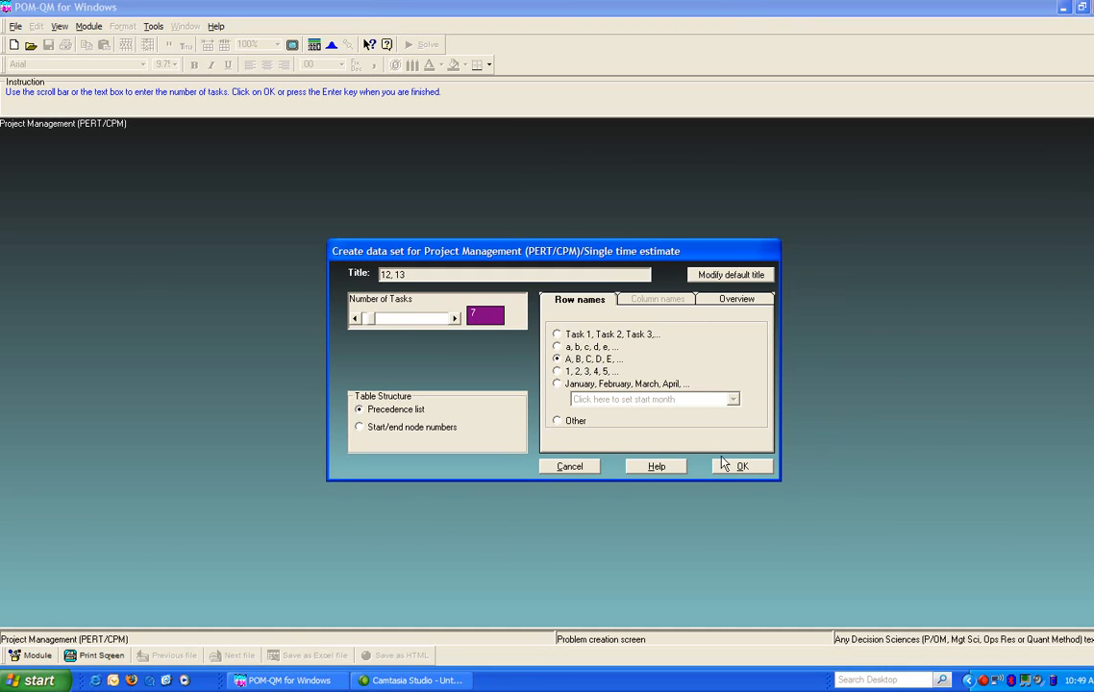
{"action": "left_click", "coordinate": [743, 467]}
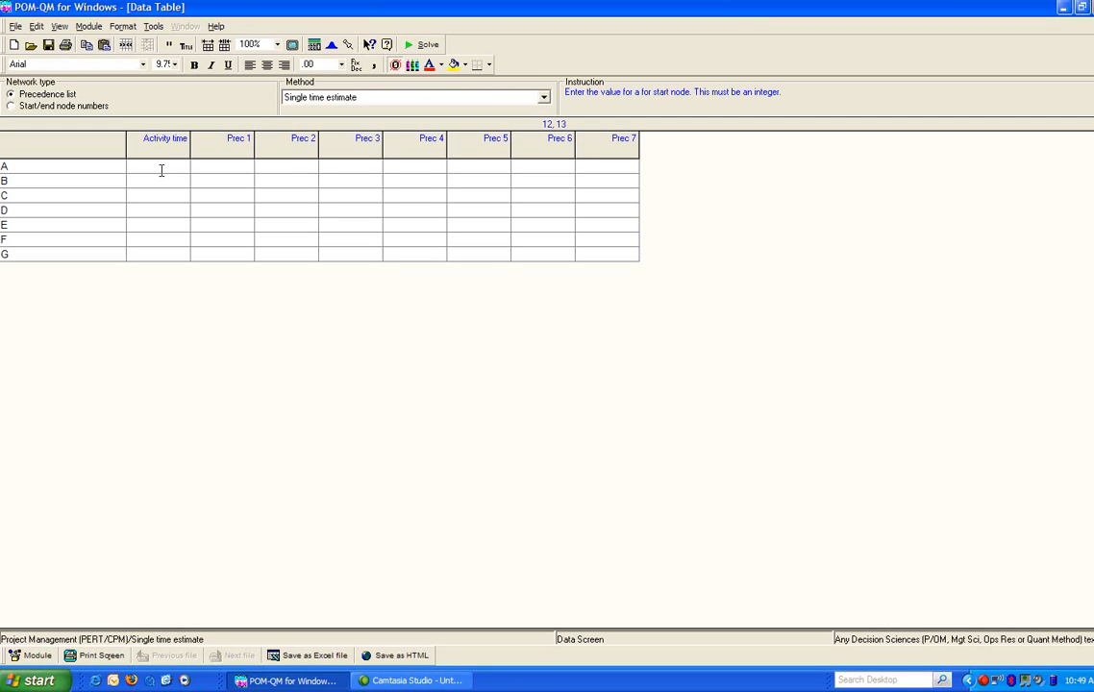
Step: Enter activity times 2, 5, 1, 10, 3, 6, 8 for tasks A–G
{"action": "left_click", "coordinate": [157, 166]}
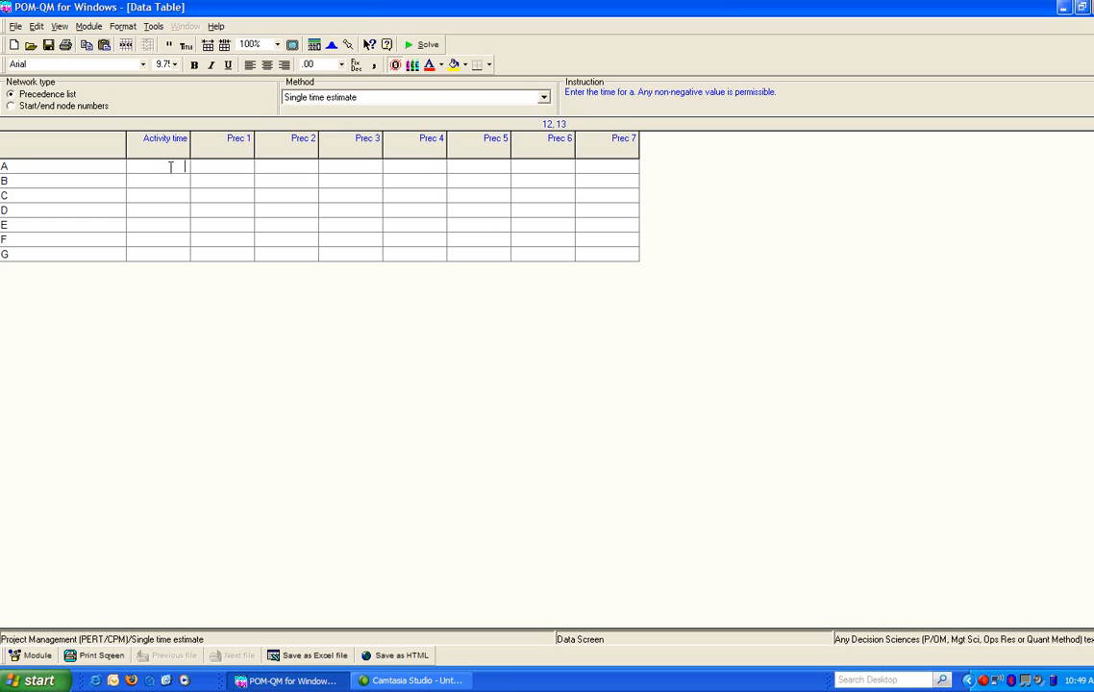
{"action": "mouse_move", "coordinate": [27, 161]}
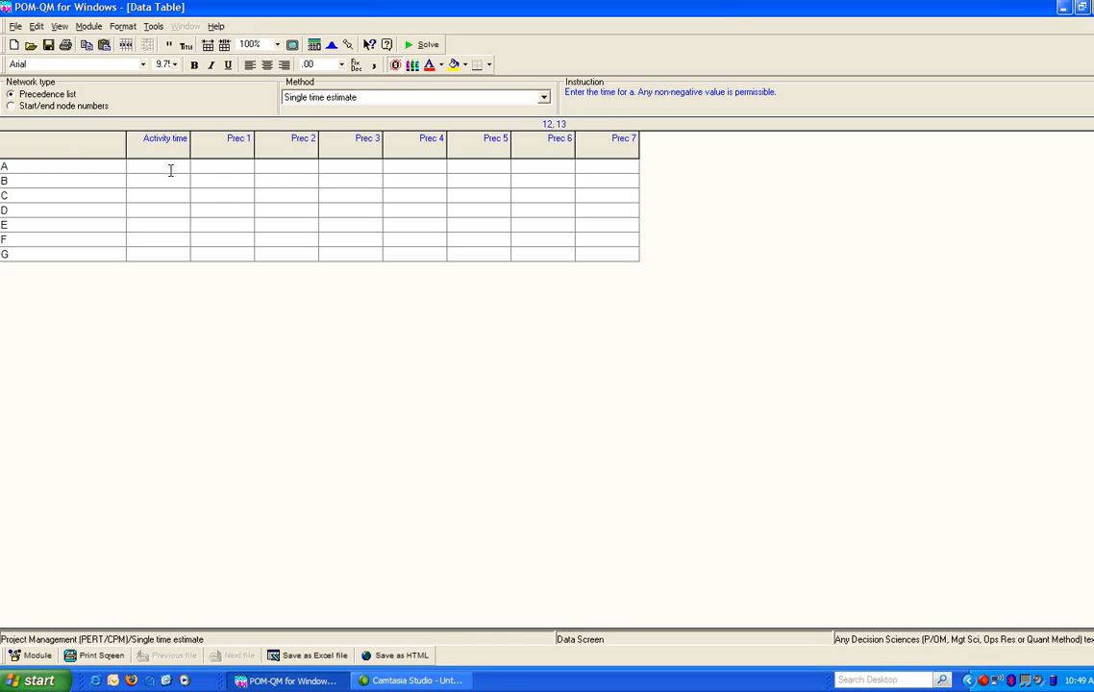
{"action": "type", "text": "2"}
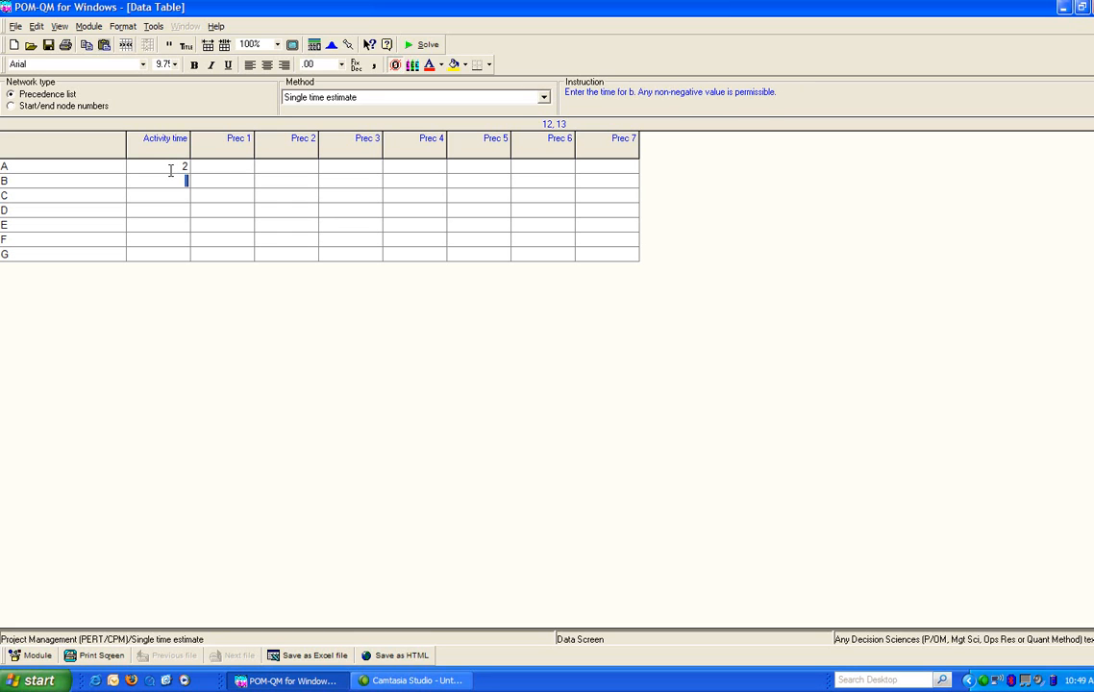
{"action": "type", "text": "5"}
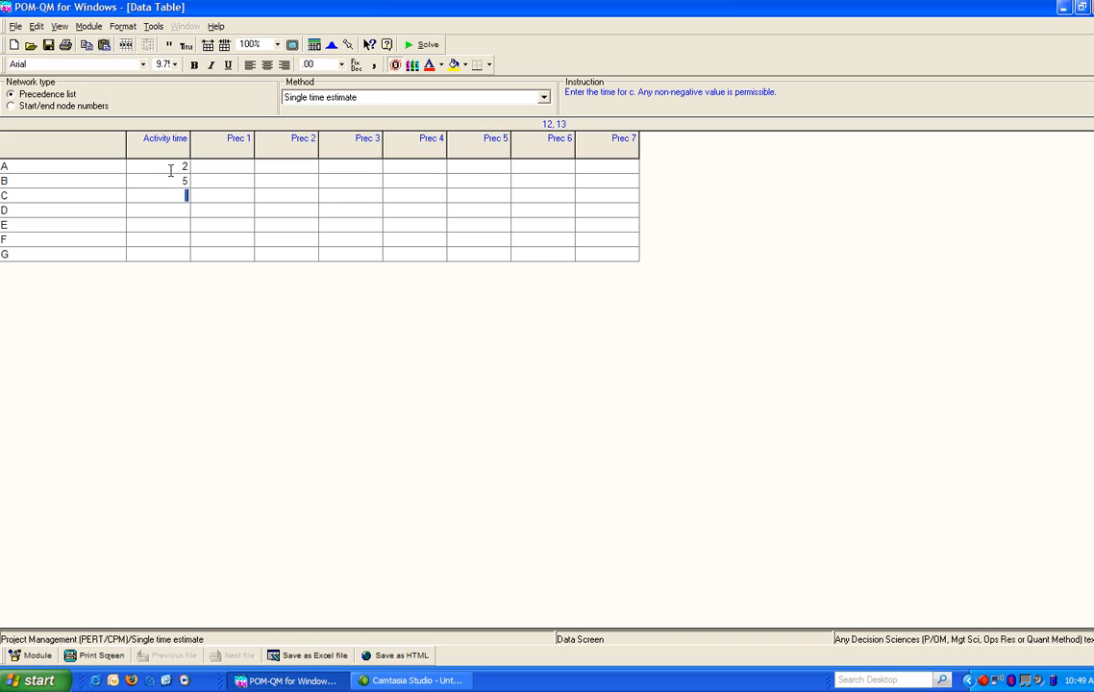
{"action": "type", "text": "10"}
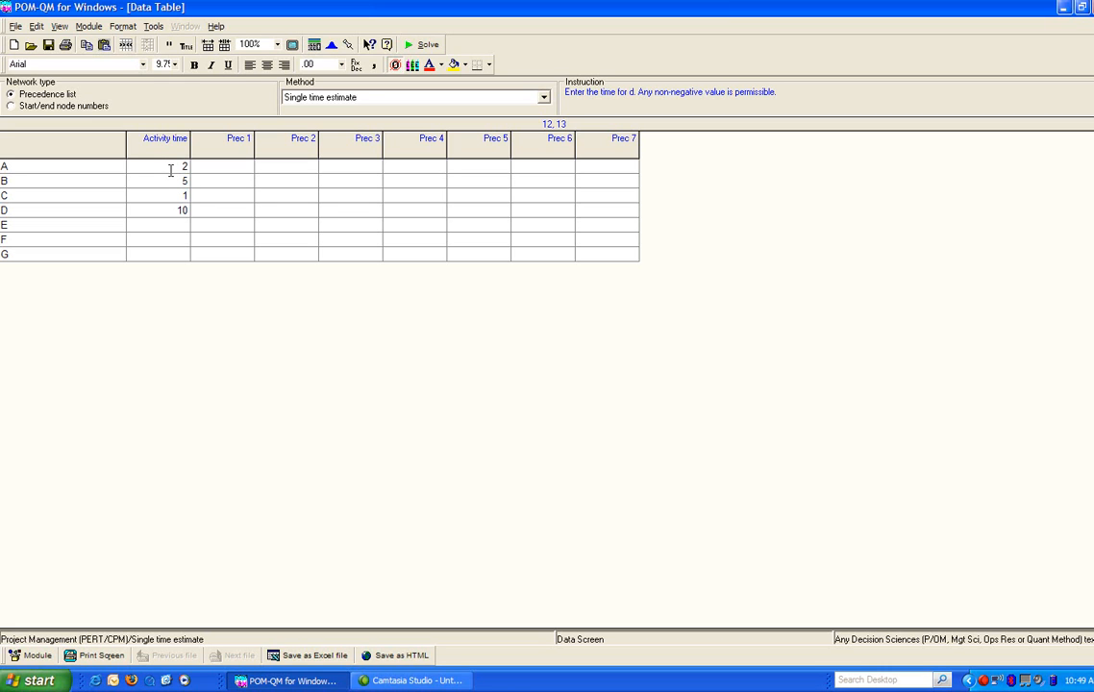
{"action": "left_click", "coordinate": [185, 223]}
{"action": "type", "text": "3"}
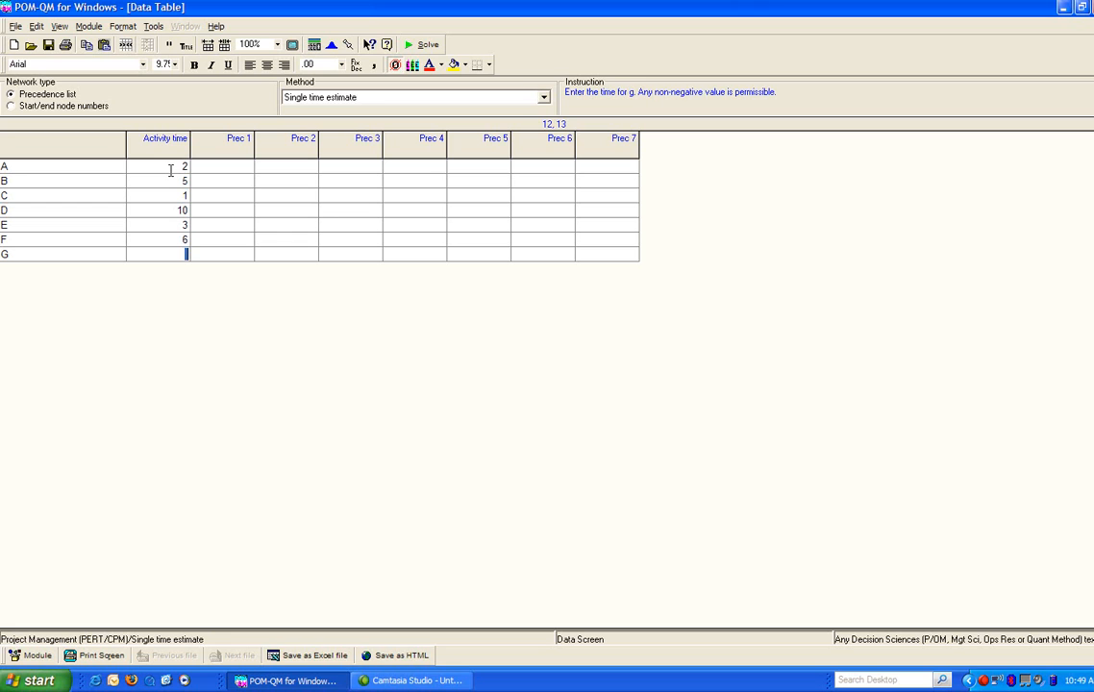
{"action": "type", "text": "8"}
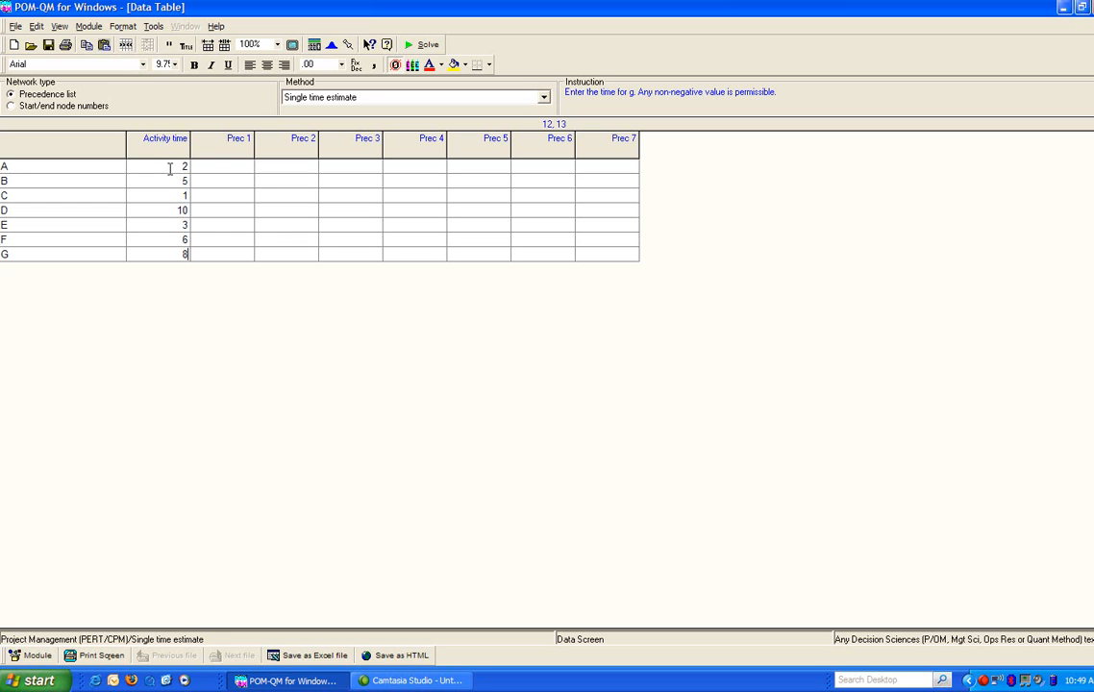
{"action": "left_click", "coordinate": [221, 165]}
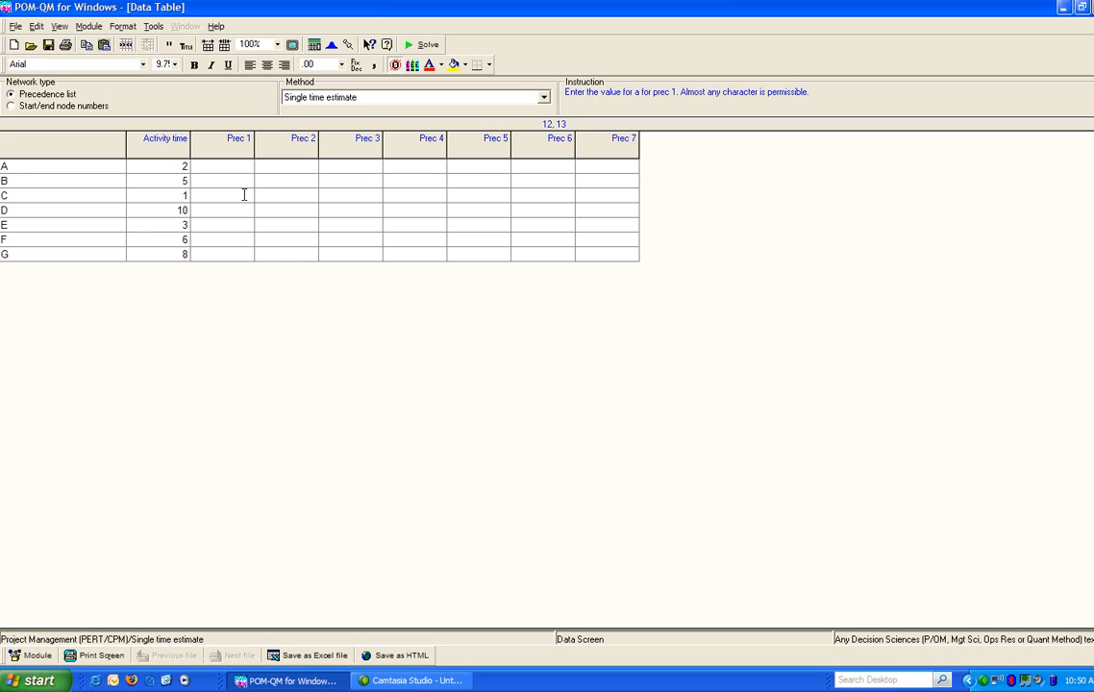
{"action": "mouse_move", "coordinate": [243, 210]}
{"action": "type", "text": "B"}
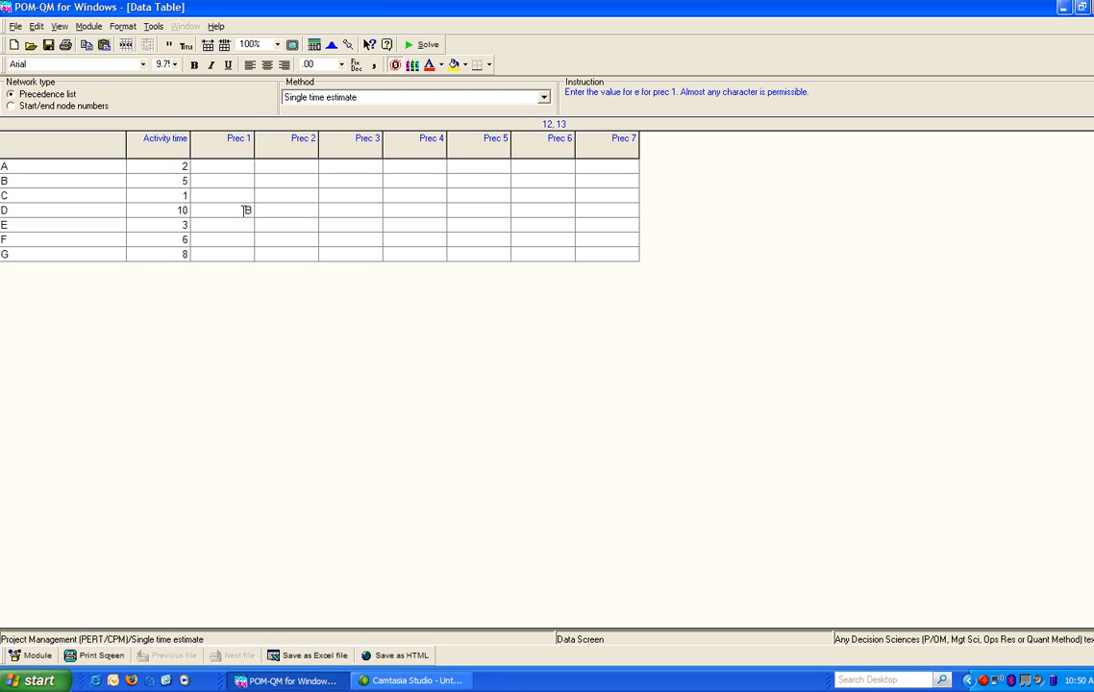
Step: Enter predecessors B for D, A and D for E, C for F, E and F for G
{"action": "type", "text": "A"}
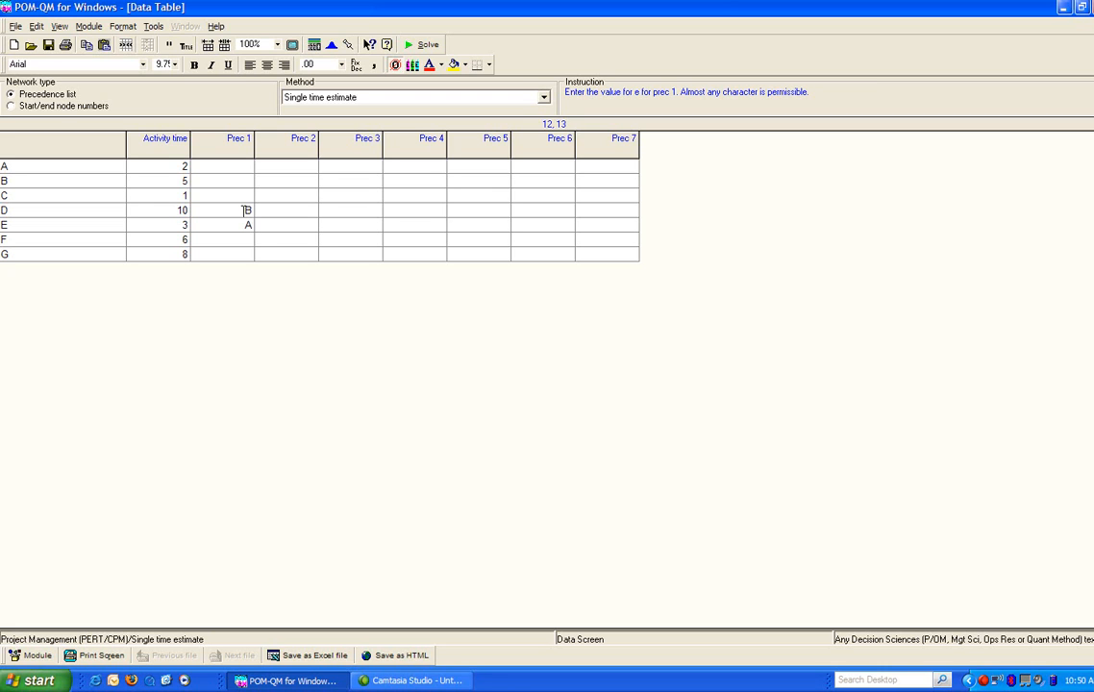
{"action": "type", "text": "D"}
{"action": "left_click", "coordinate": [221, 239]}
{"action": "type", "text": "C"}
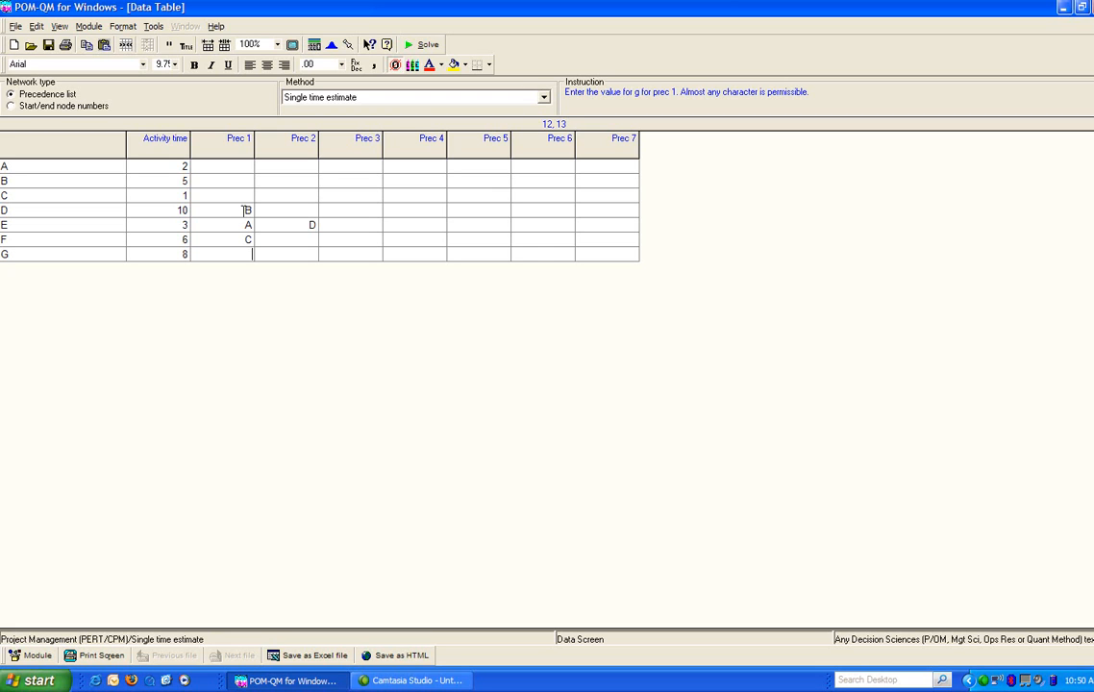
{"action": "type", "text": "E"}
{"action": "left_click", "coordinate": [287, 254]}
{"action": "type", "text": "F"}
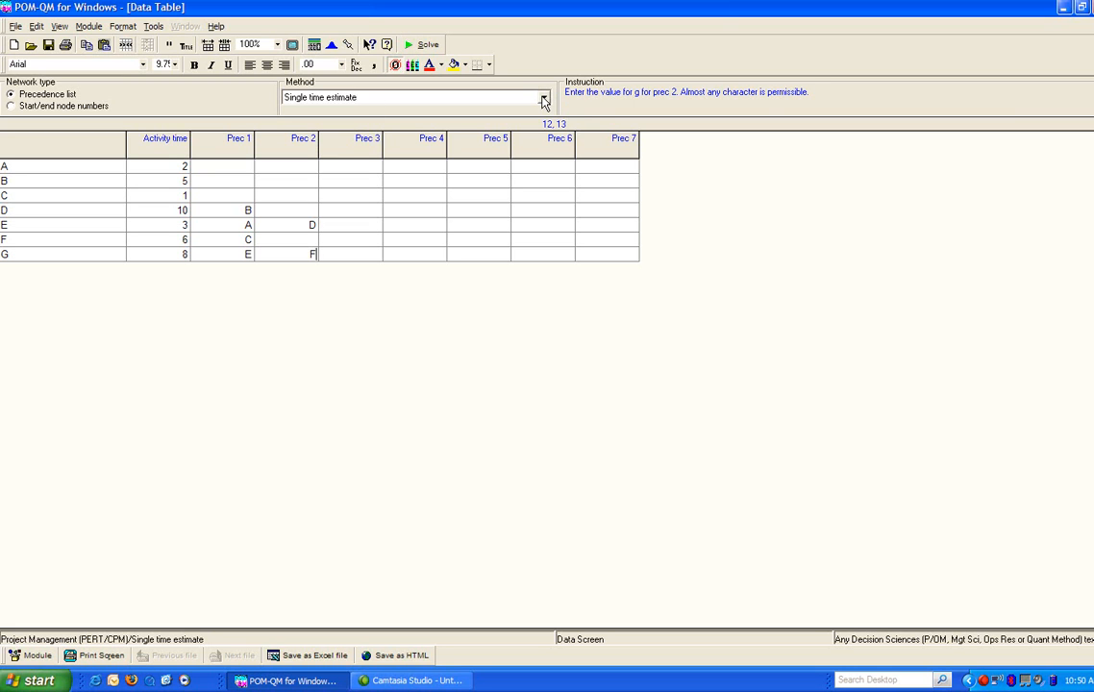
Step: Solve the project, showing total time 26 with each task's start, finish and slack
{"action": "left_click", "coordinate": [542, 97]}
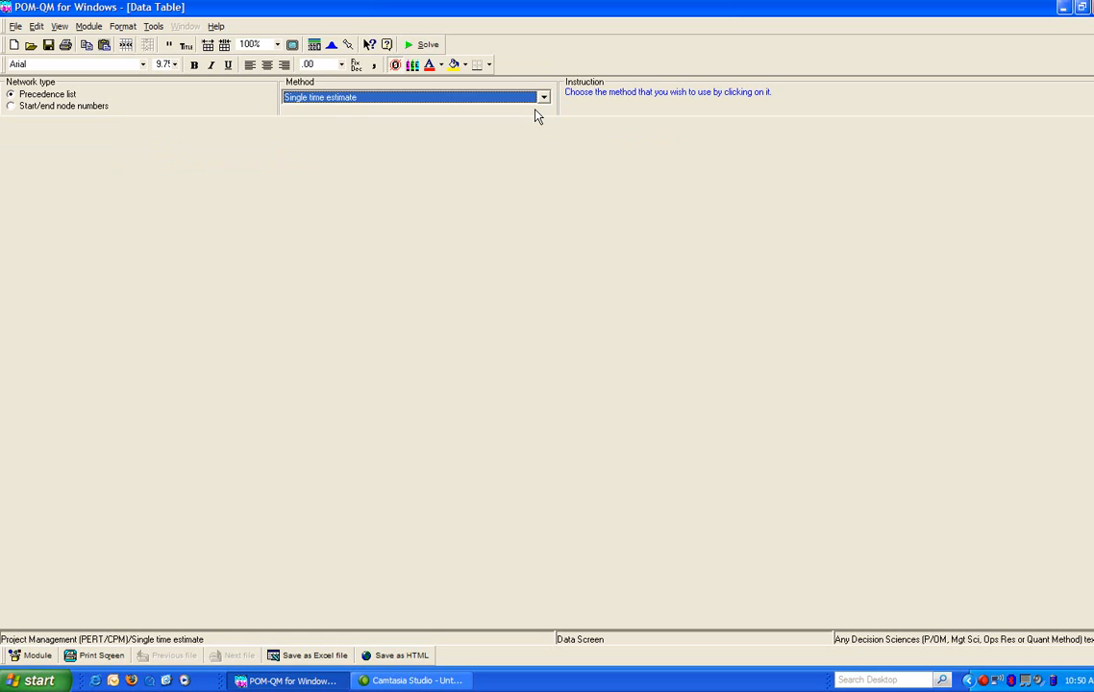
{"action": "left_click", "coordinate": [543, 96]}
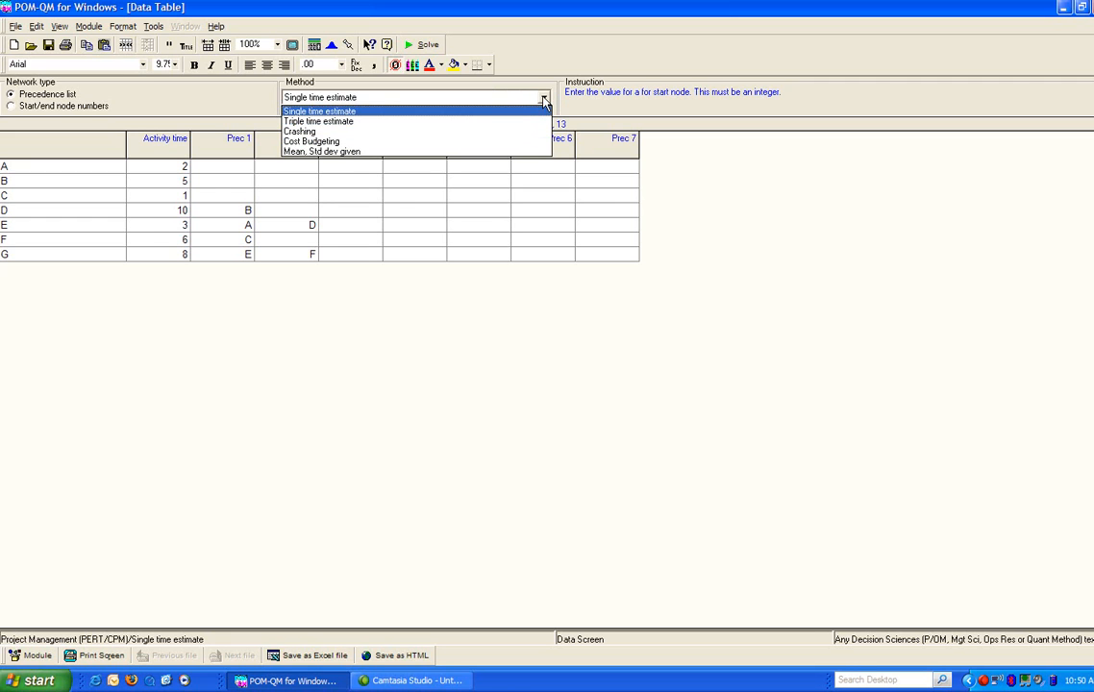
{"action": "left_click", "coordinate": [319, 110]}
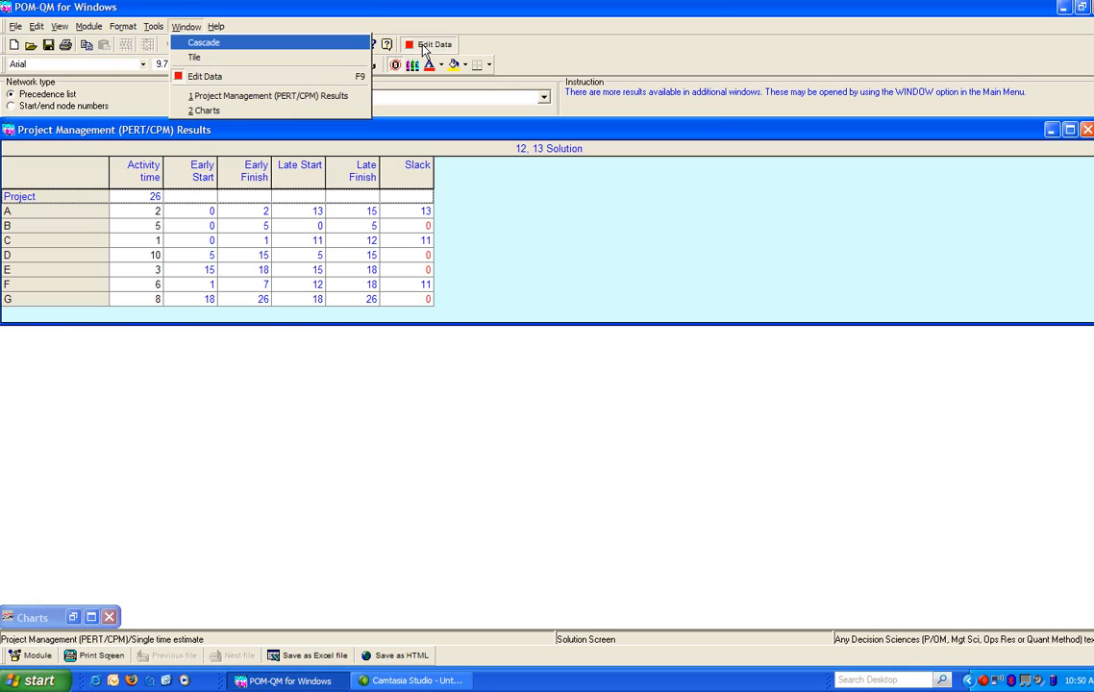
{"action": "mouse_move", "coordinate": [219, 109]}
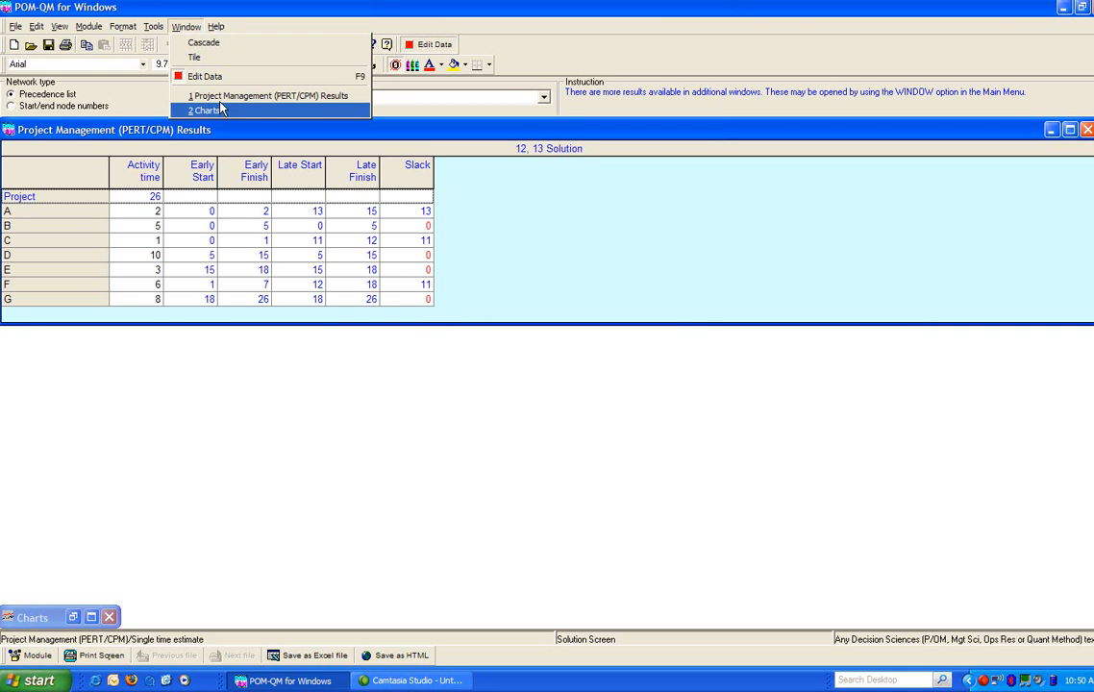
{"action": "mouse_move", "coordinate": [277, 96]}
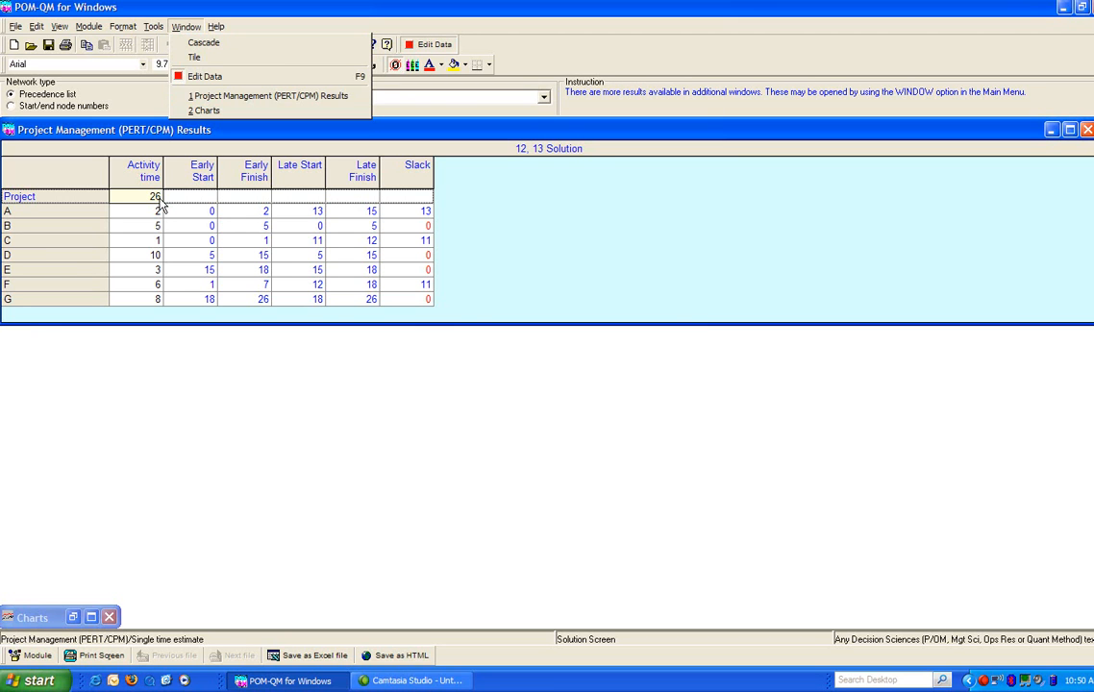
{"action": "left_click", "coordinate": [154, 209]}
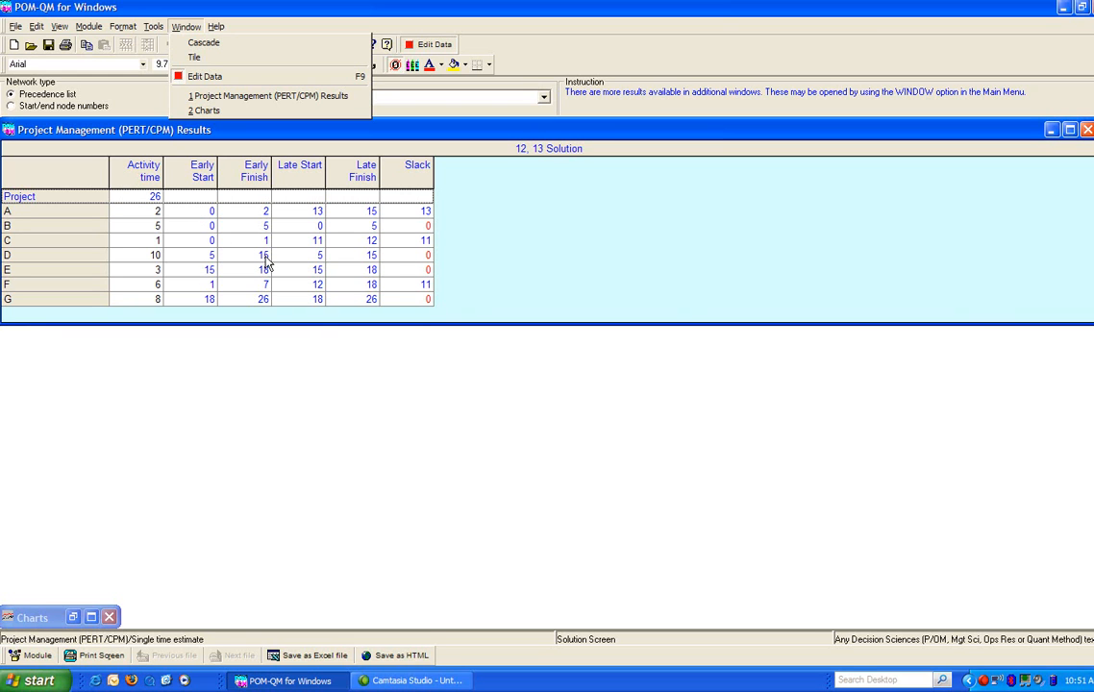
{"action": "mouse_move", "coordinate": [377, 204]}
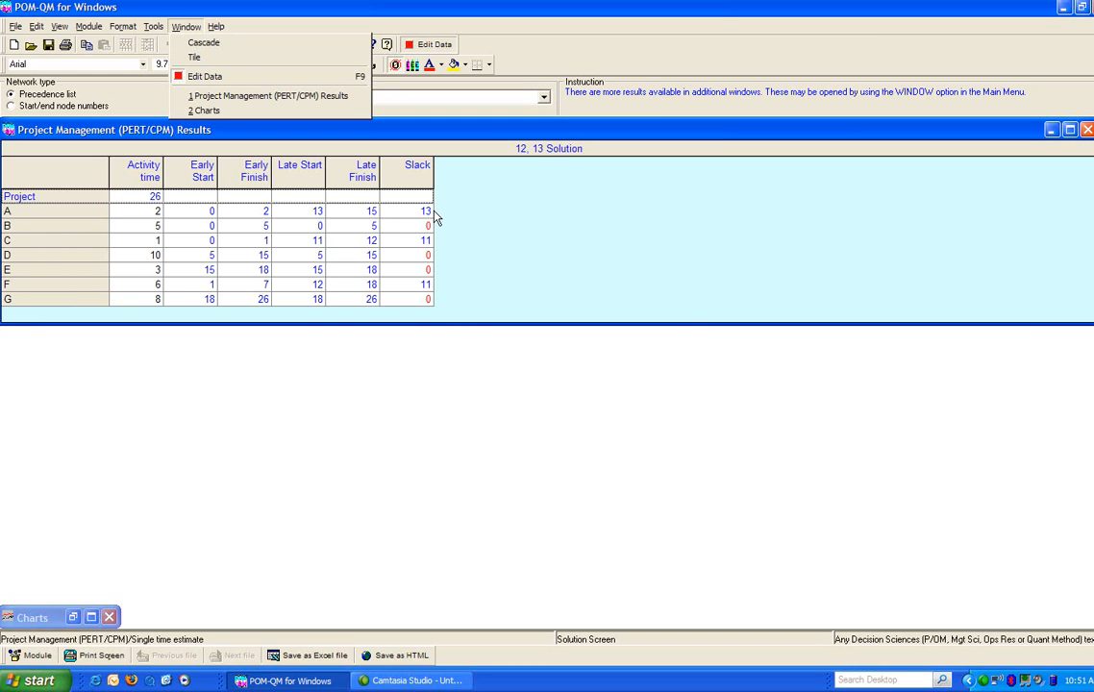
{"action": "mouse_move", "coordinate": [435, 277]}
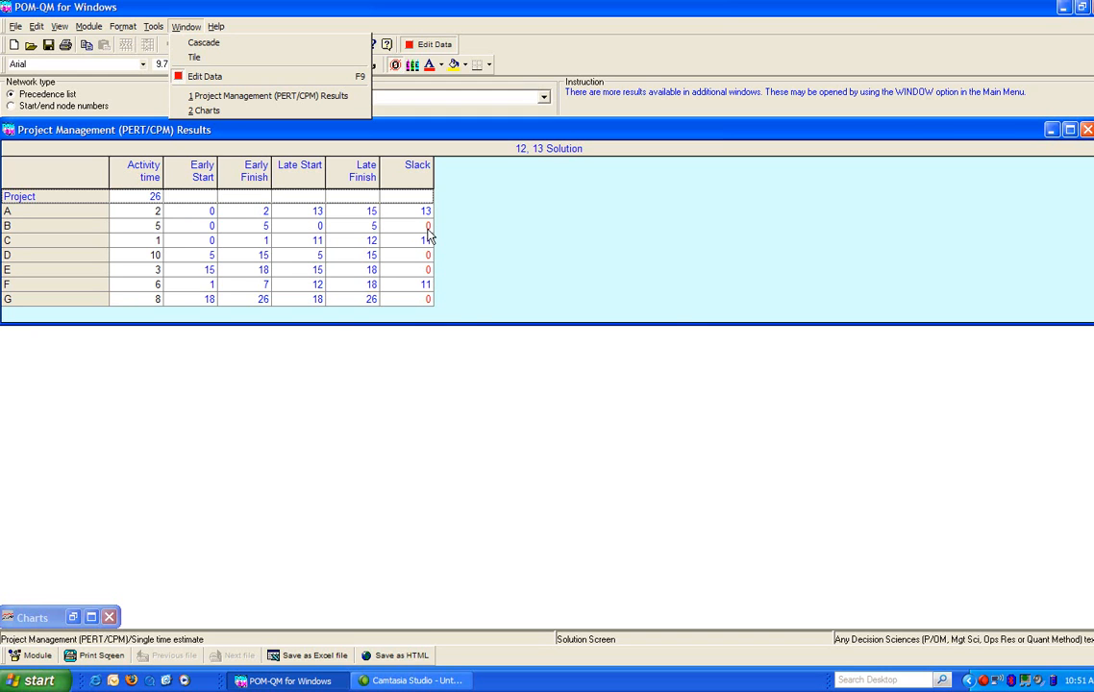
{"action": "left_click", "coordinate": [408, 225]}
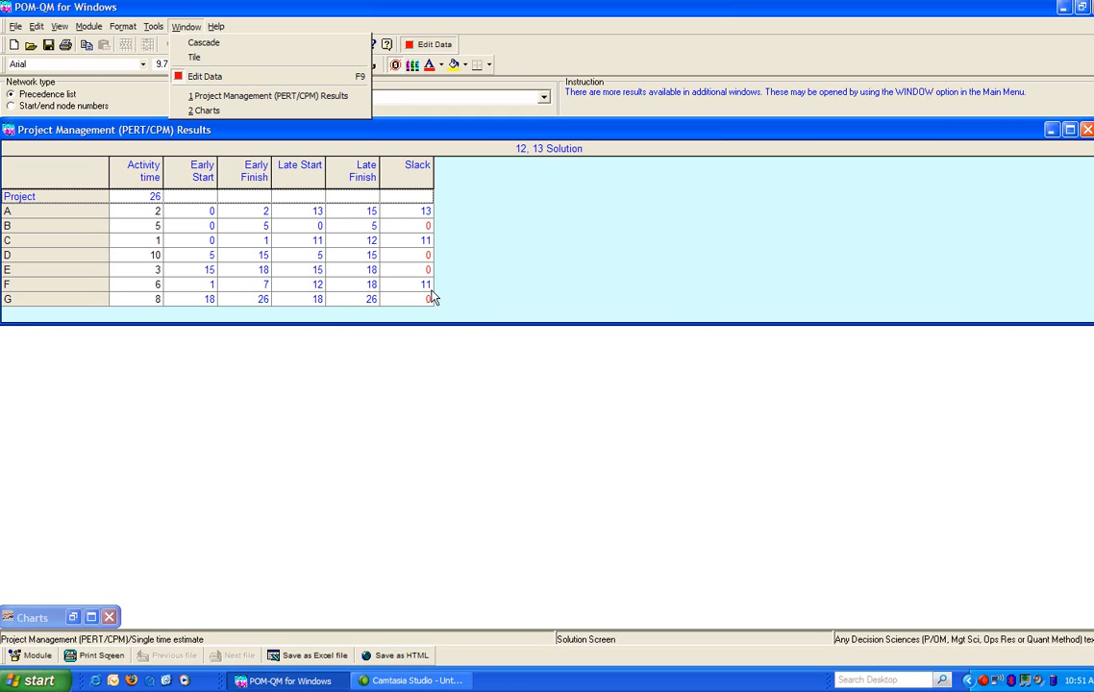
{"action": "mouse_move", "coordinate": [434, 232]}
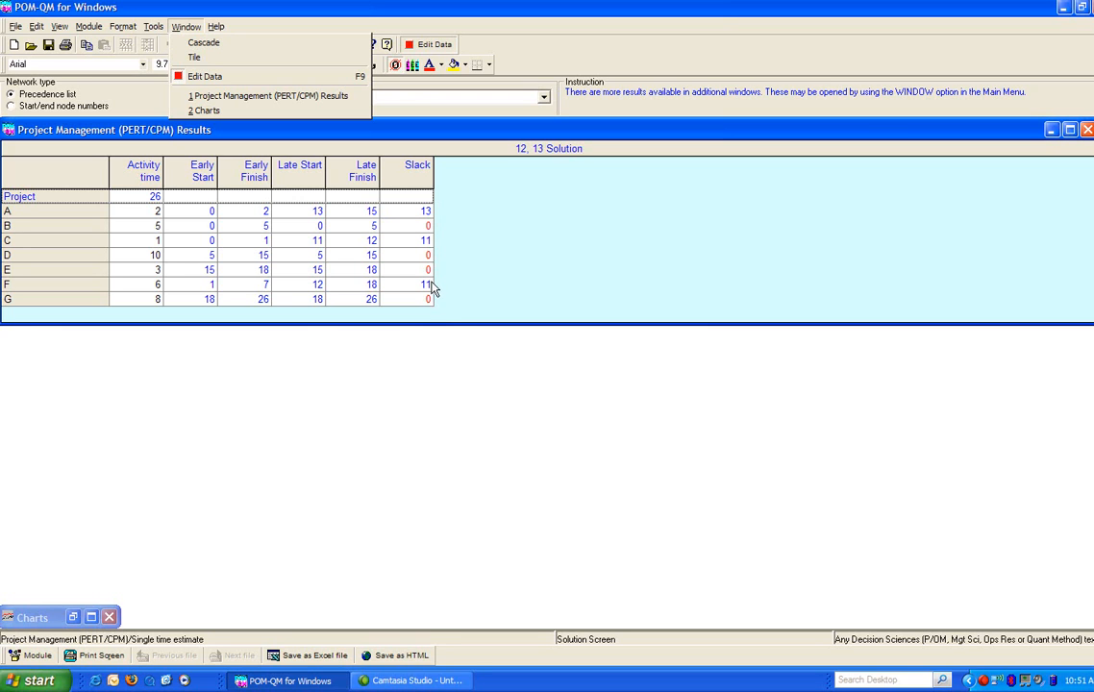
{"action": "mouse_move", "coordinate": [462, 192]}
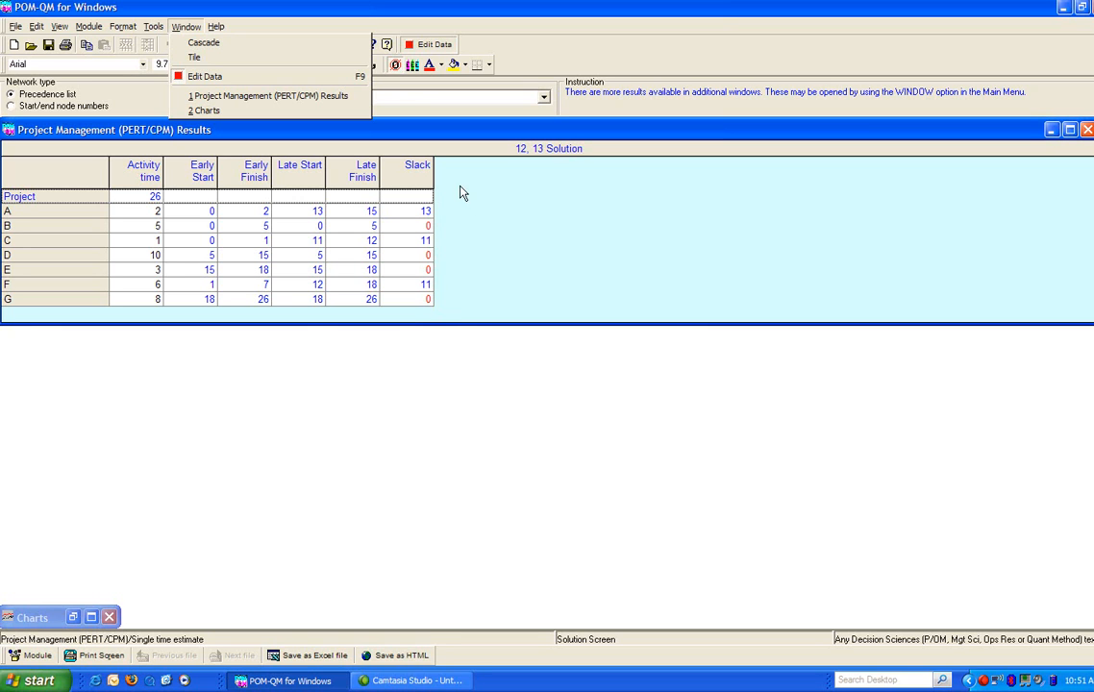
{"action": "mouse_move", "coordinate": [434, 231]}
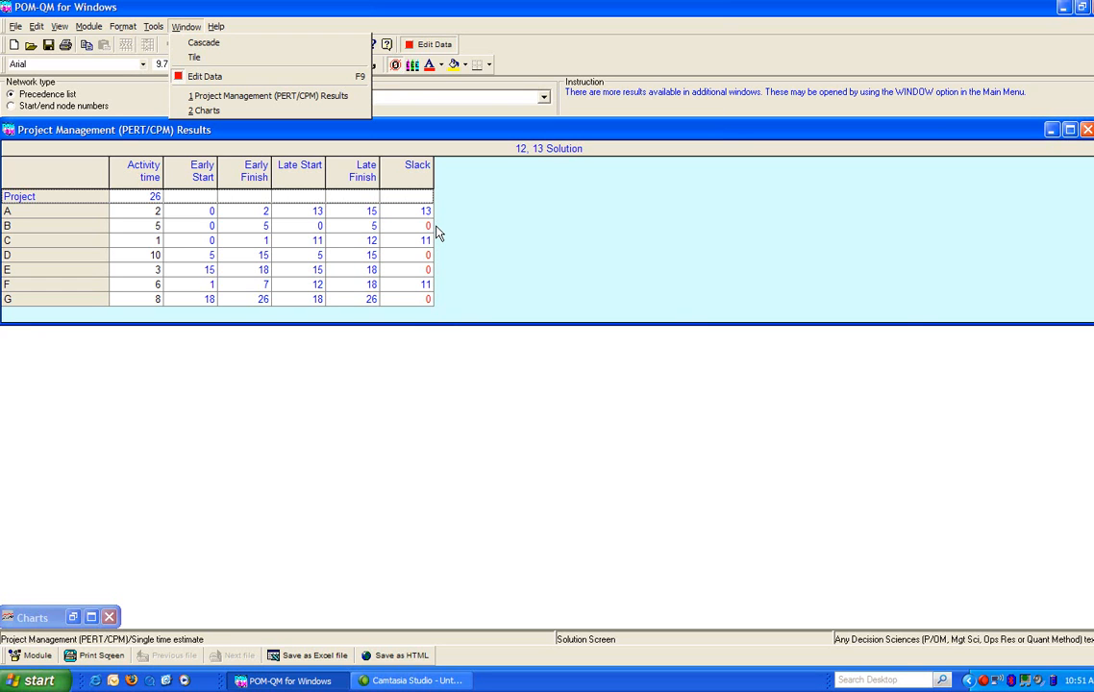
{"action": "mouse_move", "coordinate": [296, 204]}
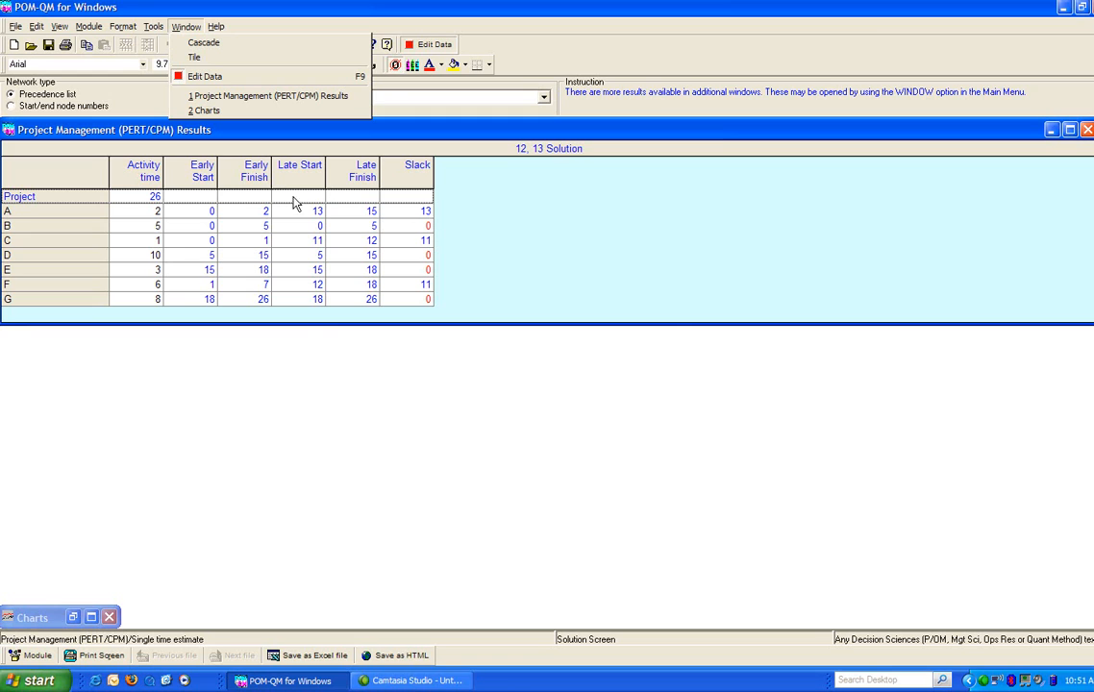
{"action": "mouse_move", "coordinate": [162, 210]}
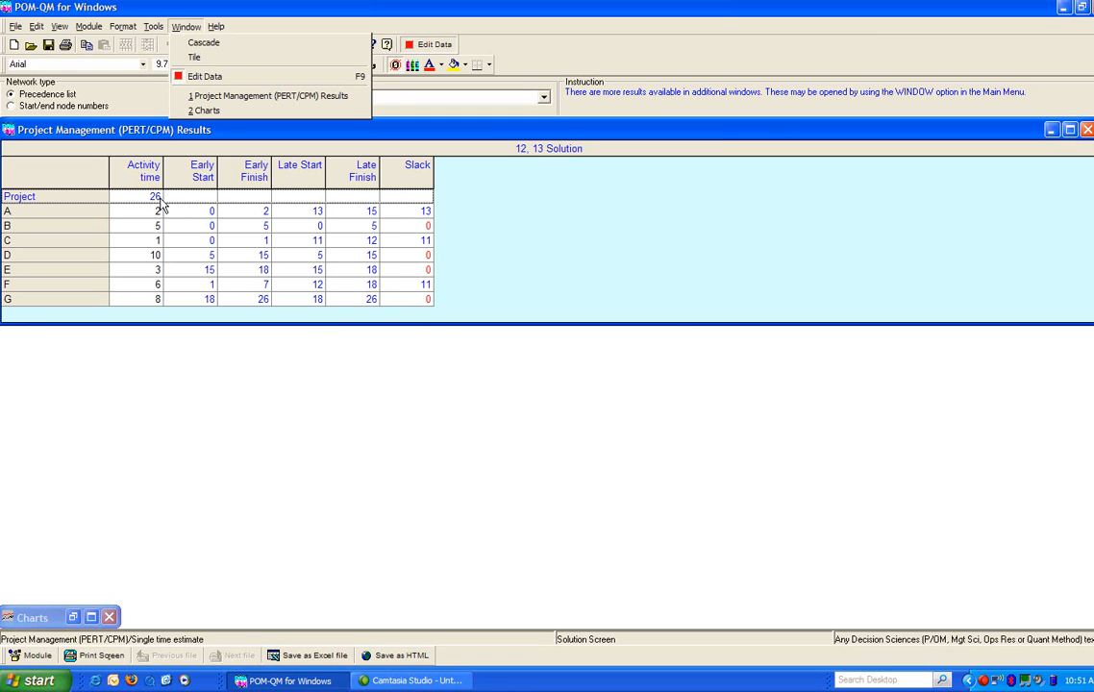
{"action": "mouse_move", "coordinate": [523, 219]}
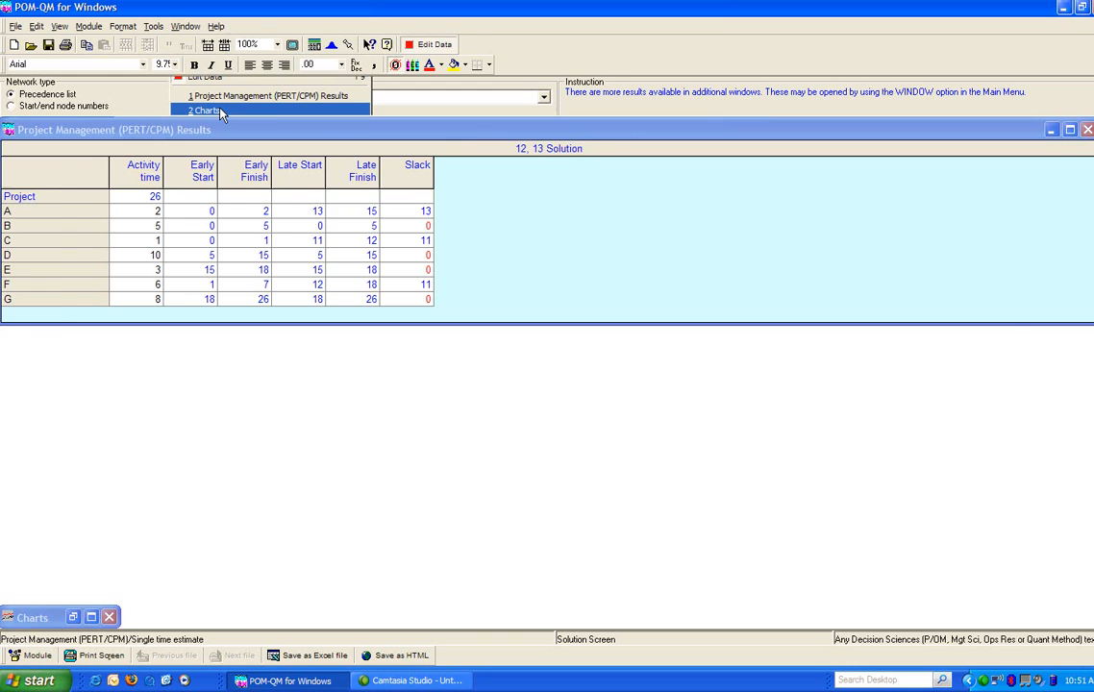
Step: View the early, late and combined Gantt charts and the precedence graph with critical path B–D–E–G
{"action": "left_click", "coordinate": [204, 110]}
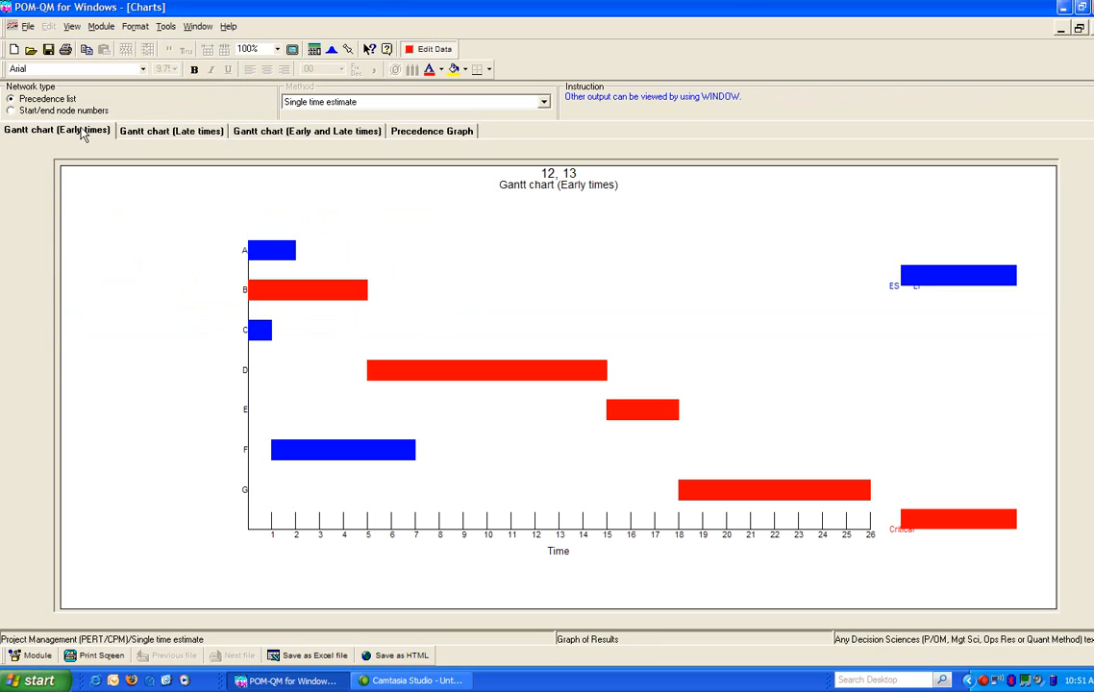
{"action": "mouse_move", "coordinate": [135, 142]}
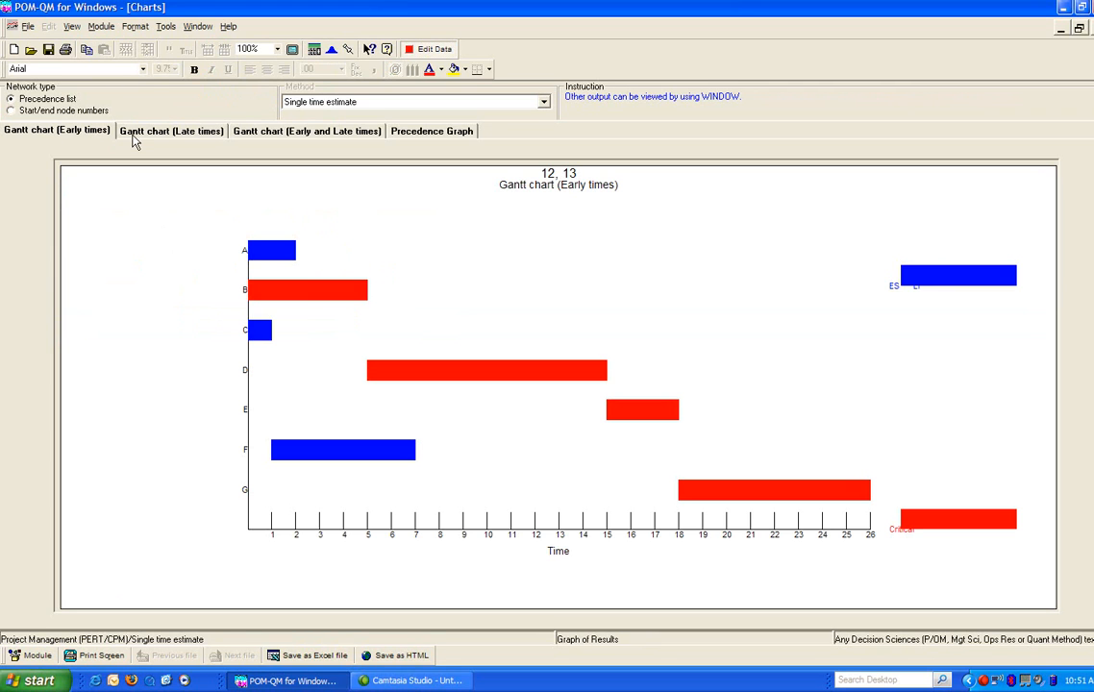
{"action": "left_click", "coordinate": [171, 131]}
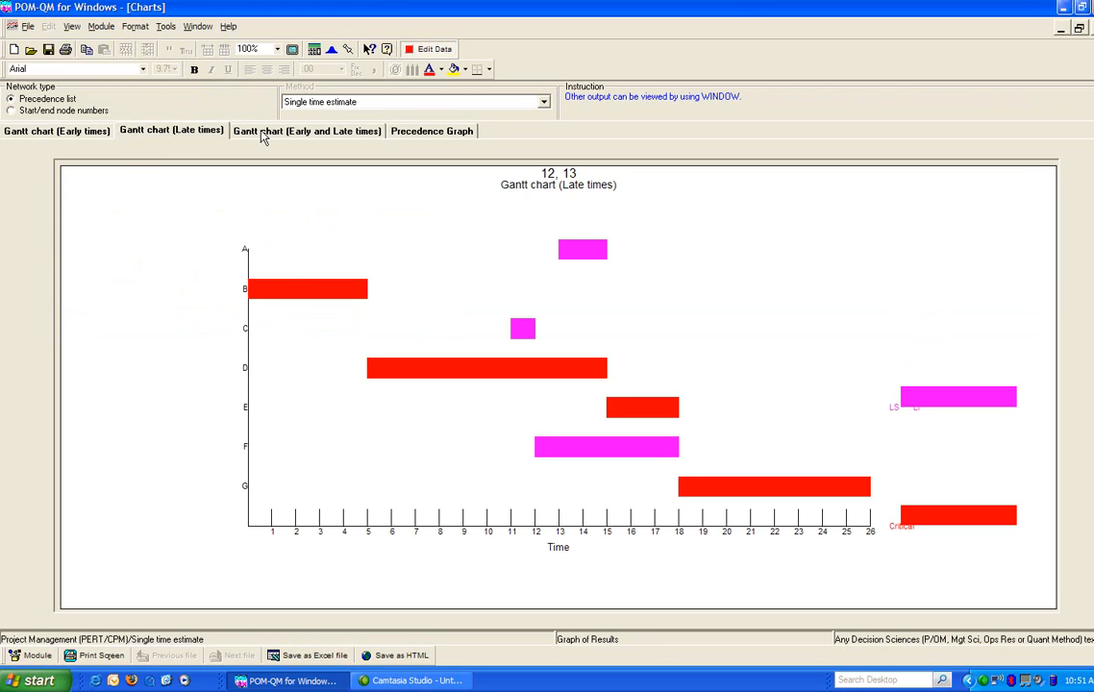
{"action": "left_click", "coordinate": [305, 131]}
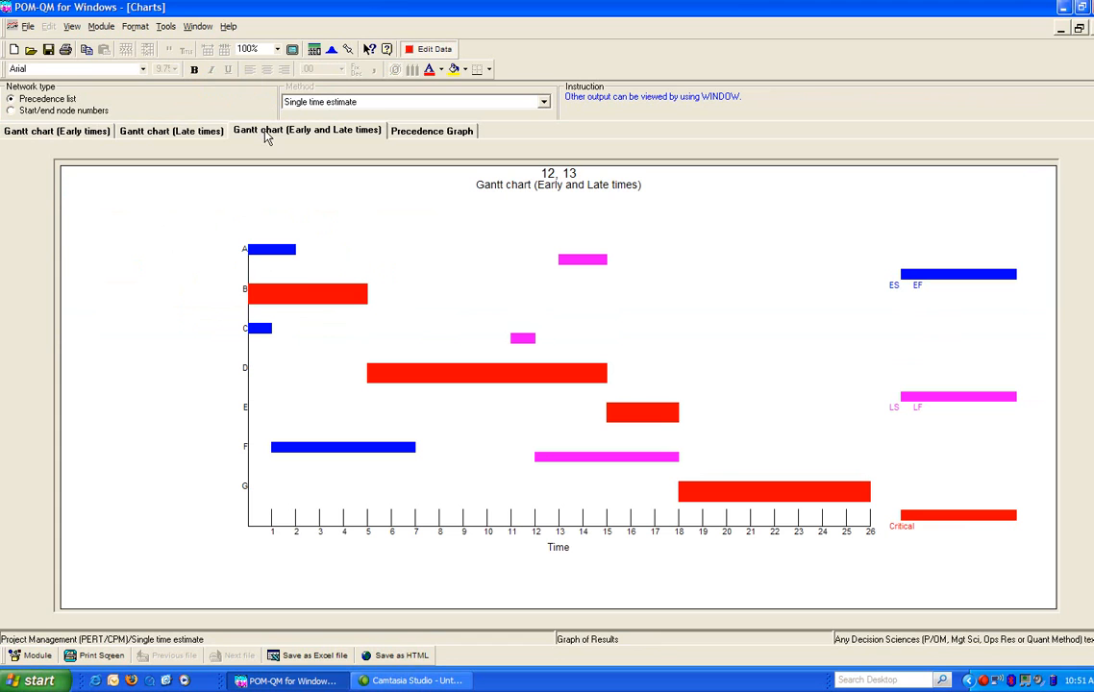
{"action": "mouse_move", "coordinate": [411, 135]}
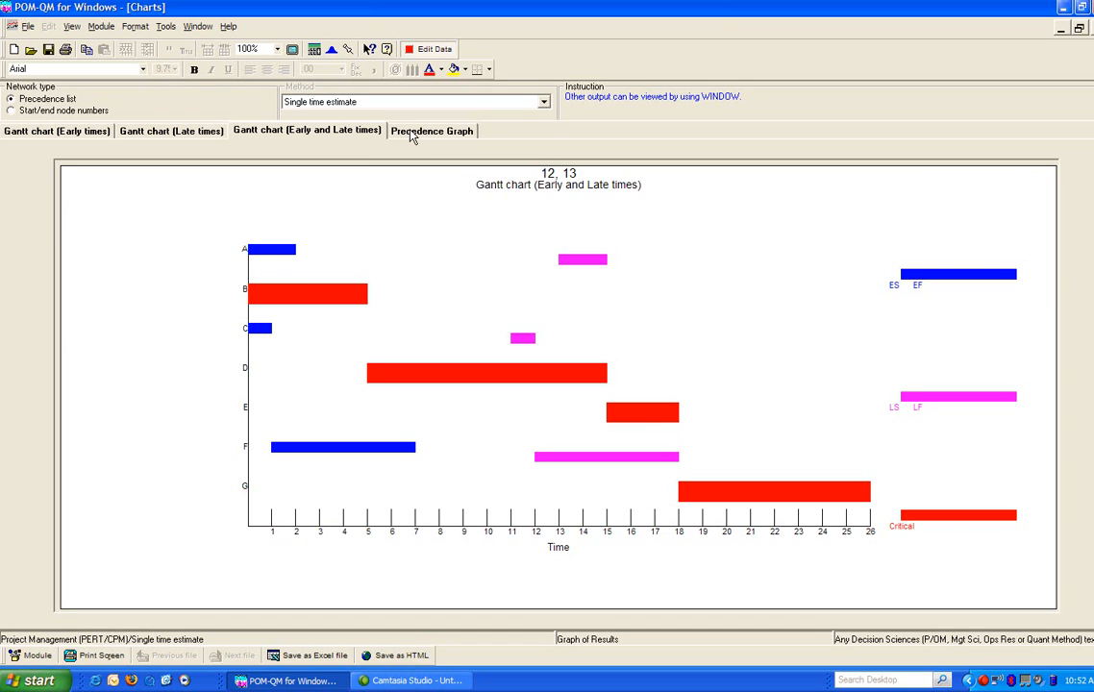
{"action": "left_click", "coordinate": [431, 131]}
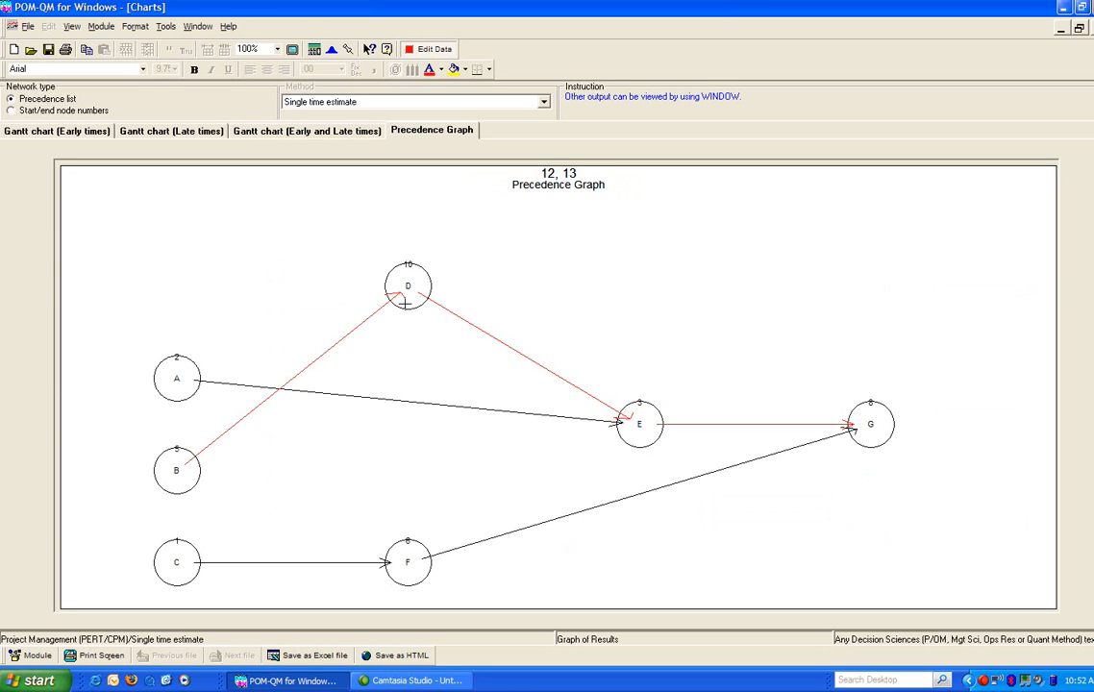
{"action": "mouse_move", "coordinate": [837, 413]}
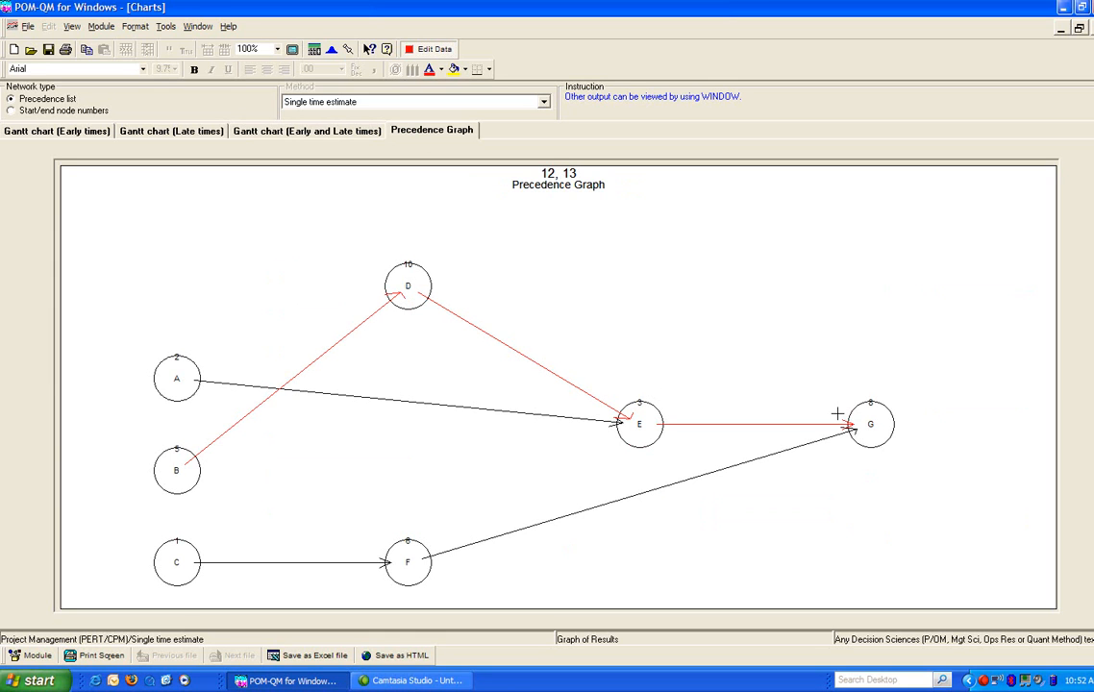
{"action": "mouse_move", "coordinate": [942, 300]}
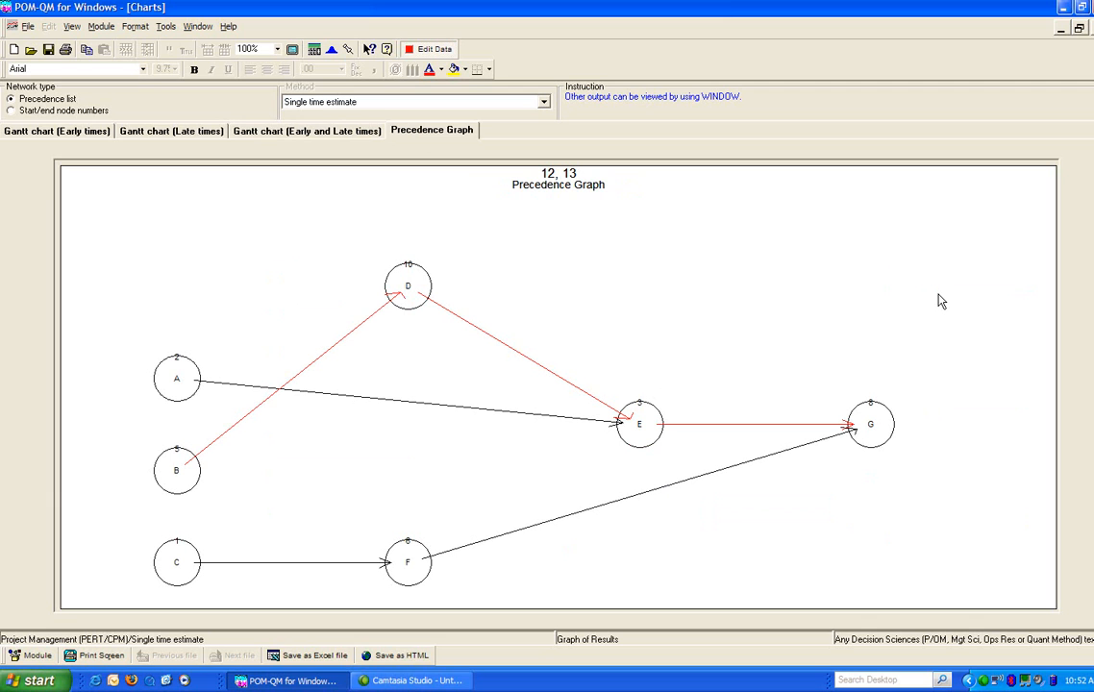
{"action": "mouse_move", "coordinate": [562, 155]}
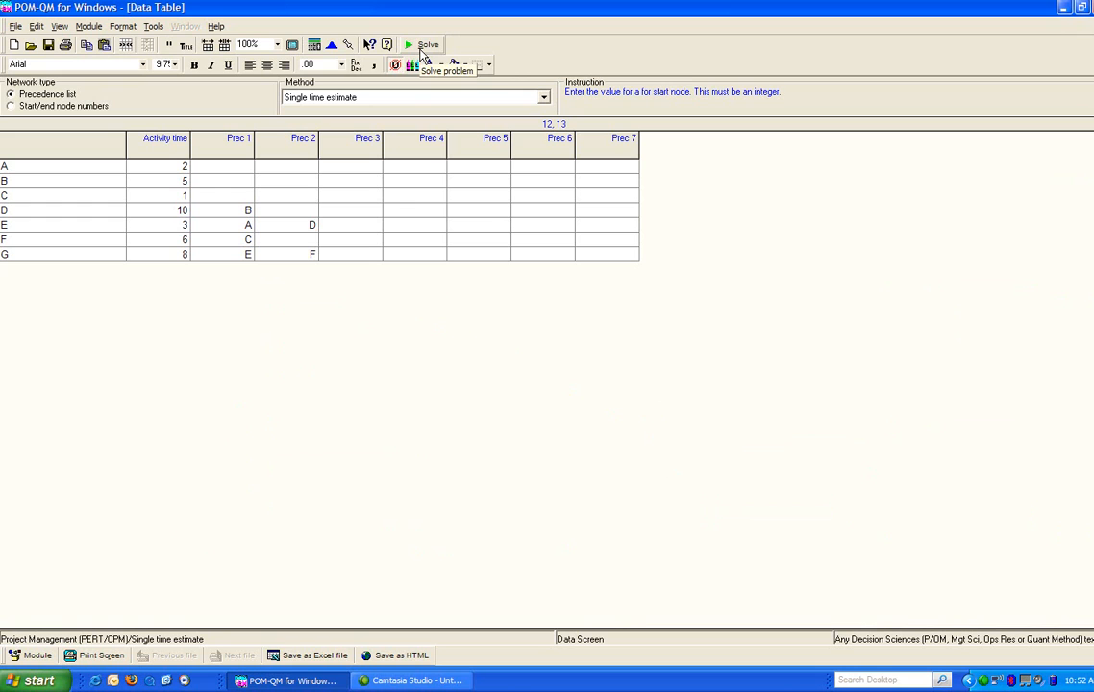
{"action": "mouse_move", "coordinate": [223, 100]}
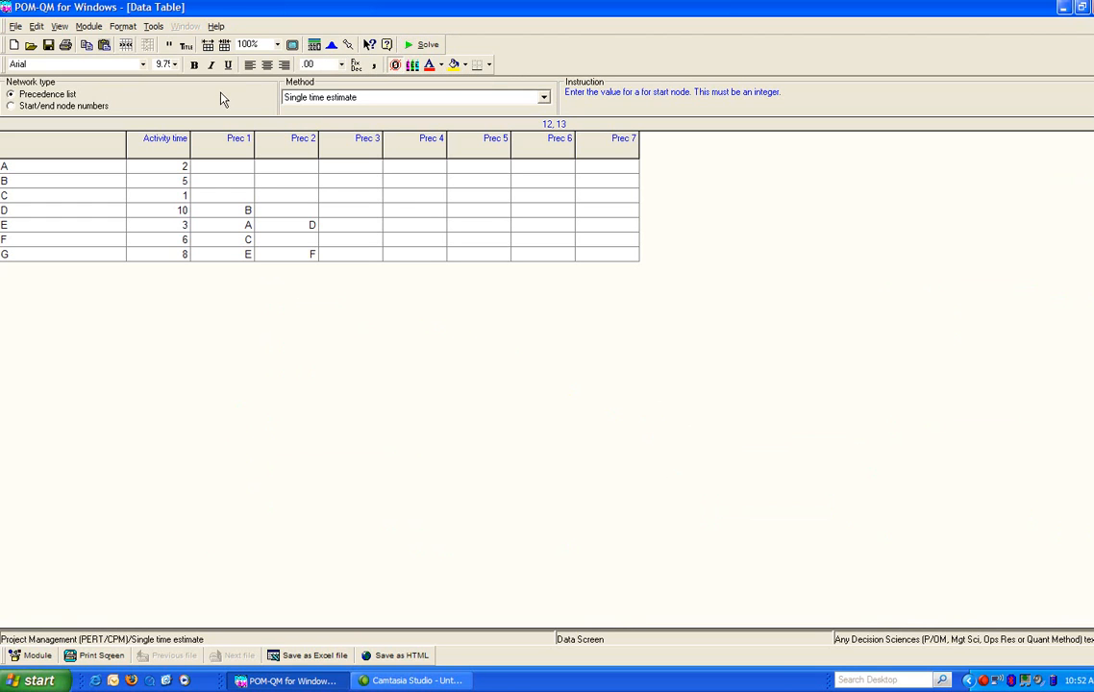
{"action": "mouse_move", "coordinate": [223, 114]}
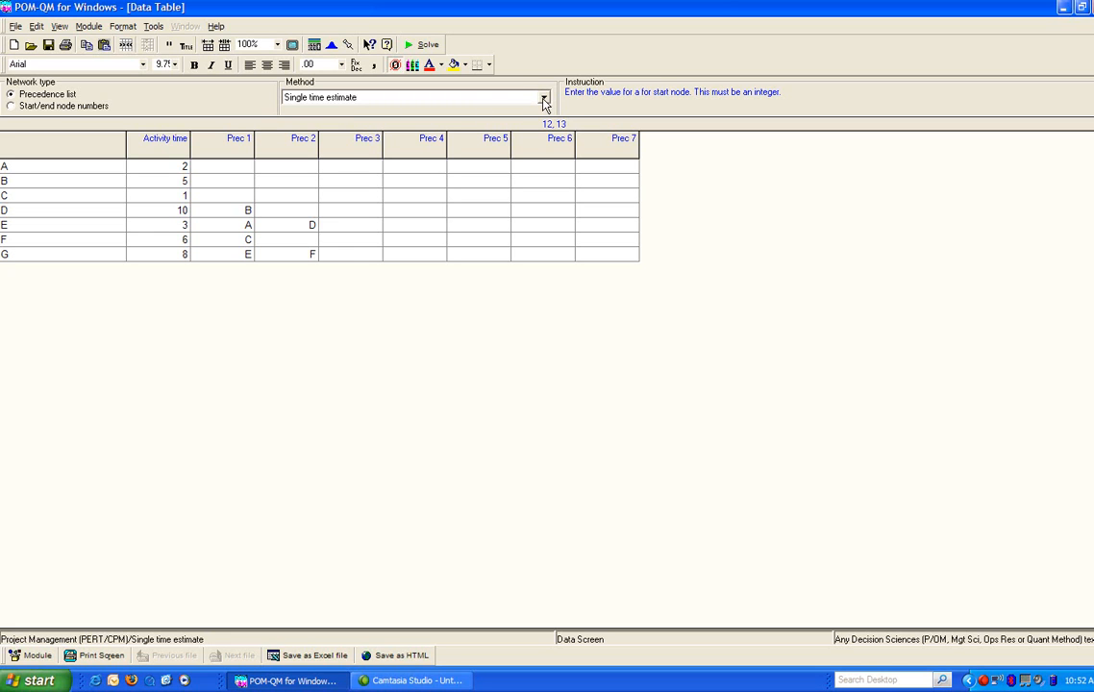
Step: Bring up the Method list on the data table, single time estimate still current
{"action": "left_click", "coordinate": [544, 96]}
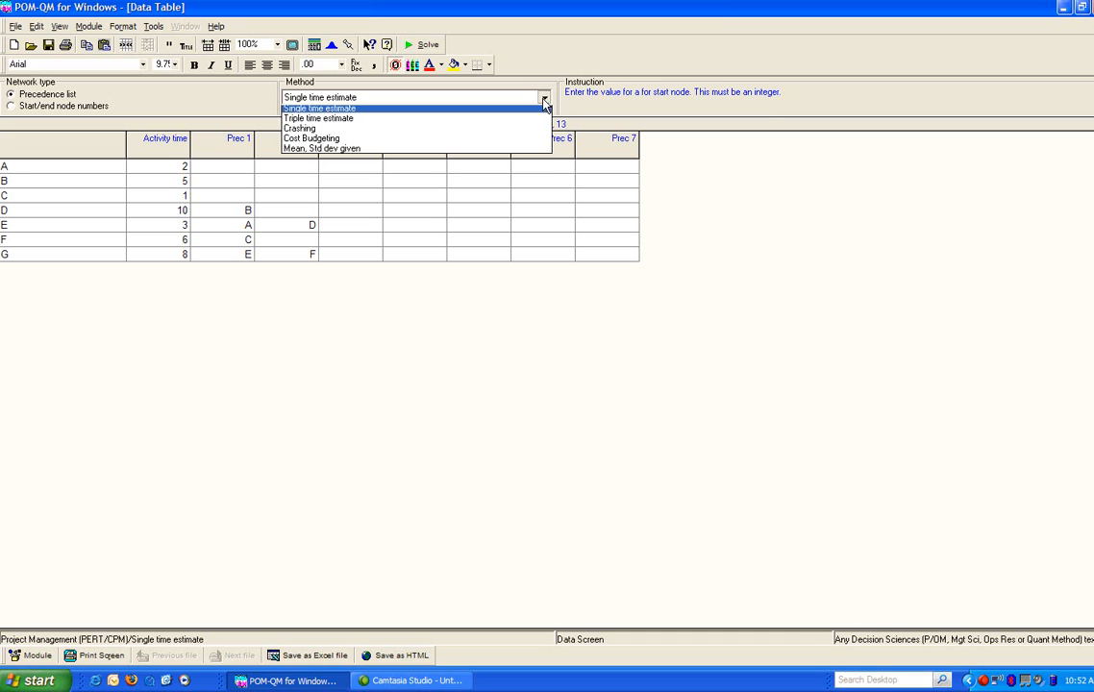
Step: Switch the method to Triple time estimate, keeping predecessors for D–G
{"action": "left_click", "coordinate": [317, 119]}
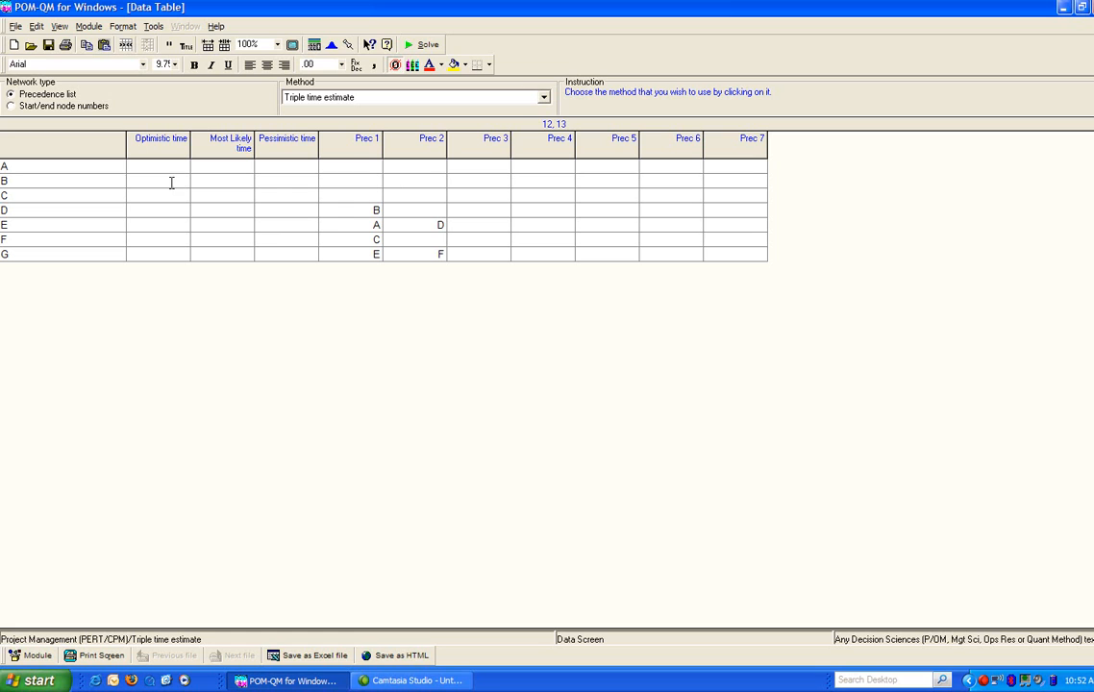
{"action": "left_click", "coordinate": [158, 165]}
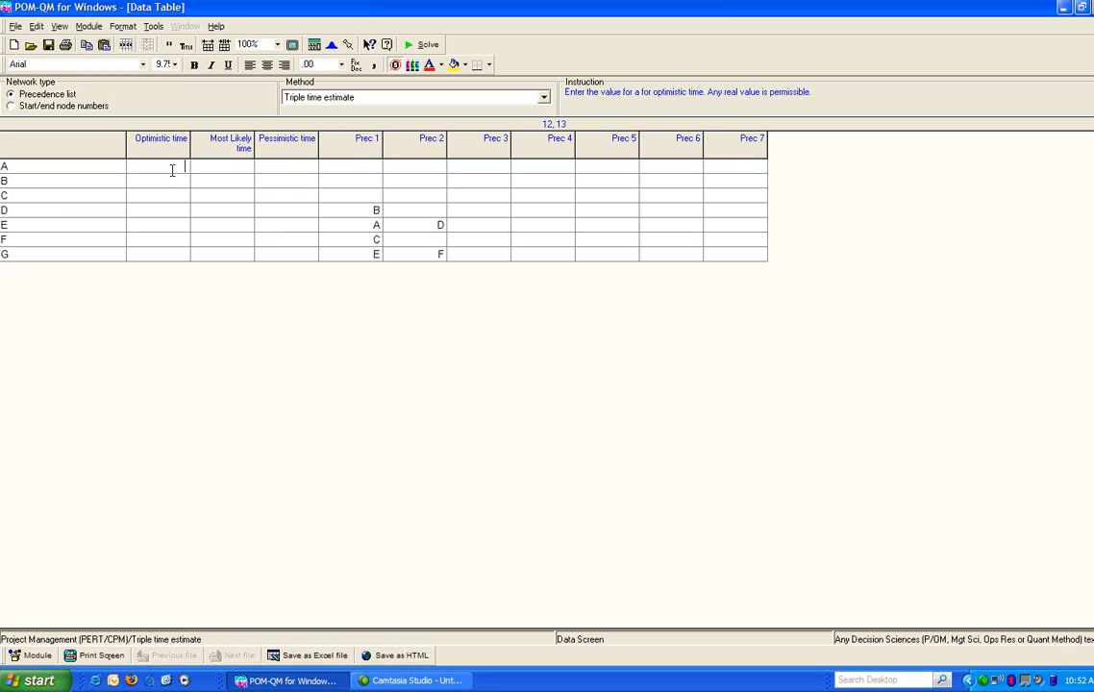
Step: Enter most likely times 2, 5, 1, 10, 3, 6, 8 for tasks A–G
{"action": "left_click", "coordinate": [221, 165]}
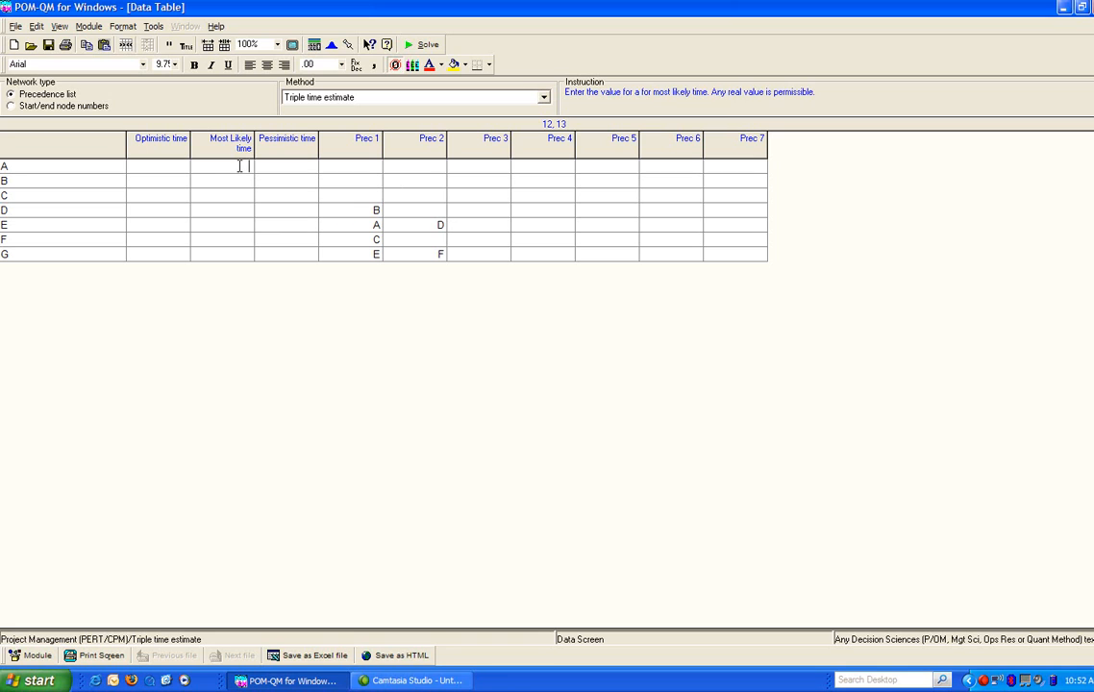
{"action": "type", "text": "2"}
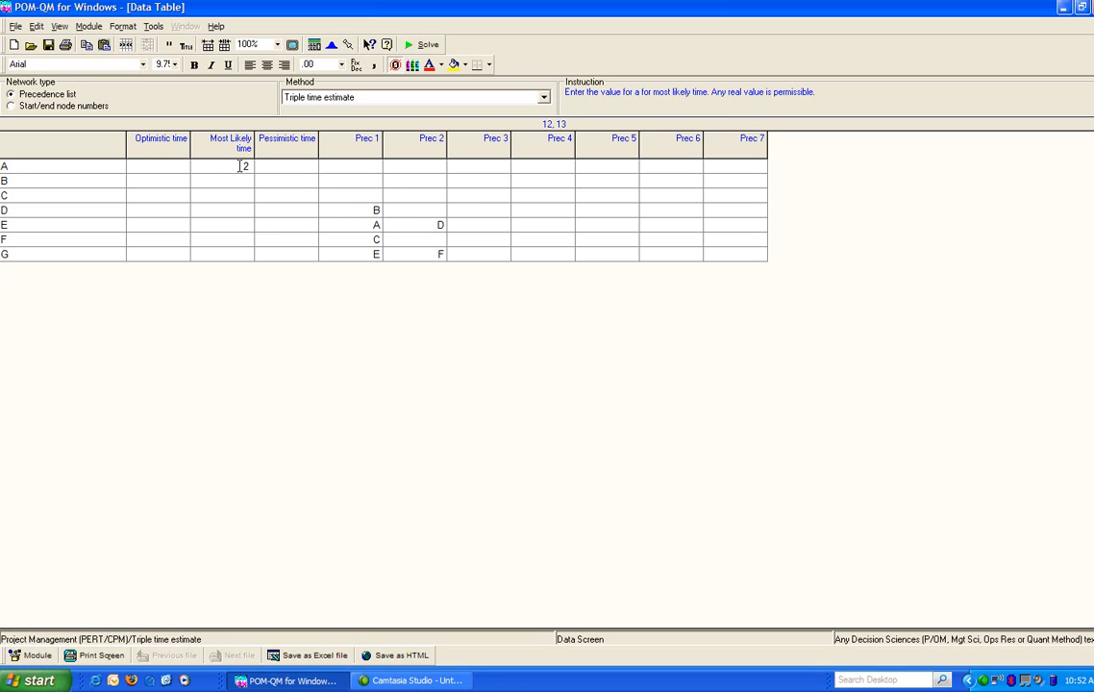
{"action": "type", "text": "5"}
{"action": "left_click", "coordinate": [221, 209]}
{"action": "type", "text": "10"}
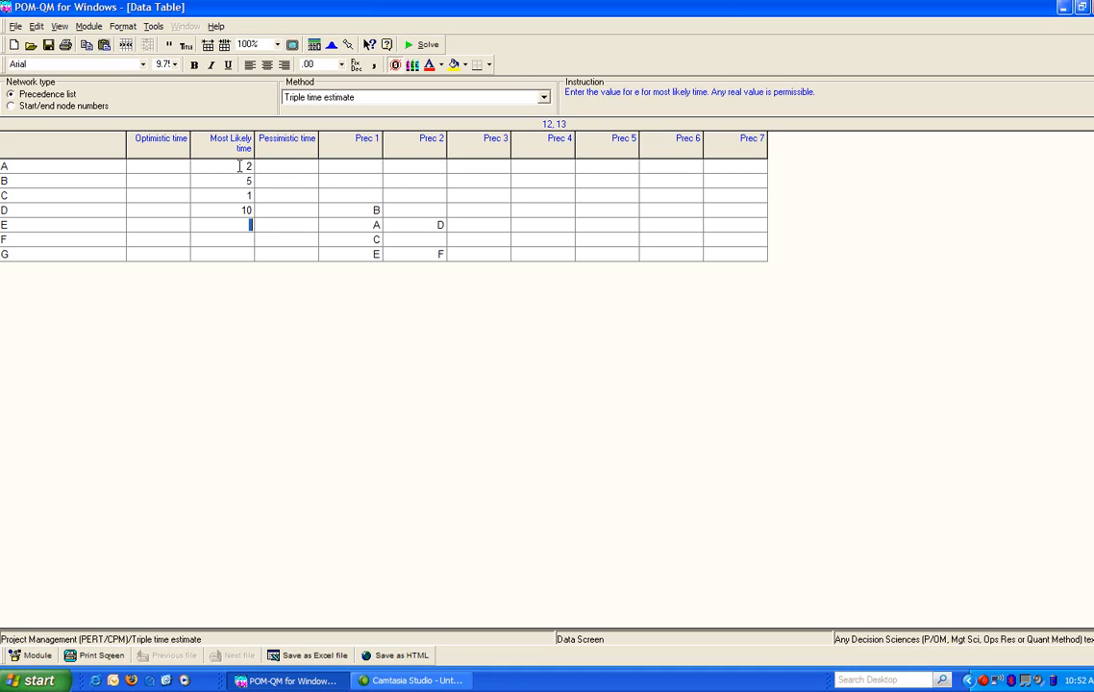
{"action": "type", "text": "3"}
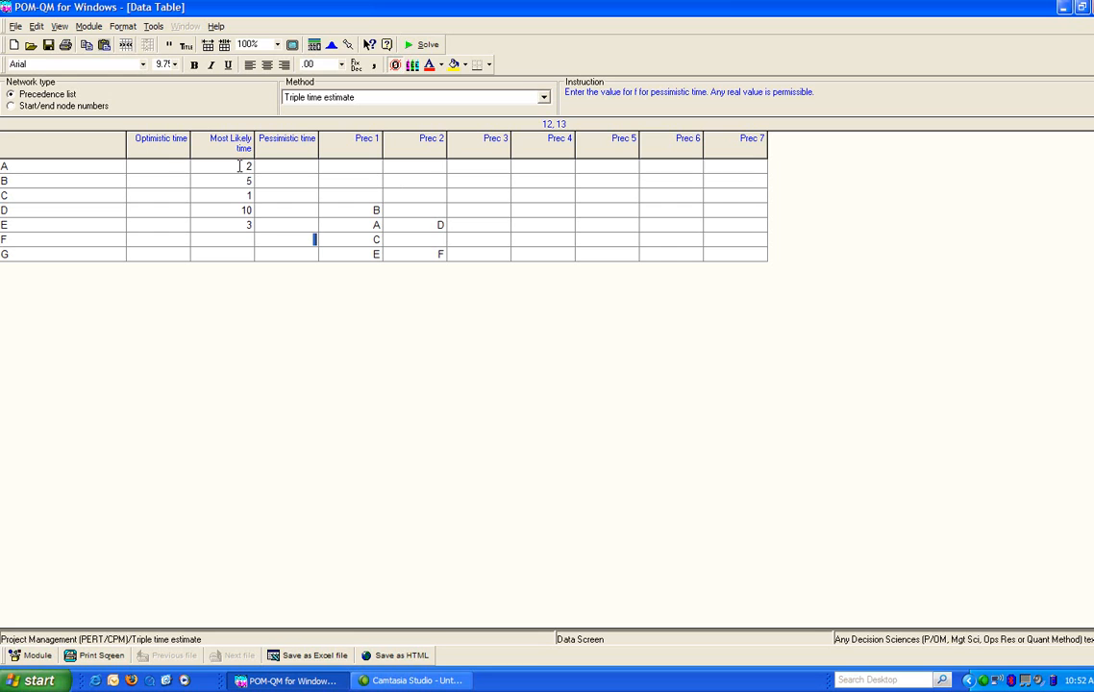
{"action": "left_click", "coordinate": [250, 239]}
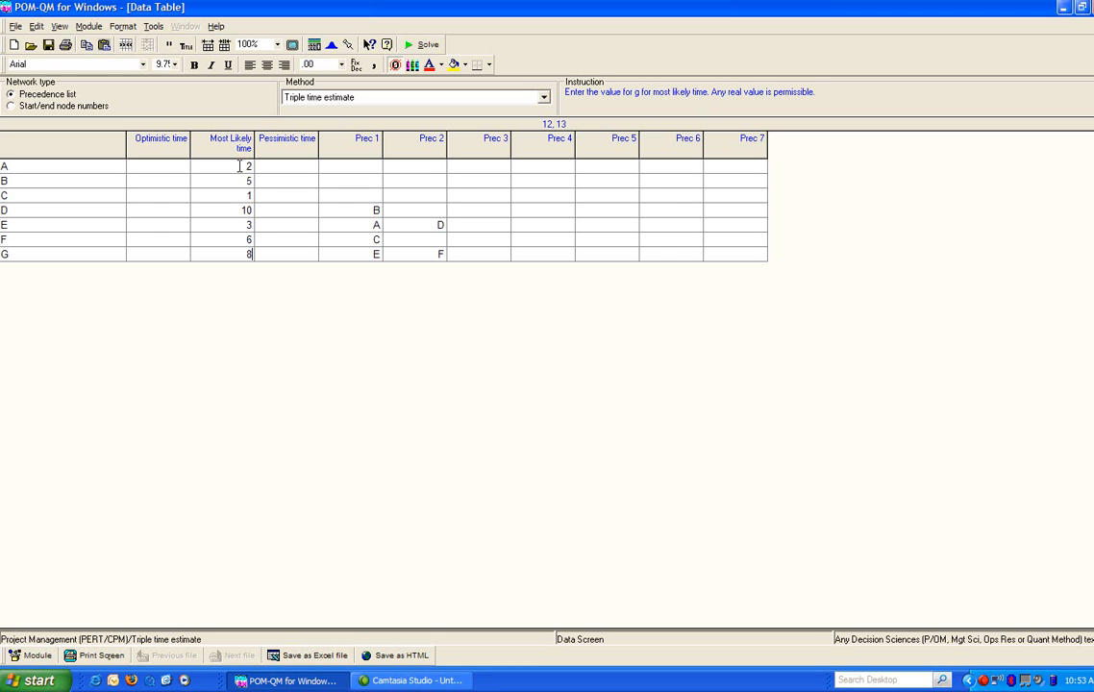
{"action": "left_click", "coordinate": [160, 165]}
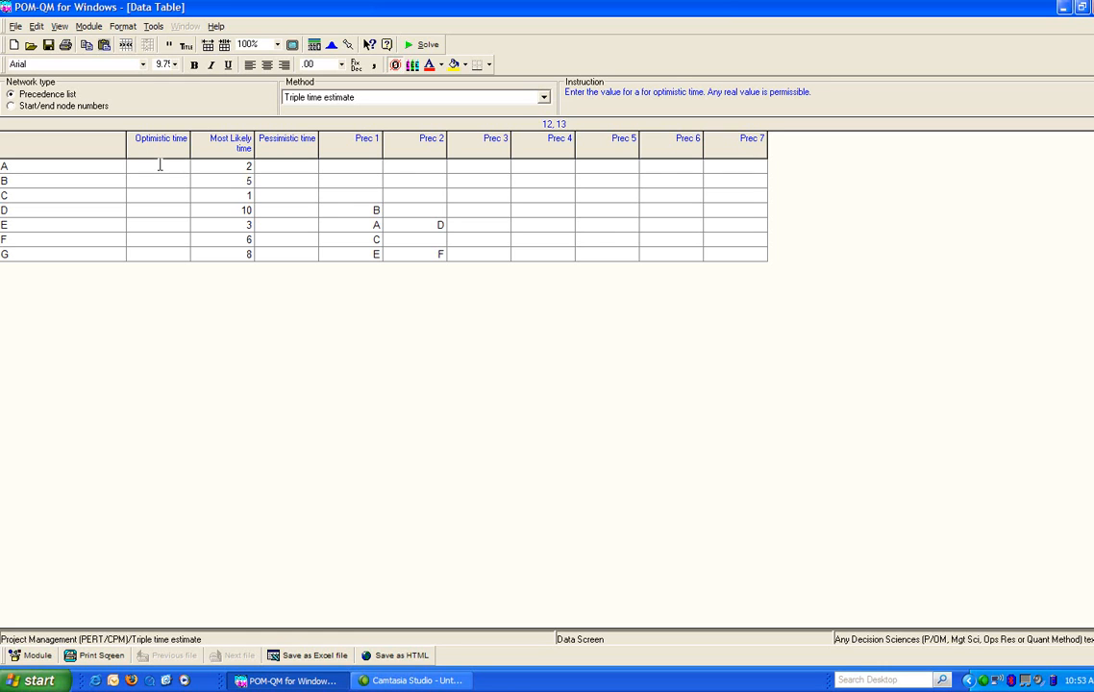
Step: Enter the optimistic and pessimistic times for tasks A, B and C
{"action": "type", "text": "2"}
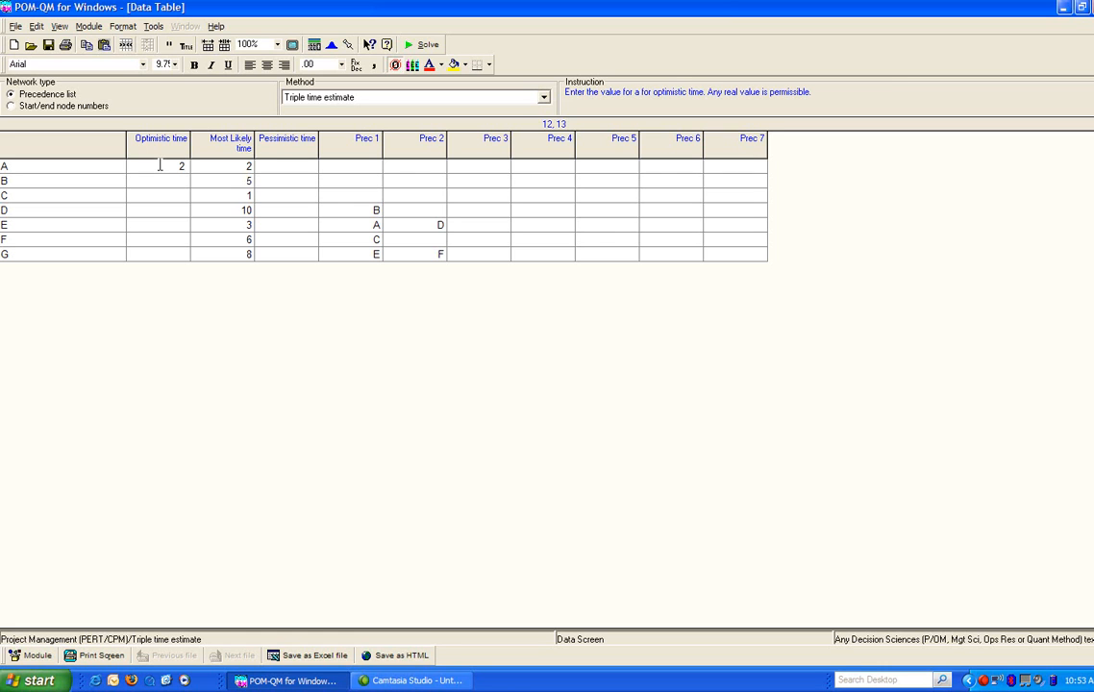
{"action": "left_click", "coordinate": [231, 165]}
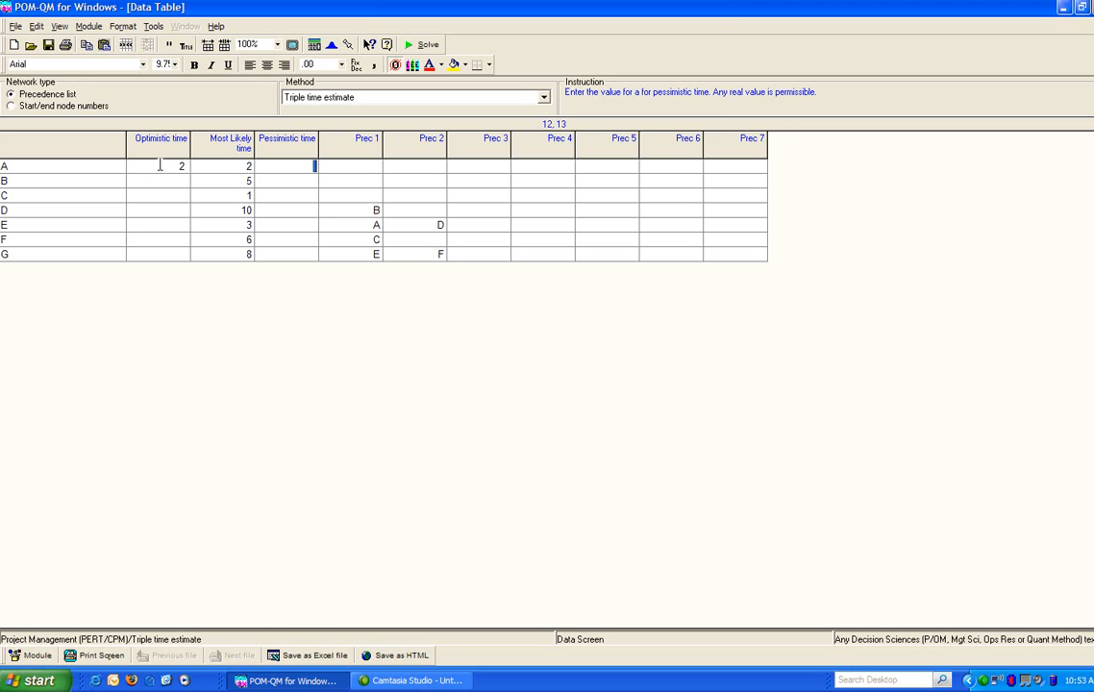
{"action": "type", "text": "5"}
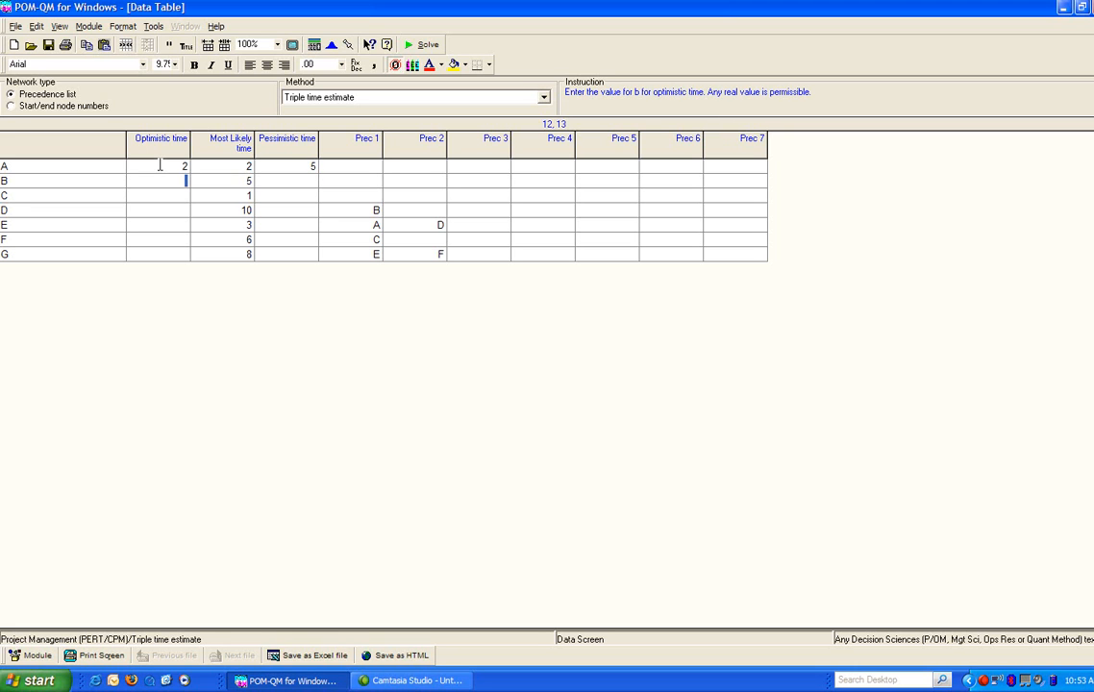
{"action": "type", "text": "1"}
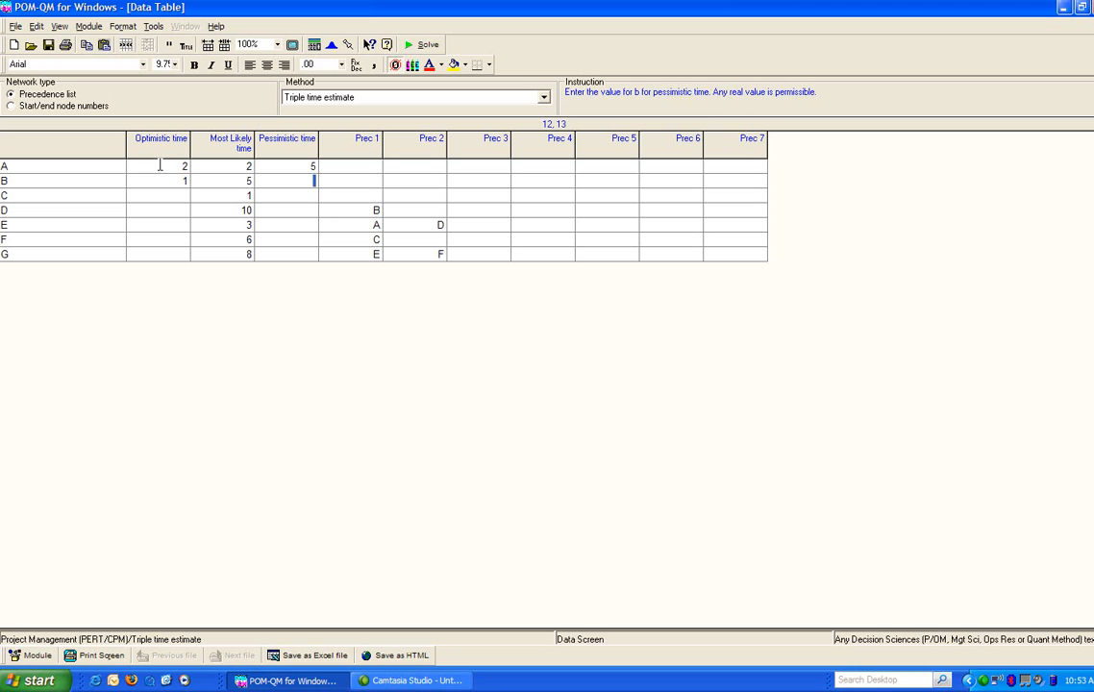
{"action": "type", "text": "7"}
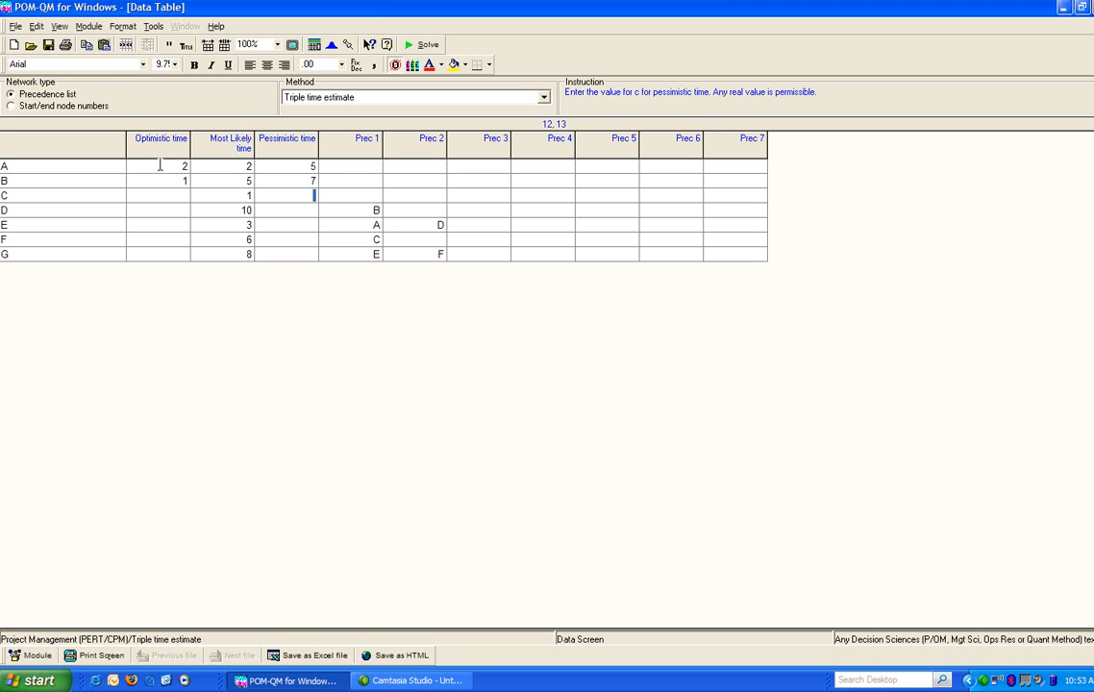
{"action": "left_click", "coordinate": [157, 196]}
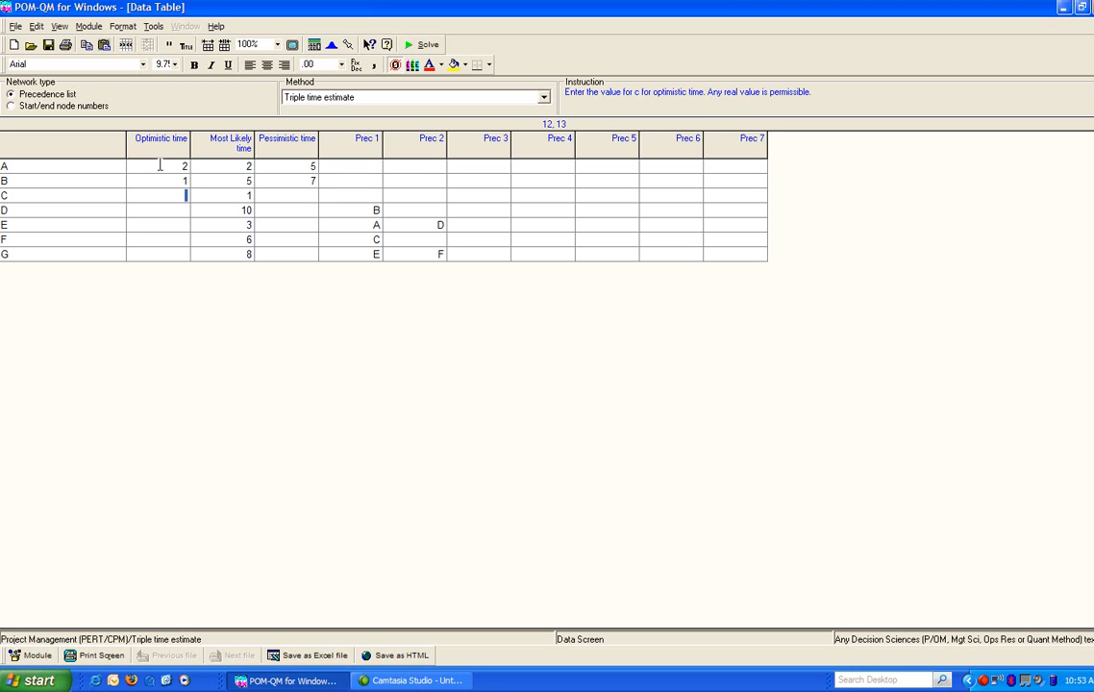
{"action": "type", "text": "1"}
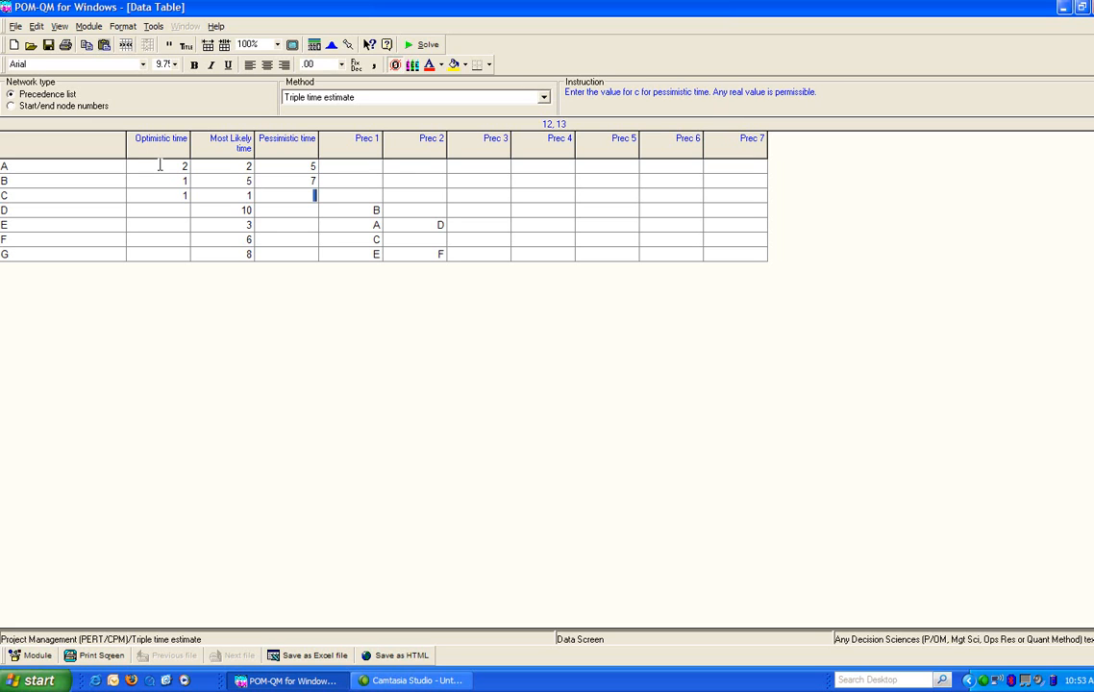
{"action": "type", "text": "4"}
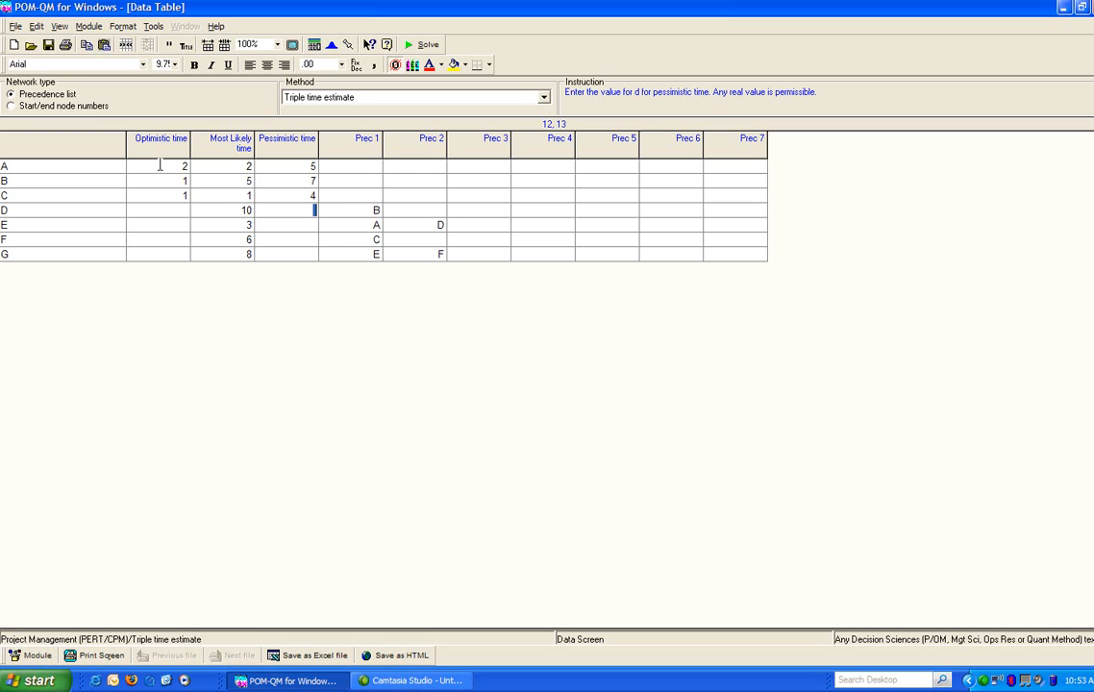
Step: Enter the optimistic and pessimistic times for tasks D through G, solving to 26 total, std dev 2.36
{"action": "left_click", "coordinate": [157, 210]}
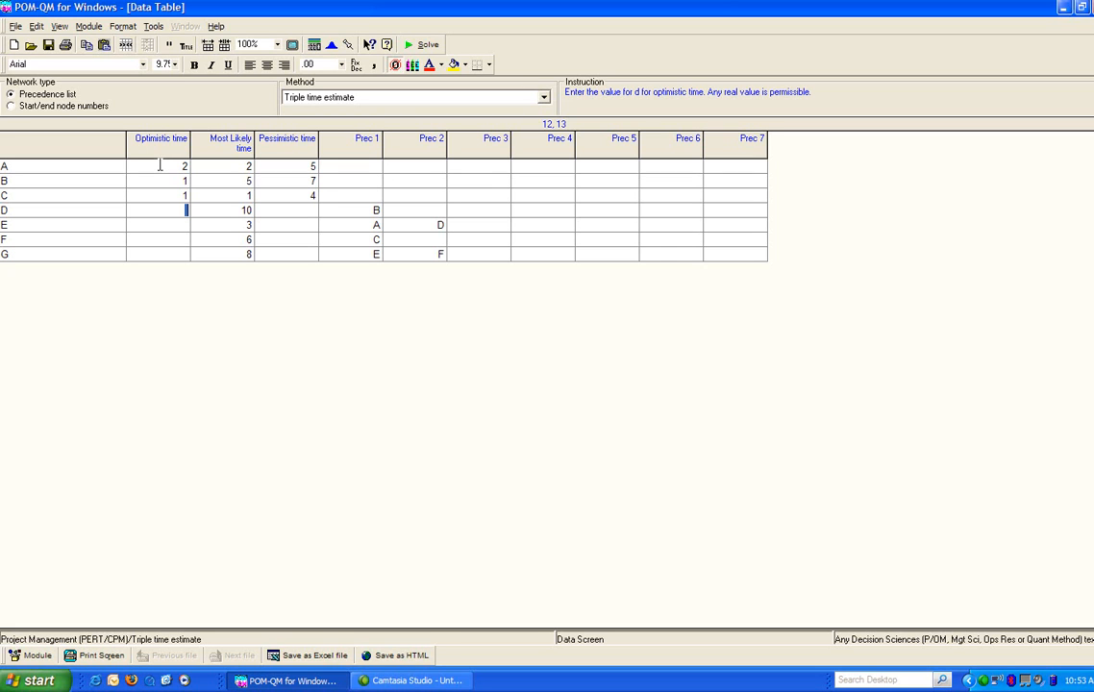
{"action": "type", "text": "8"}
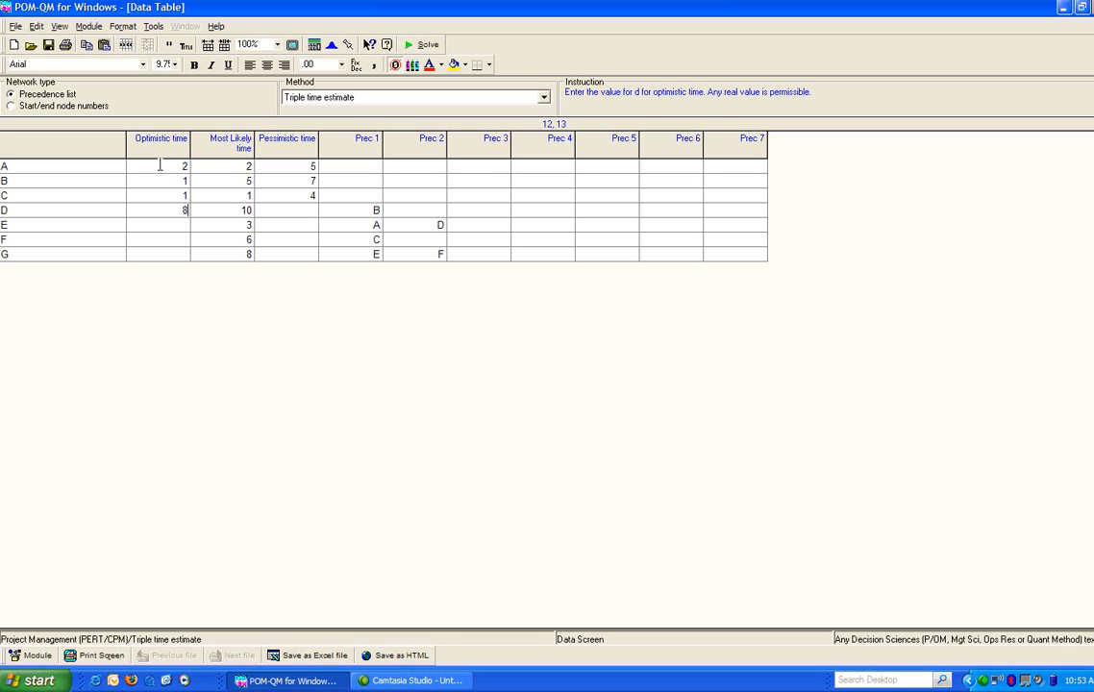
{"action": "type", "text": "12"}
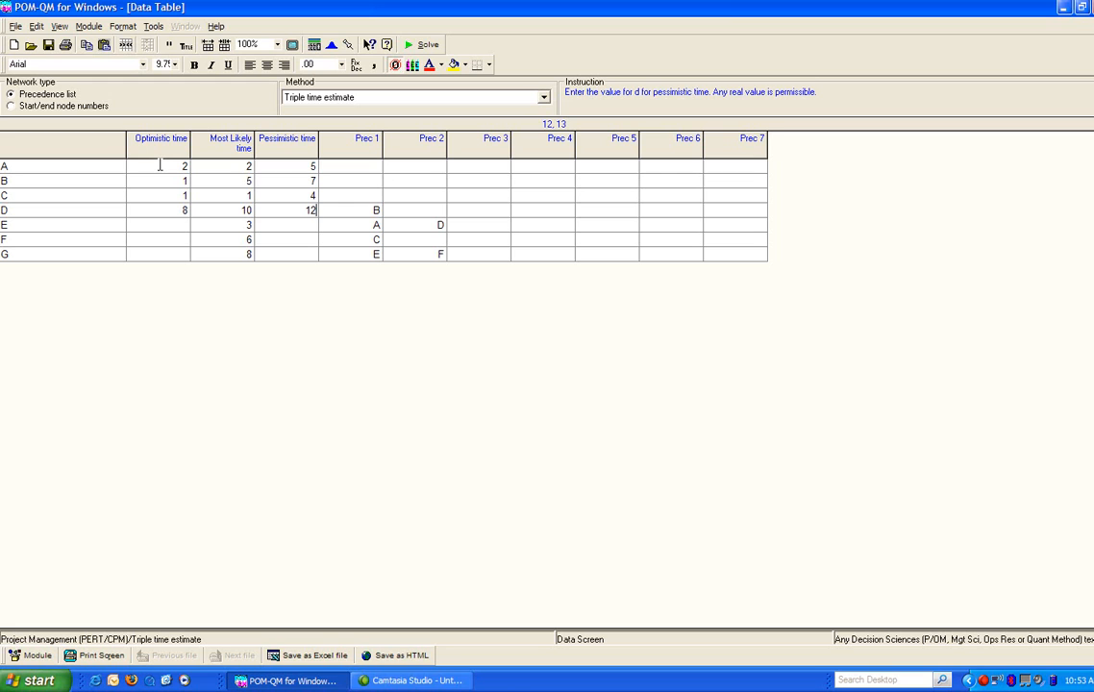
{"action": "left_click", "coordinate": [158, 223]}
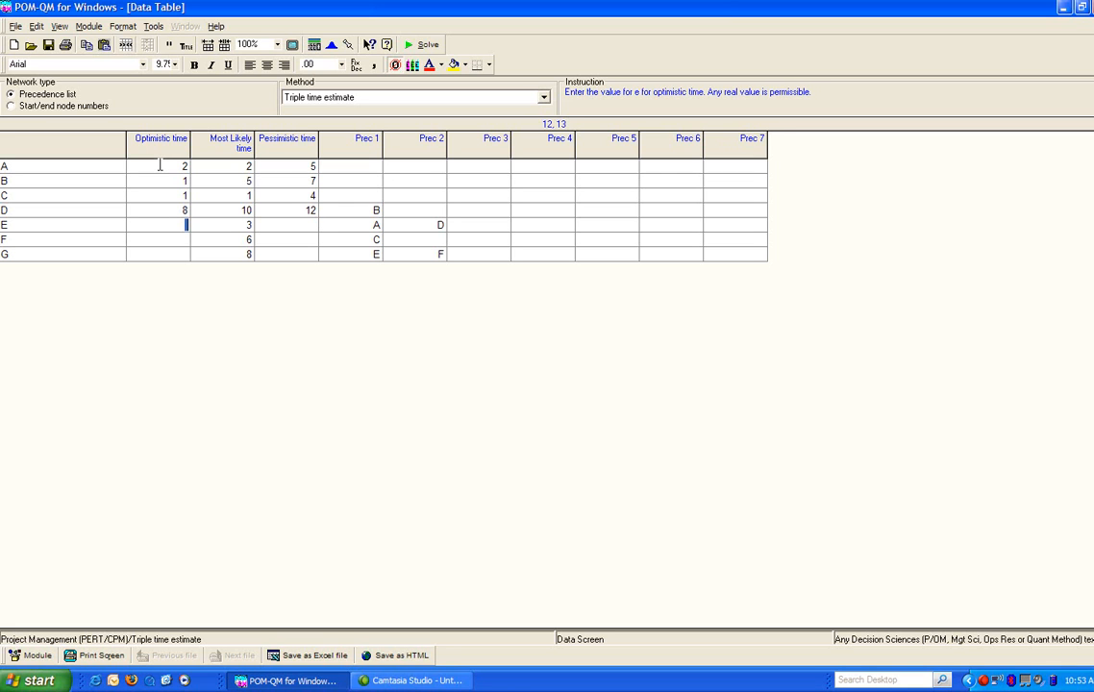
{"action": "type", "text": "2"}
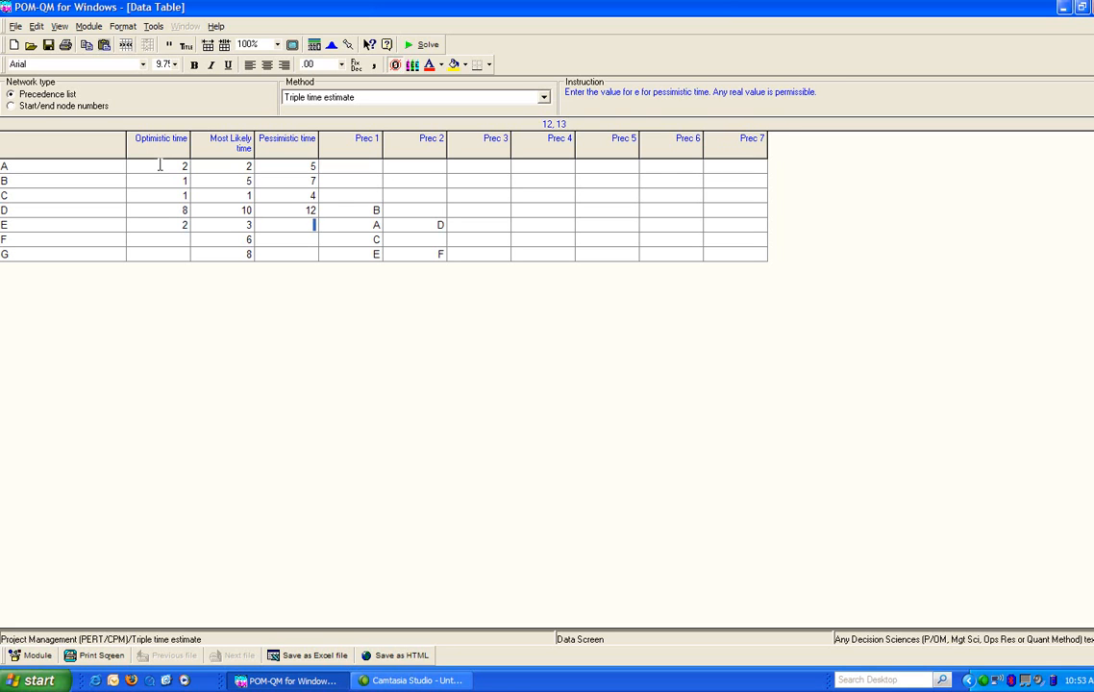
{"action": "type", "text": "4"}
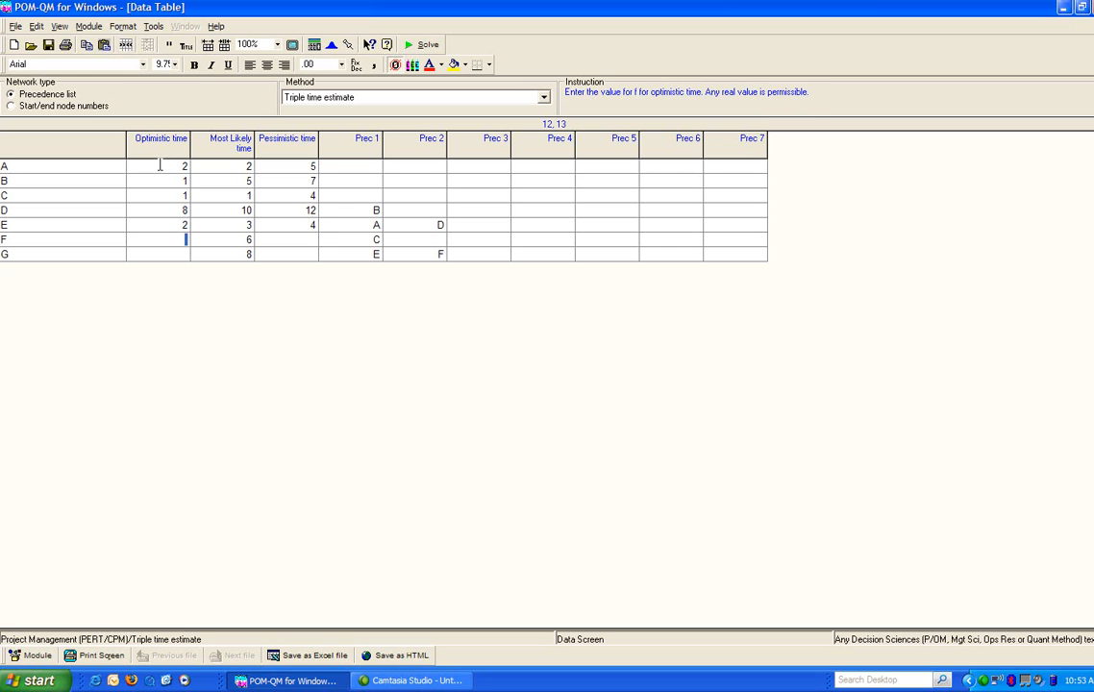
{"action": "type", "text": "4"}
{"action": "left_click", "coordinate": [287, 238]}
{"action": "type", "text": "9"}
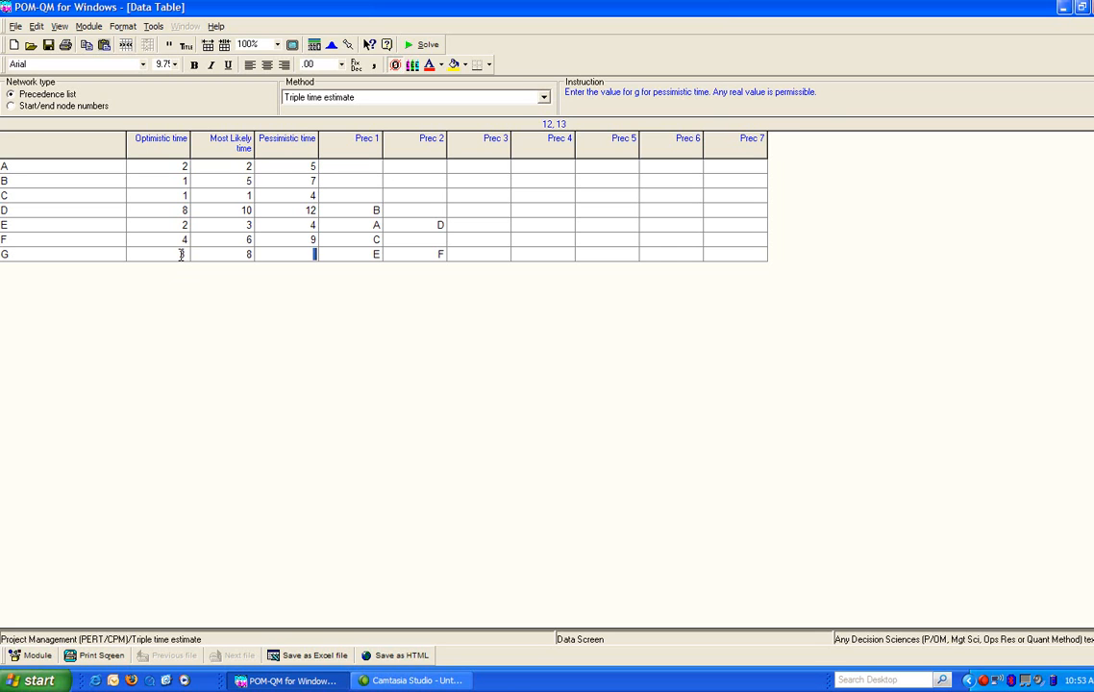
{"action": "type", "text": "1"}
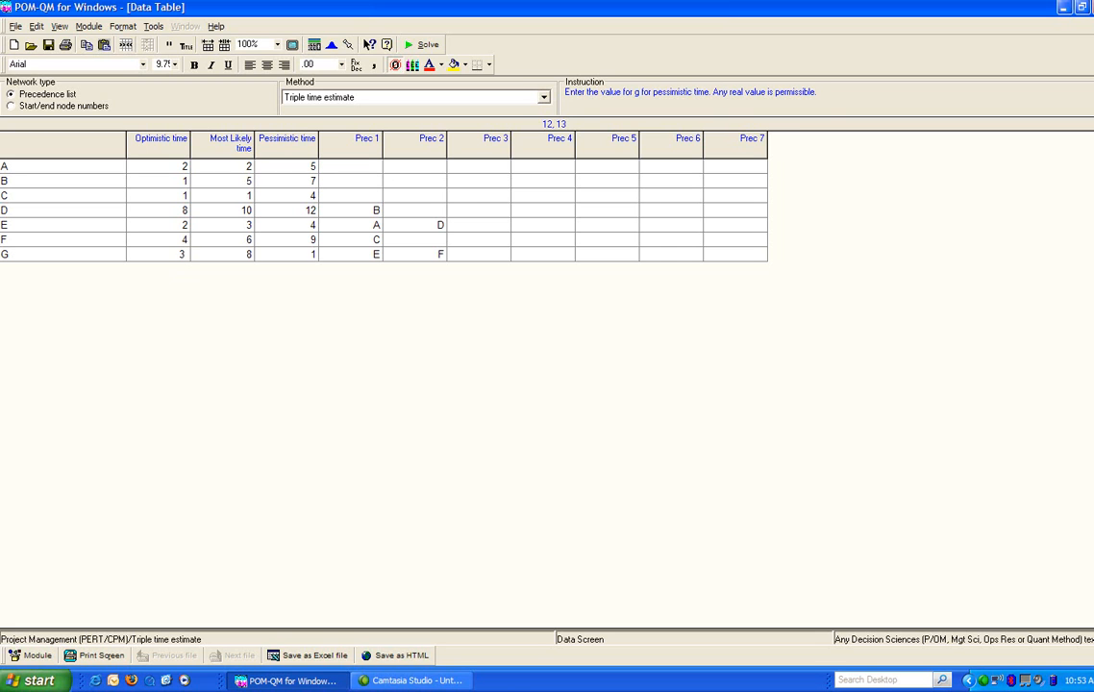
{"action": "type", "text": "15"}
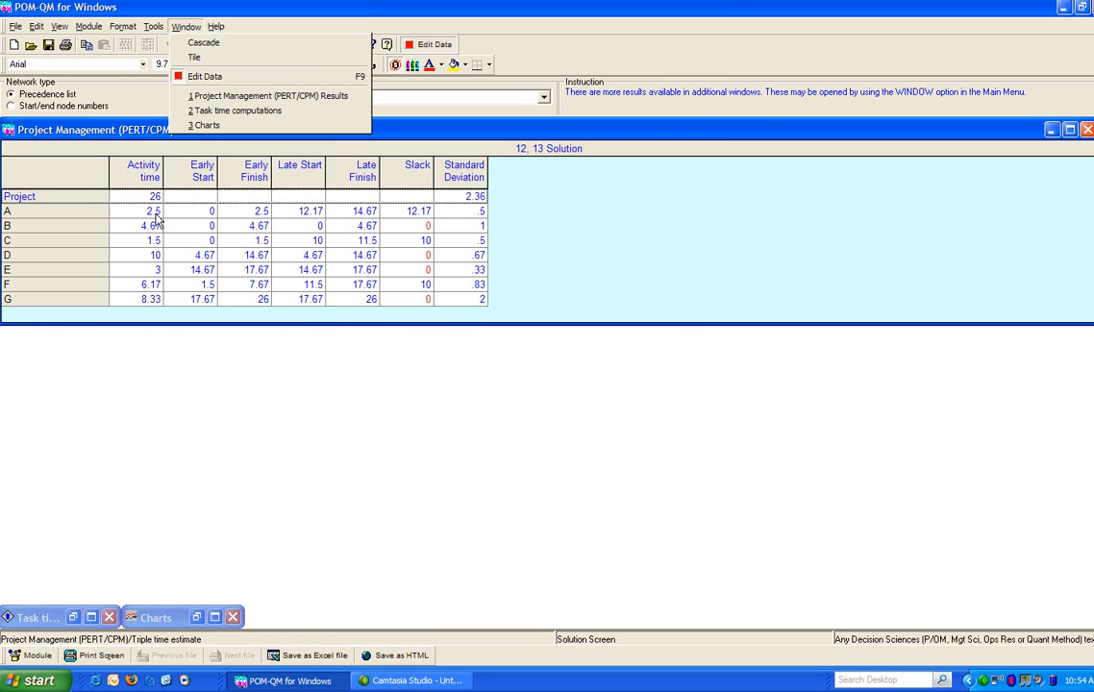
{"action": "mouse_move", "coordinate": [158, 257]}
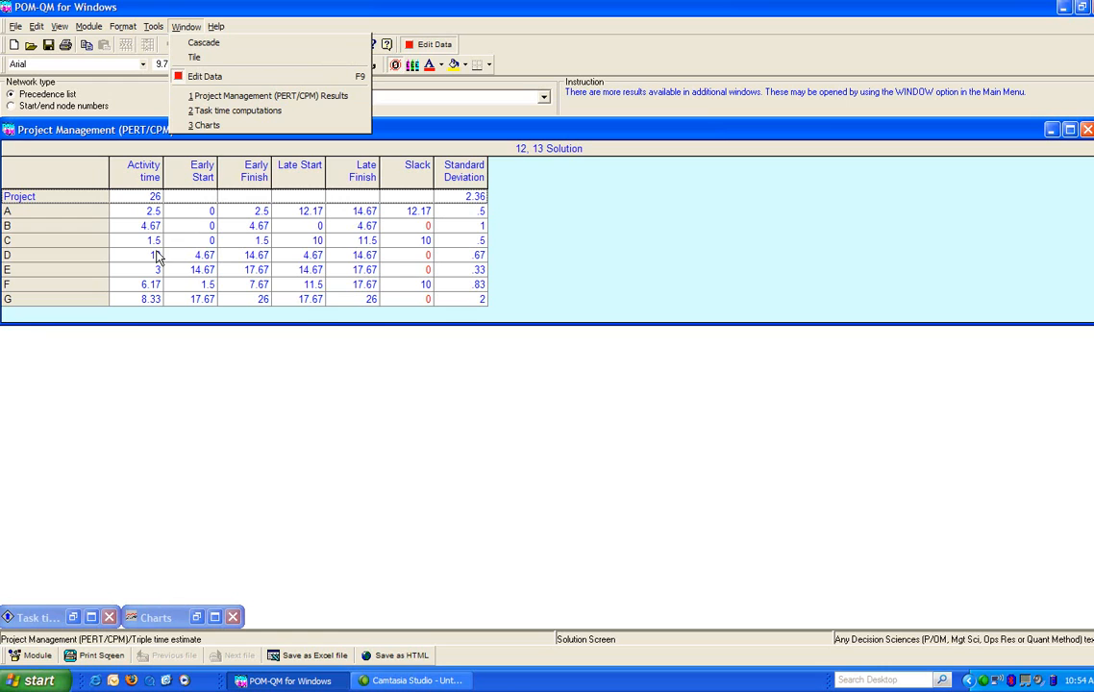
{"action": "mouse_move", "coordinate": [152, 246]}
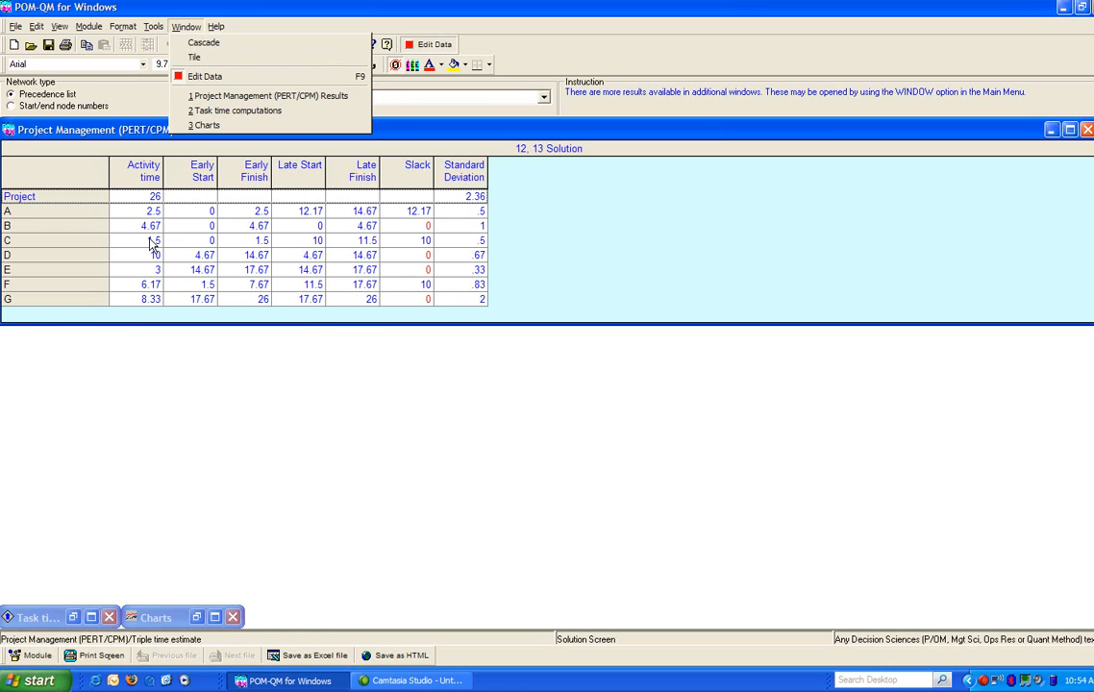
{"action": "mouse_move", "coordinate": [150, 306]}
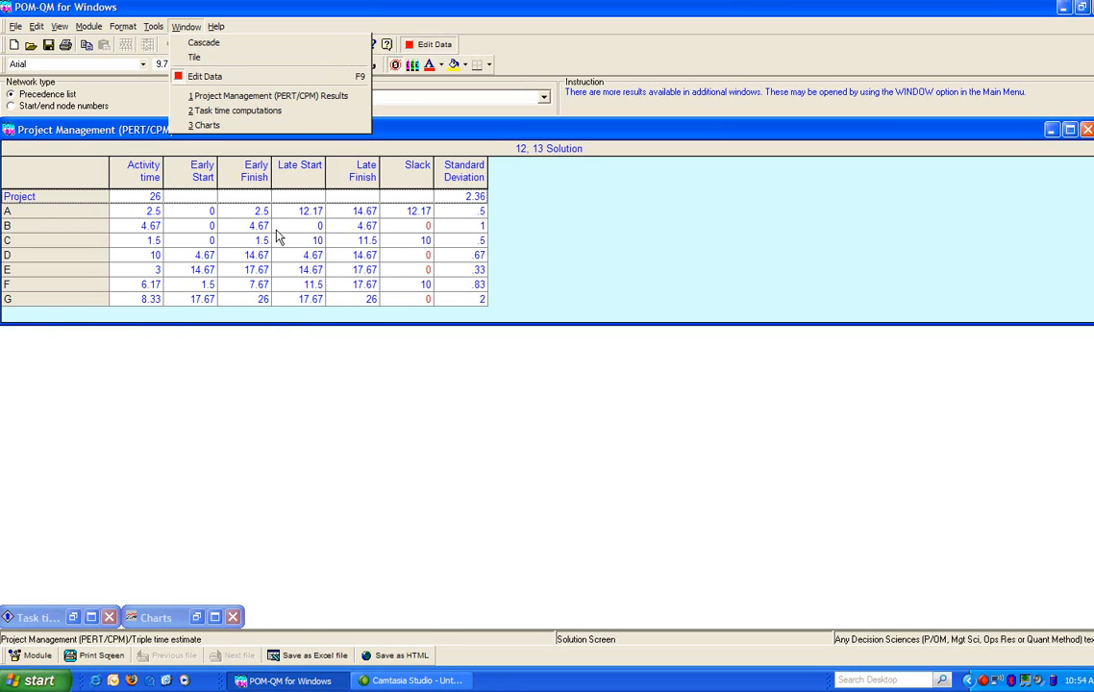
{"action": "mouse_move", "coordinate": [363, 226]}
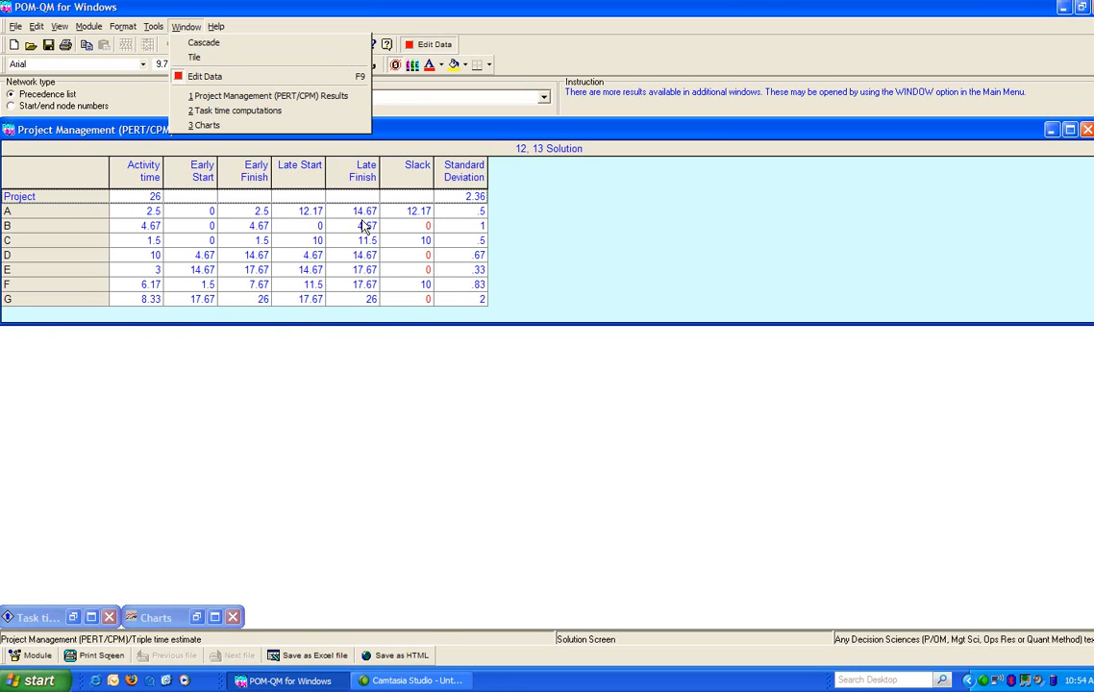
{"action": "left_click", "coordinate": [354, 225]}
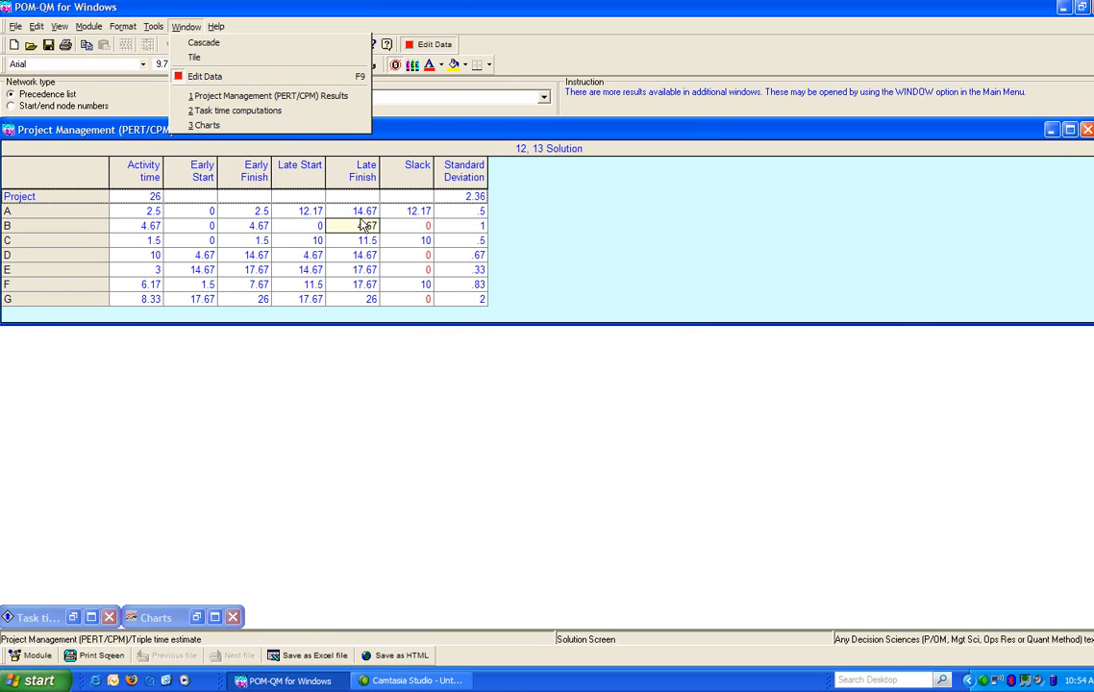
{"action": "left_click", "coordinate": [354, 225]}
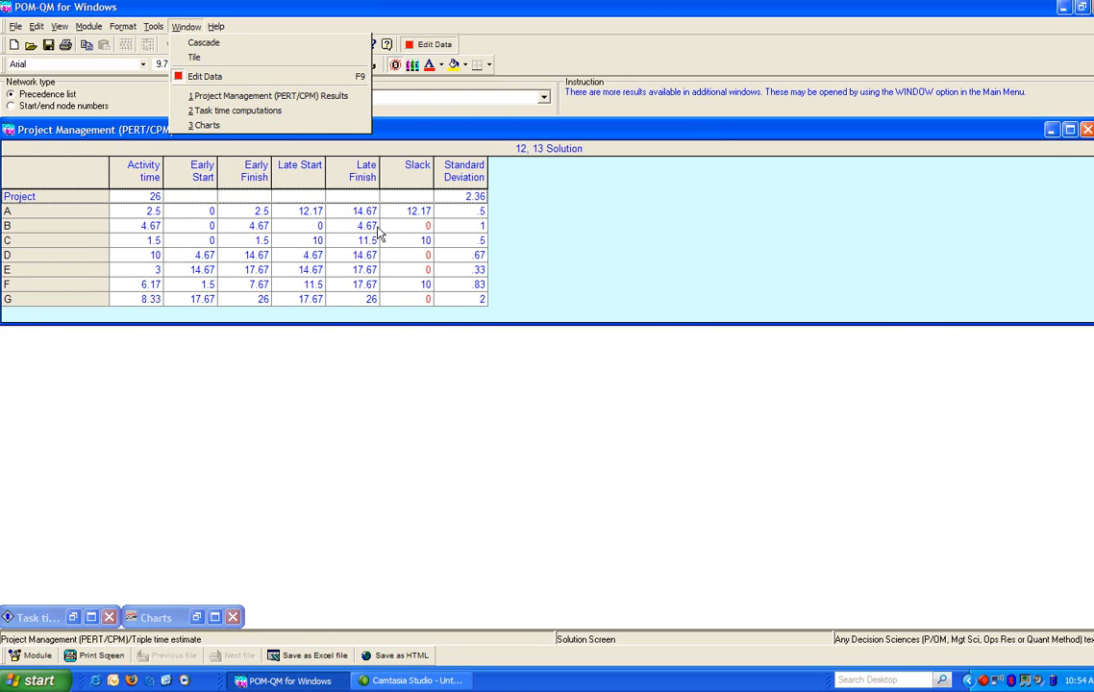
{"action": "mouse_move", "coordinate": [408, 223]}
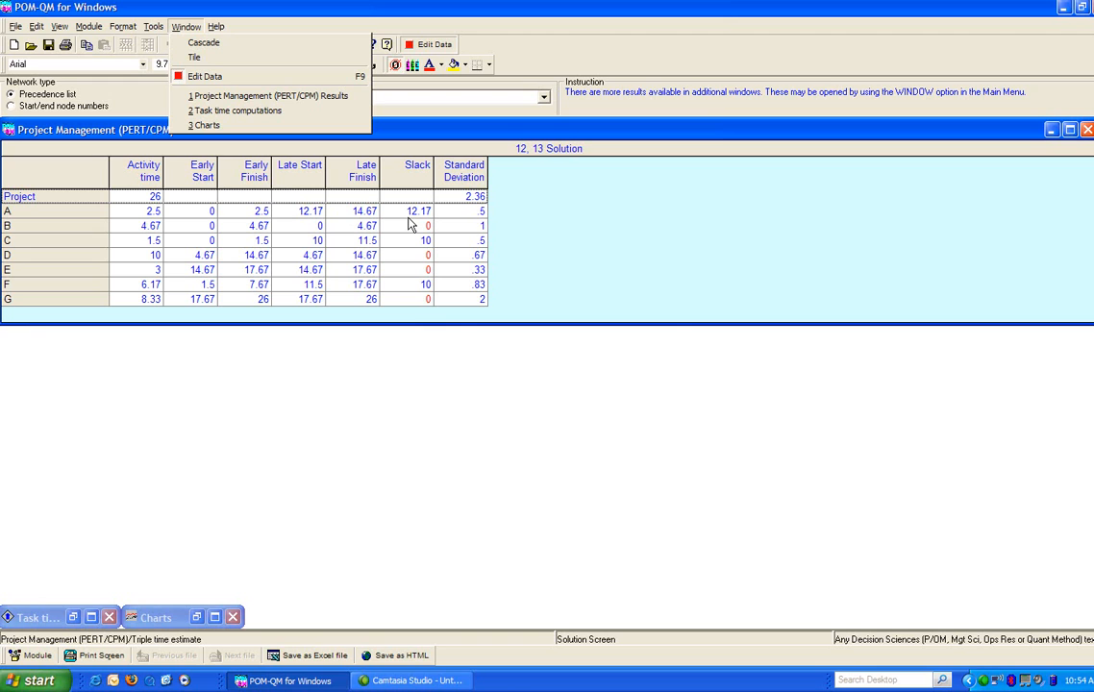
{"action": "left_click", "coordinate": [406, 210]}
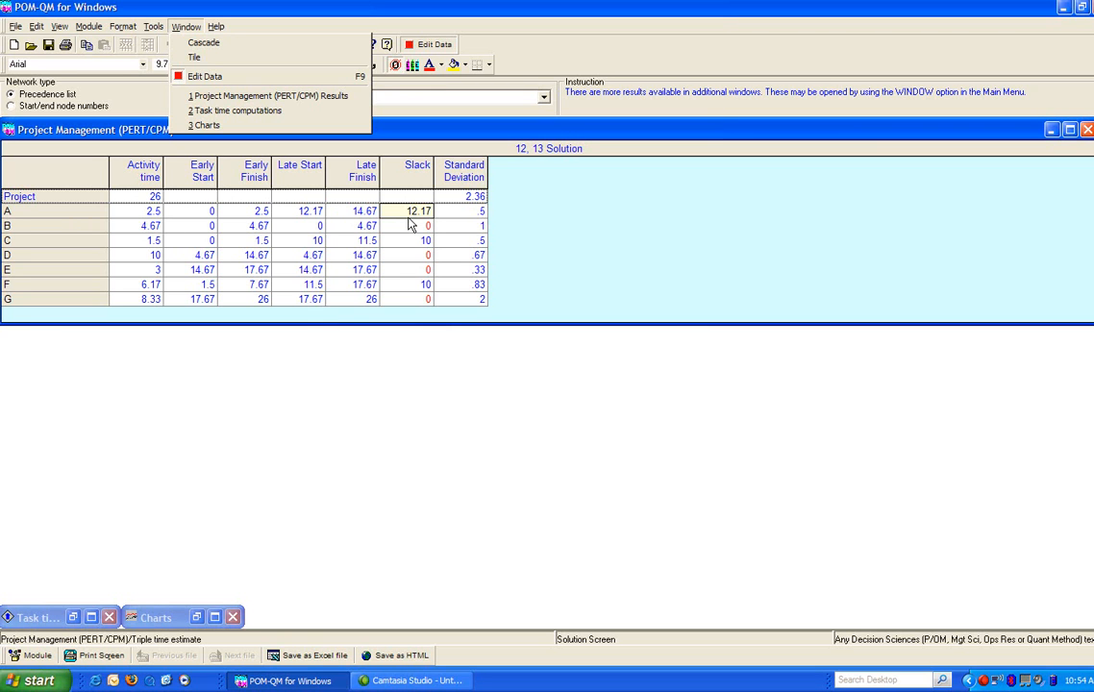
{"action": "left_click", "coordinate": [404, 210]}
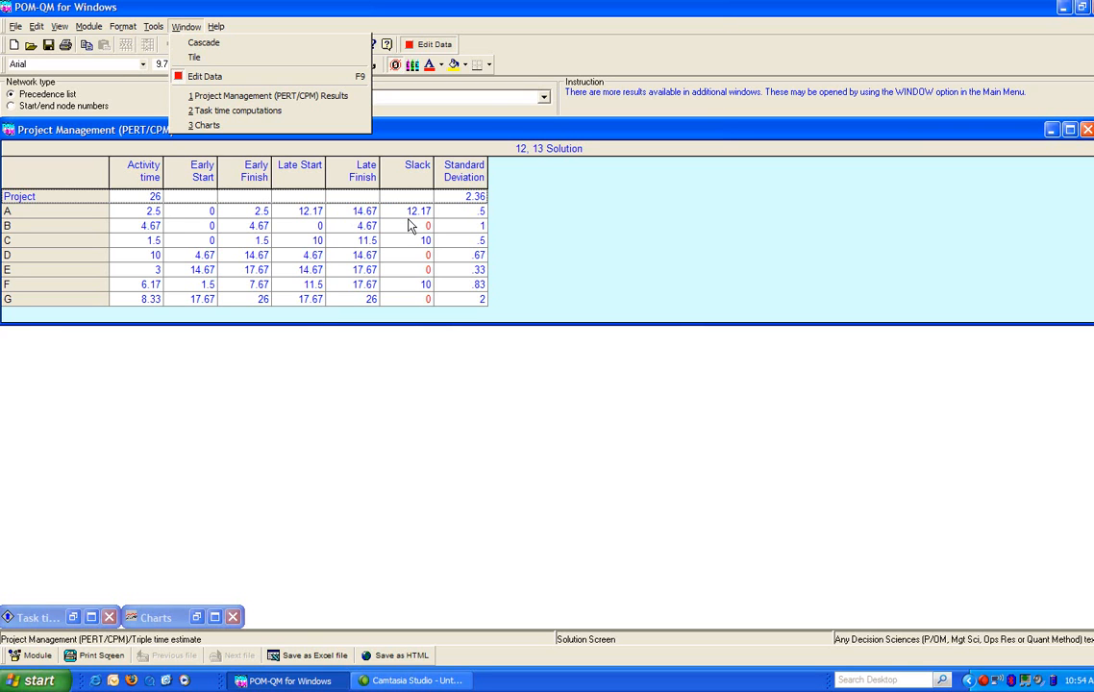
{"action": "left_click", "coordinate": [404, 225]}
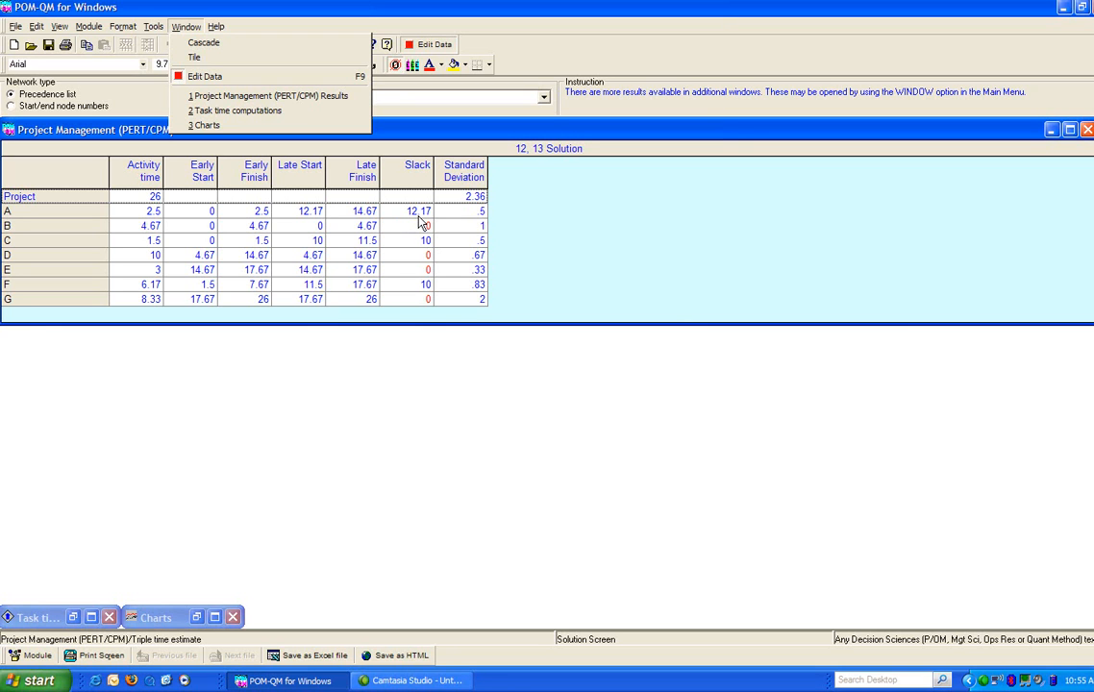
{"action": "left_click", "coordinate": [404, 210]}
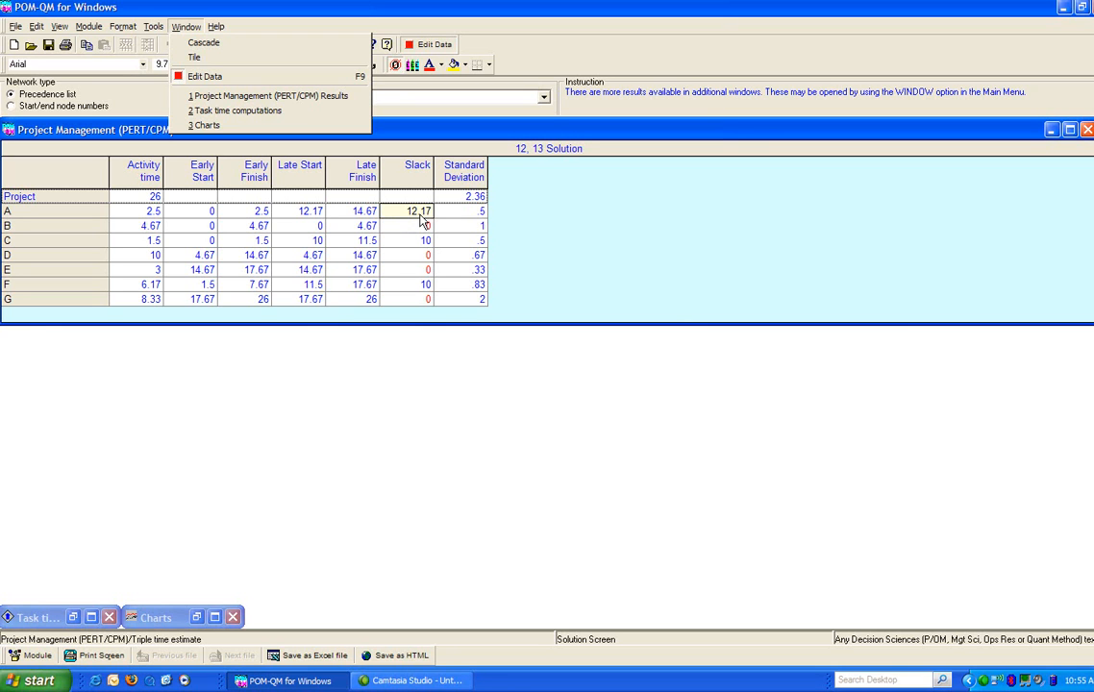
{"action": "mouse_move", "coordinate": [427, 224]}
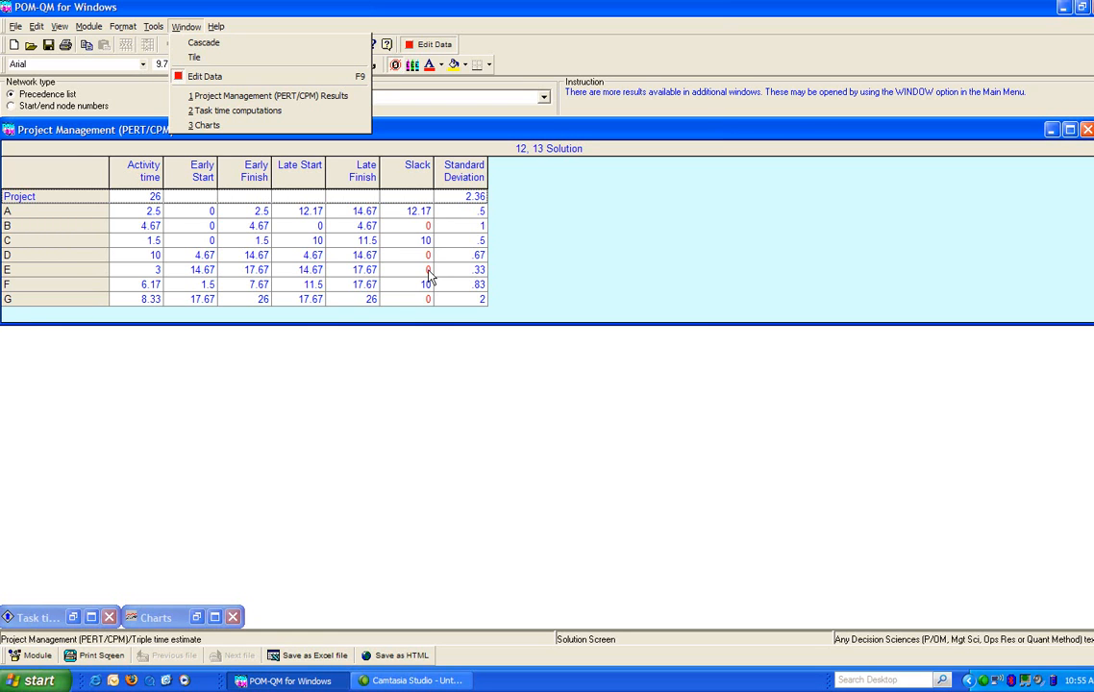
{"action": "mouse_move", "coordinate": [434, 304]}
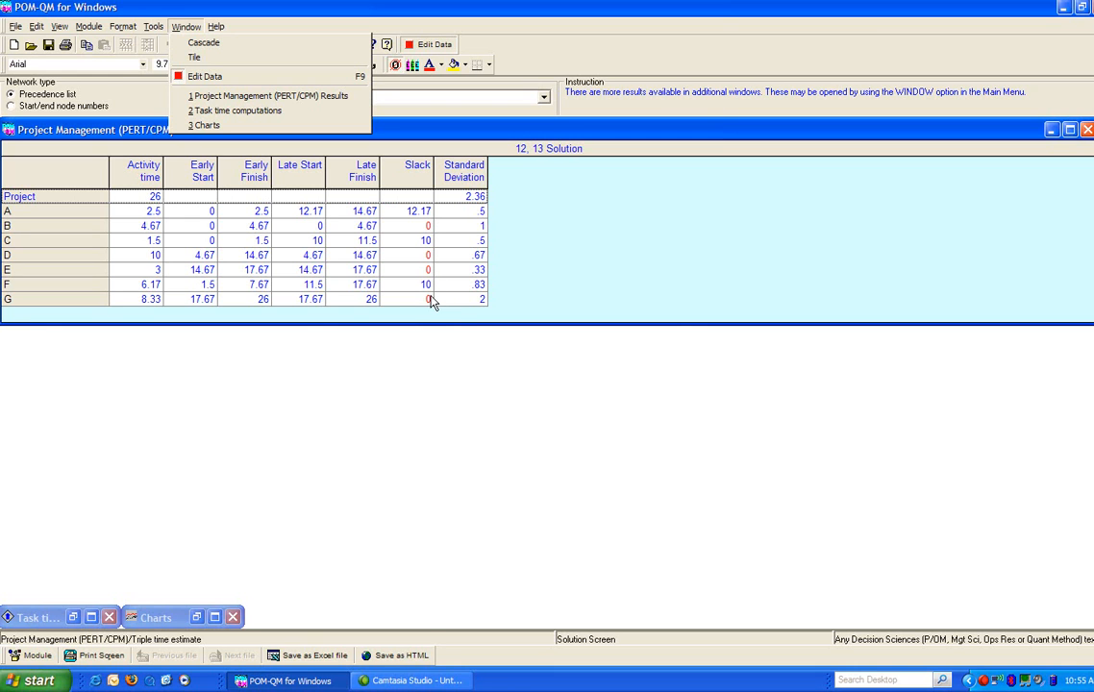
{"action": "mouse_move", "coordinate": [477, 273]}
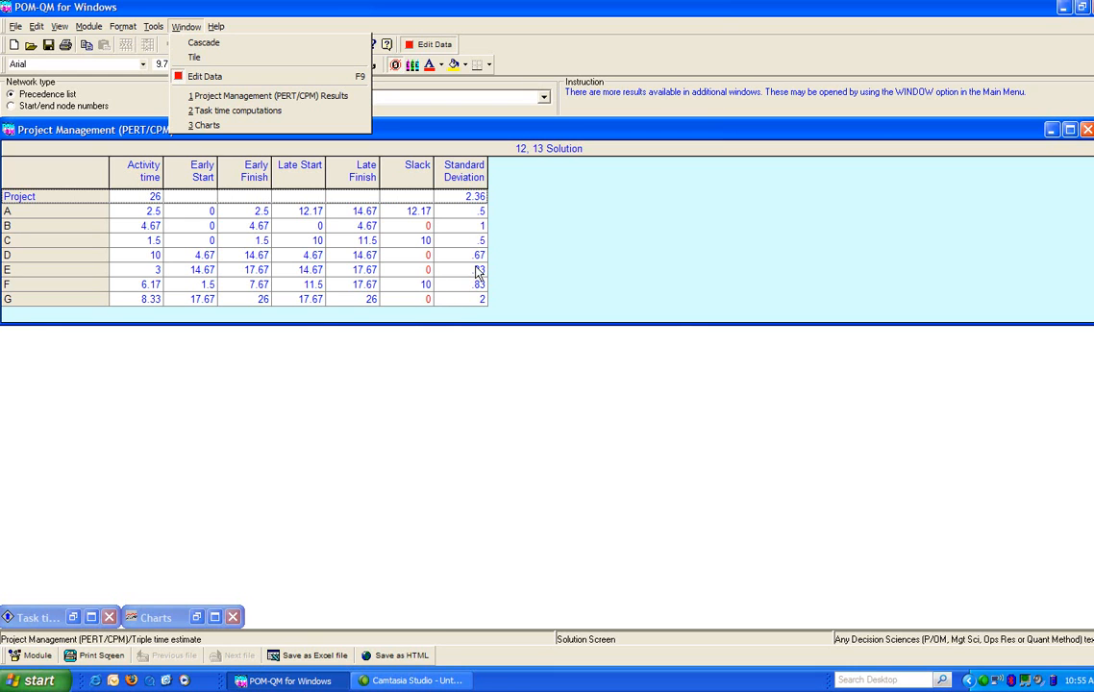
{"action": "left_click", "coordinate": [239, 110]}
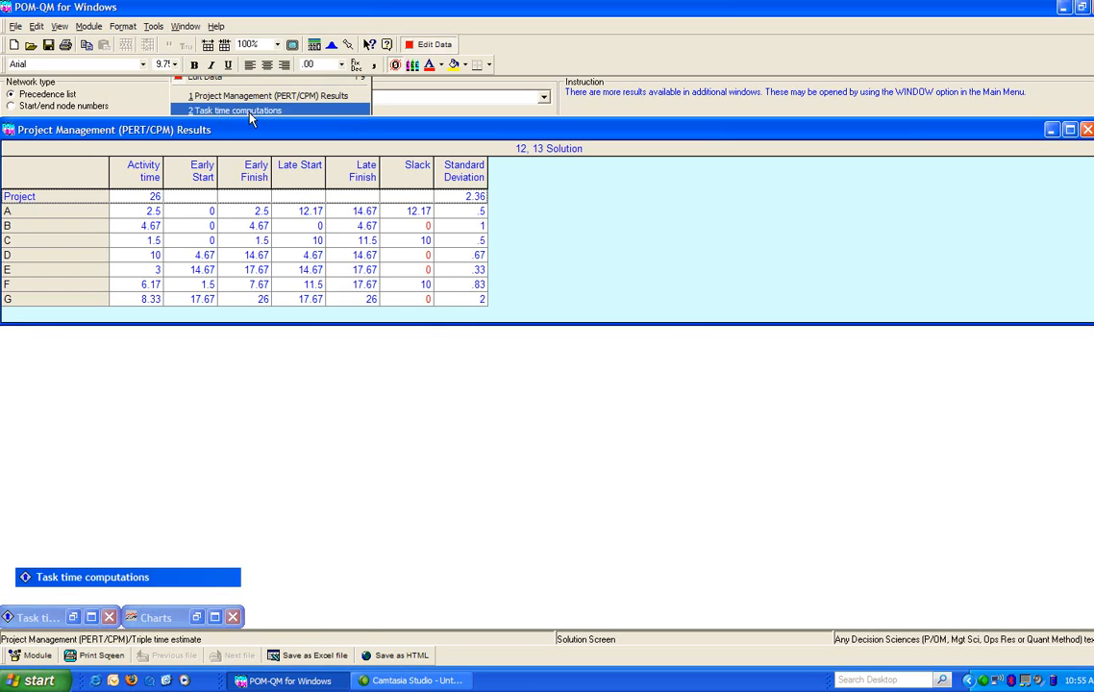
Step: Show task time computations: critical activities variance 5.56 and project standard deviation 2.36
{"action": "left_click", "coordinate": [235, 110]}
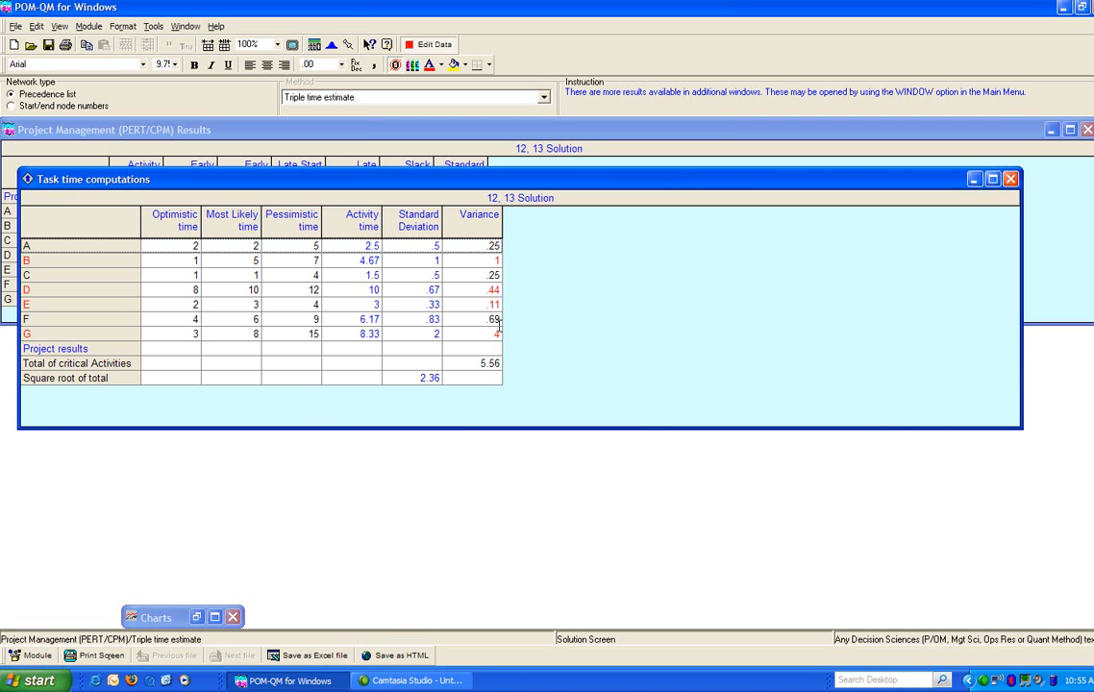
{"action": "mouse_move", "coordinate": [498, 362]}
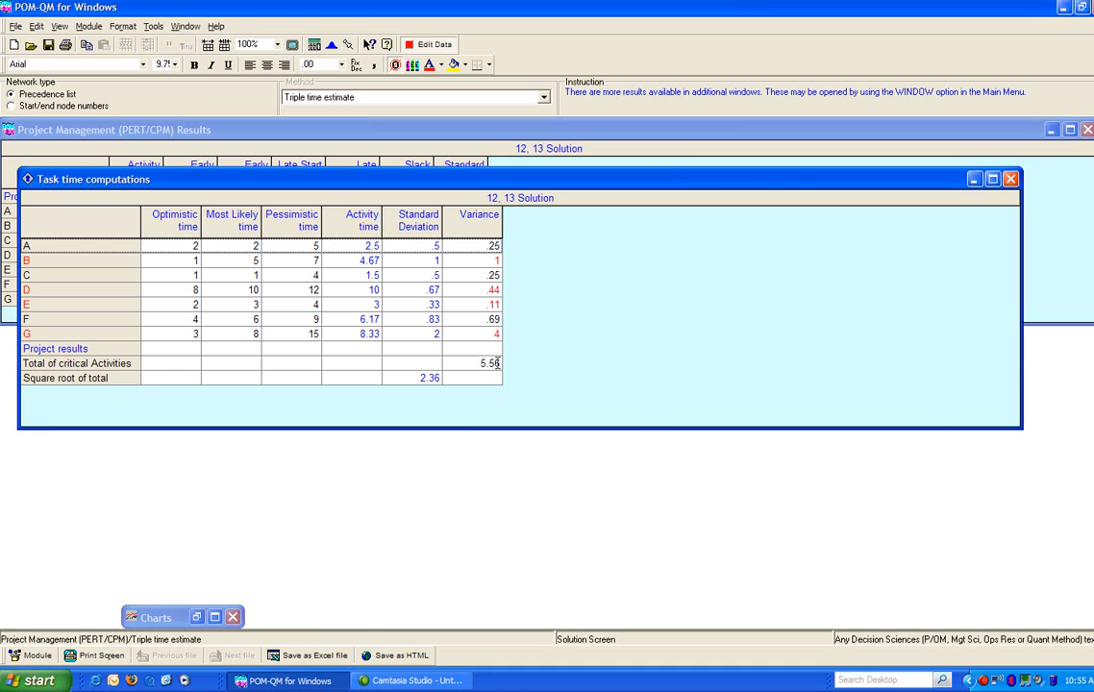
{"action": "left_click", "coordinate": [471, 362]}
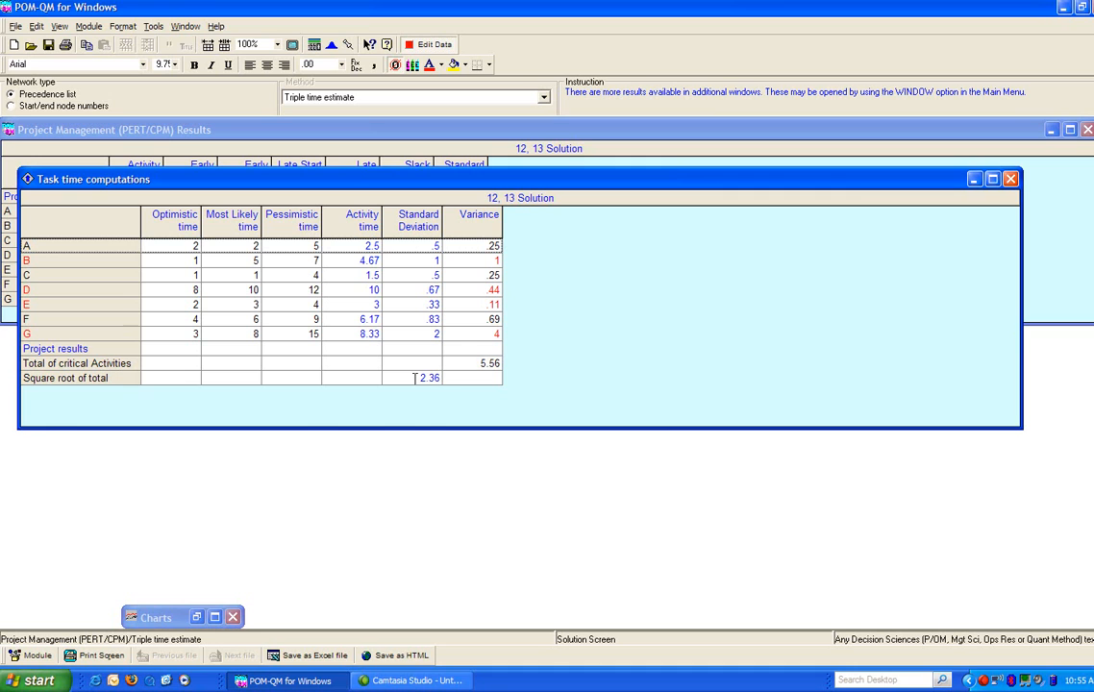
{"action": "left_click", "coordinate": [431, 376]}
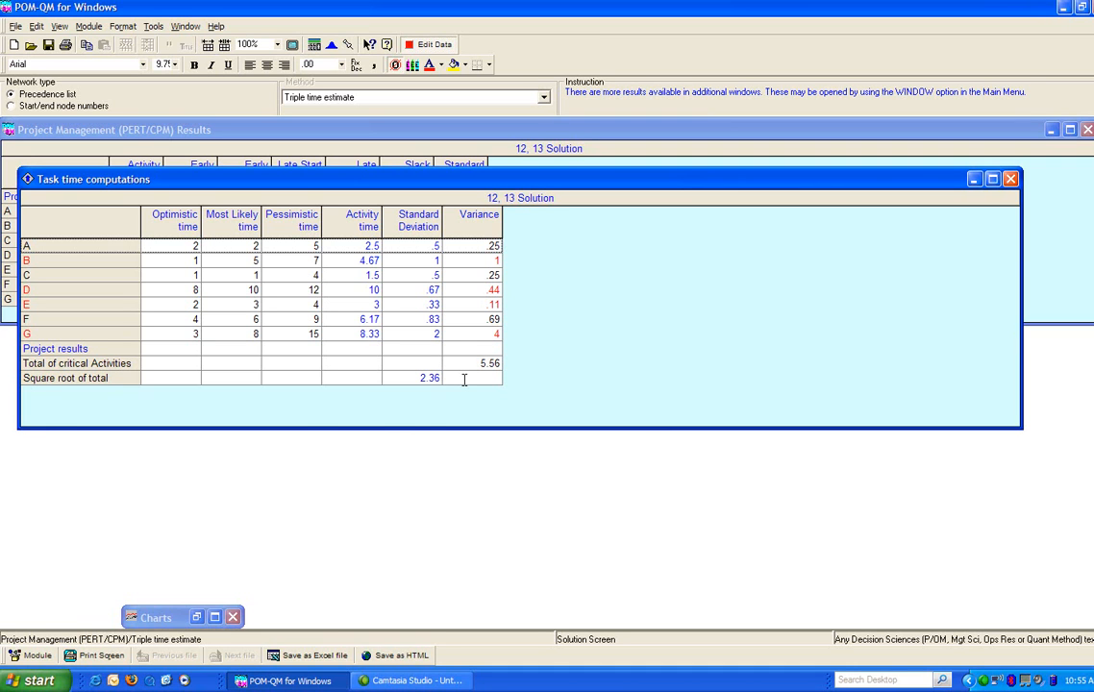
{"action": "mouse_move", "coordinate": [467, 292]}
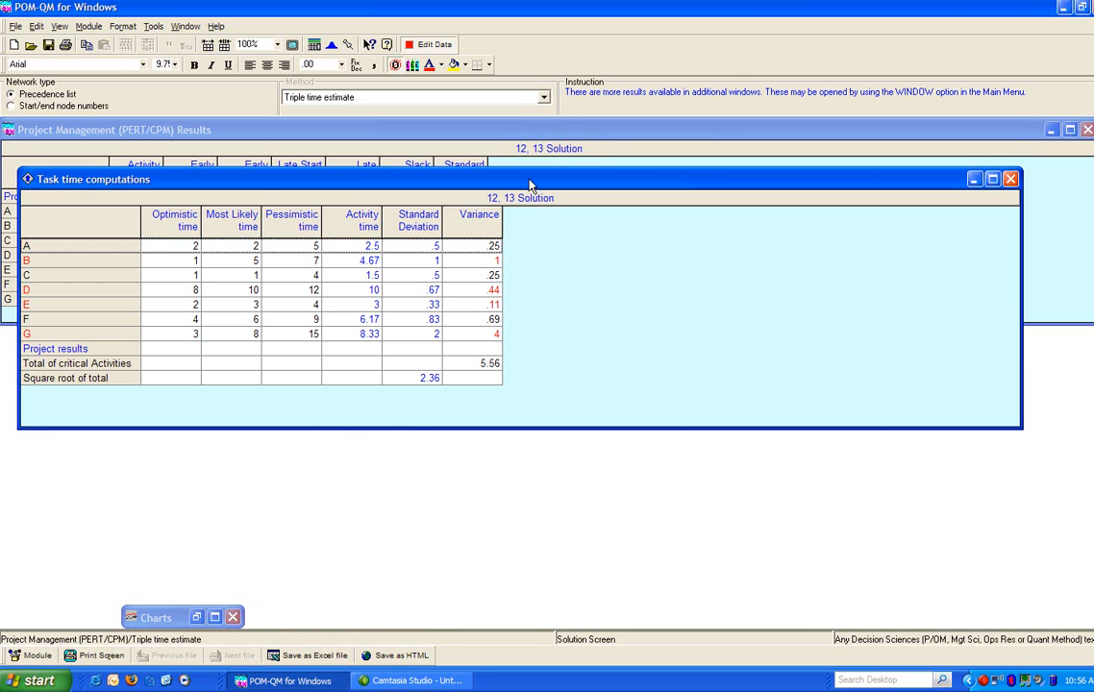
{"action": "left_click_drag", "start_coordinate": [529, 181], "coordinate": [471, 215]}
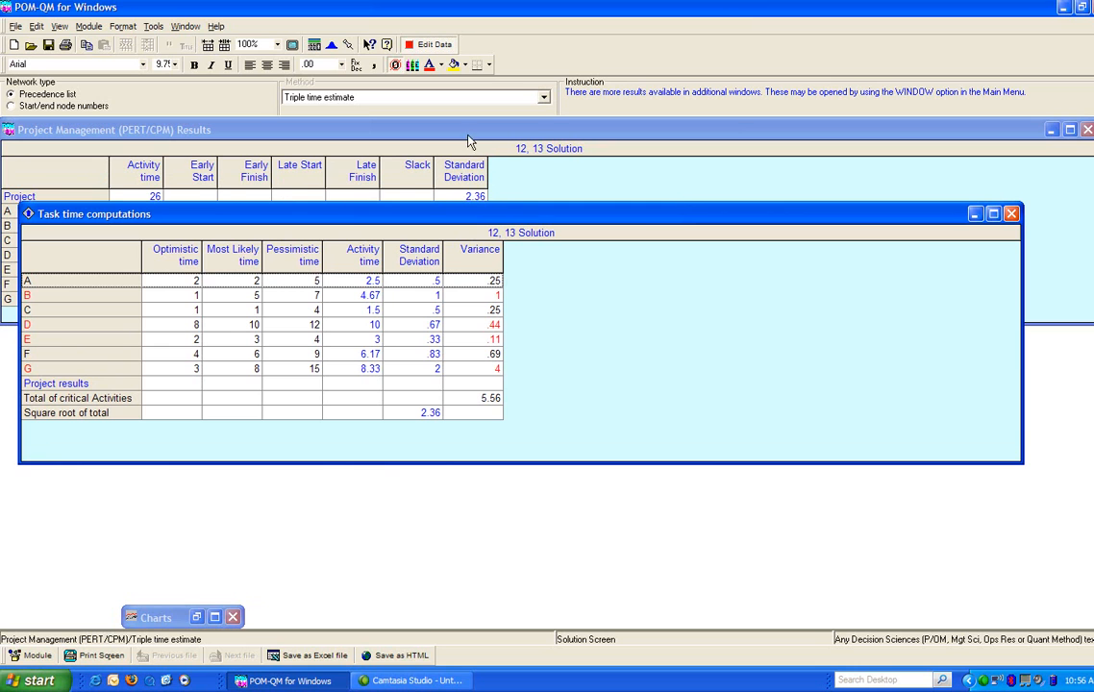
{"action": "left_click", "coordinate": [184, 27]}
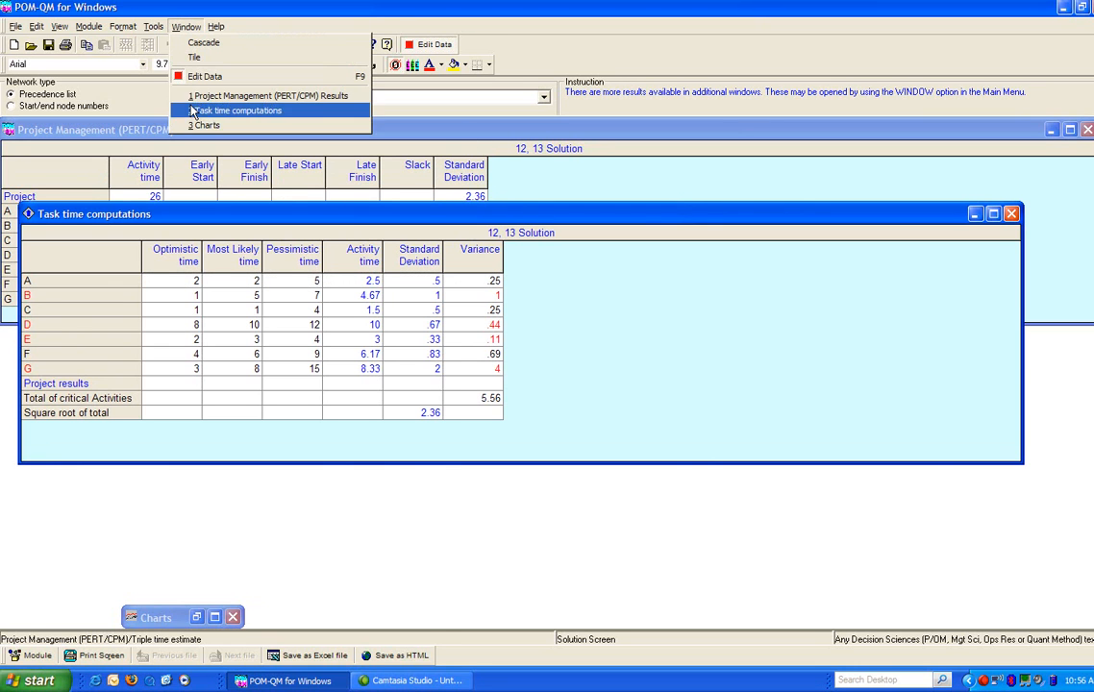
Step: Display the precedence graph of tasks A–G with critical path B–D–E–G in red
{"action": "left_click", "coordinate": [206, 125]}
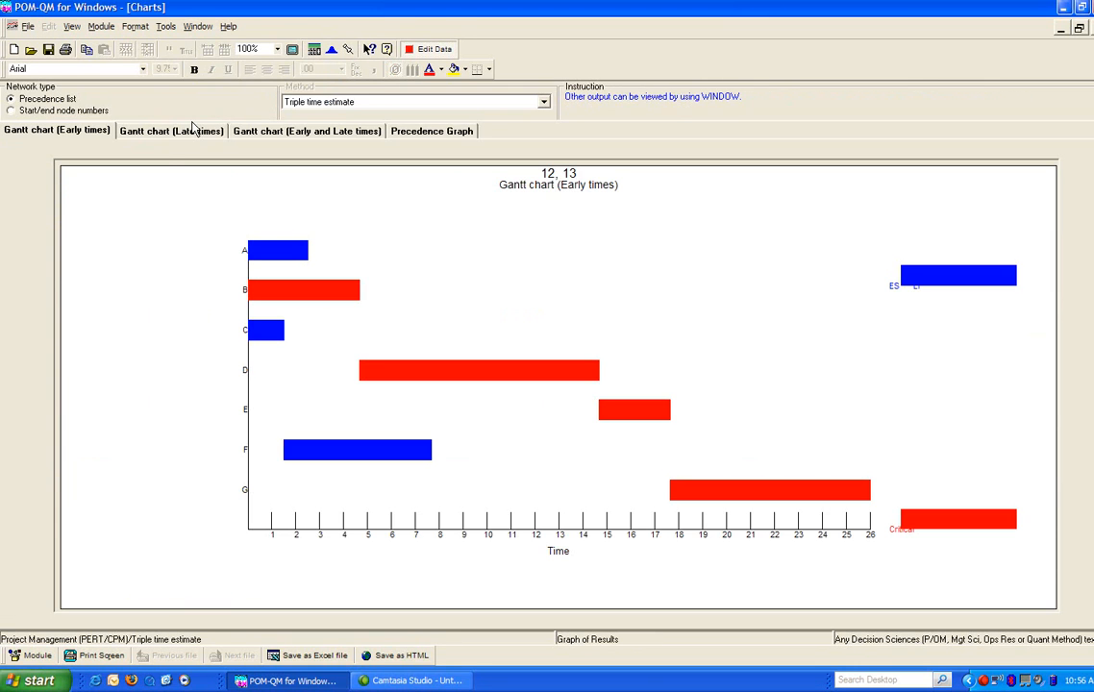
{"action": "mouse_move", "coordinate": [277, 142]}
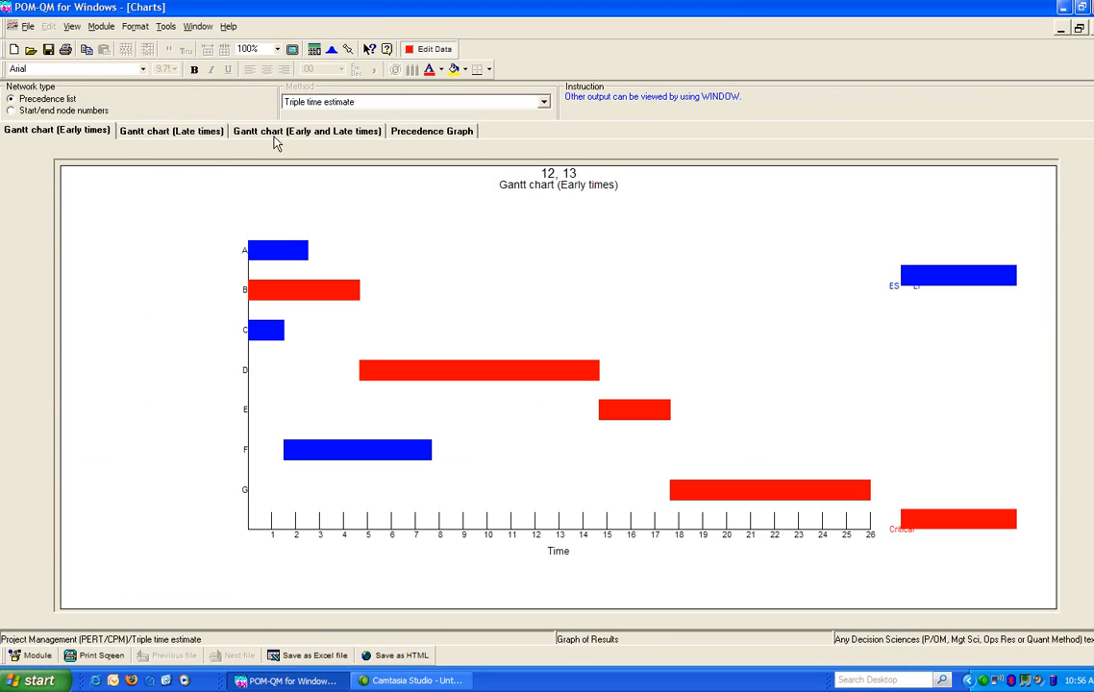
{"action": "left_click", "coordinate": [430, 131]}
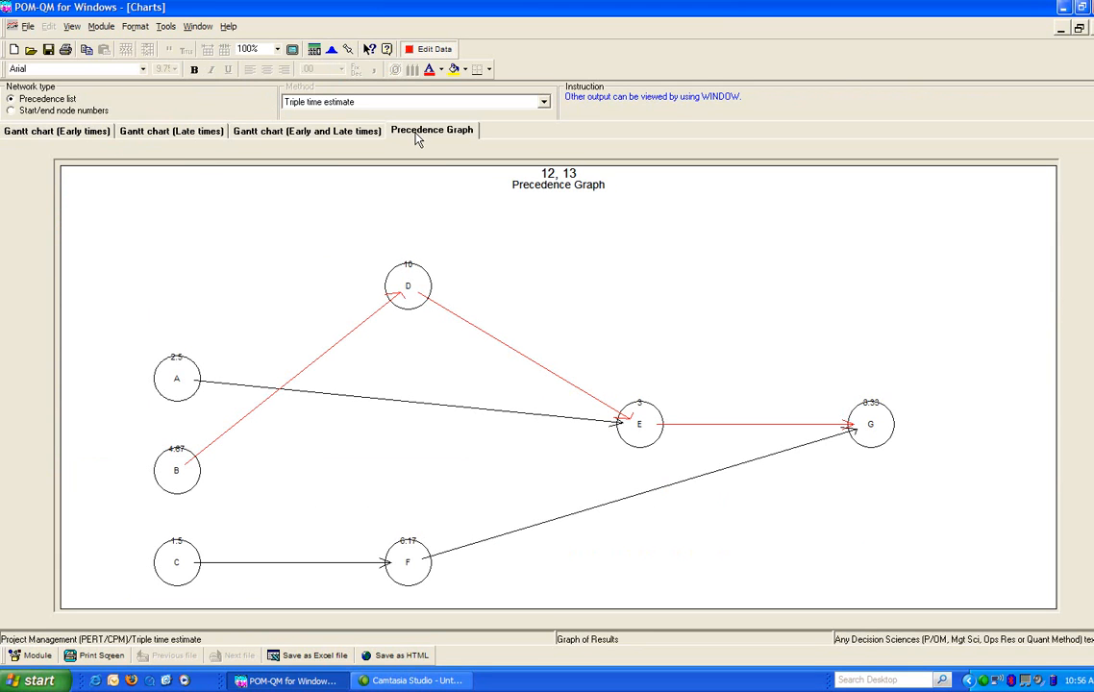